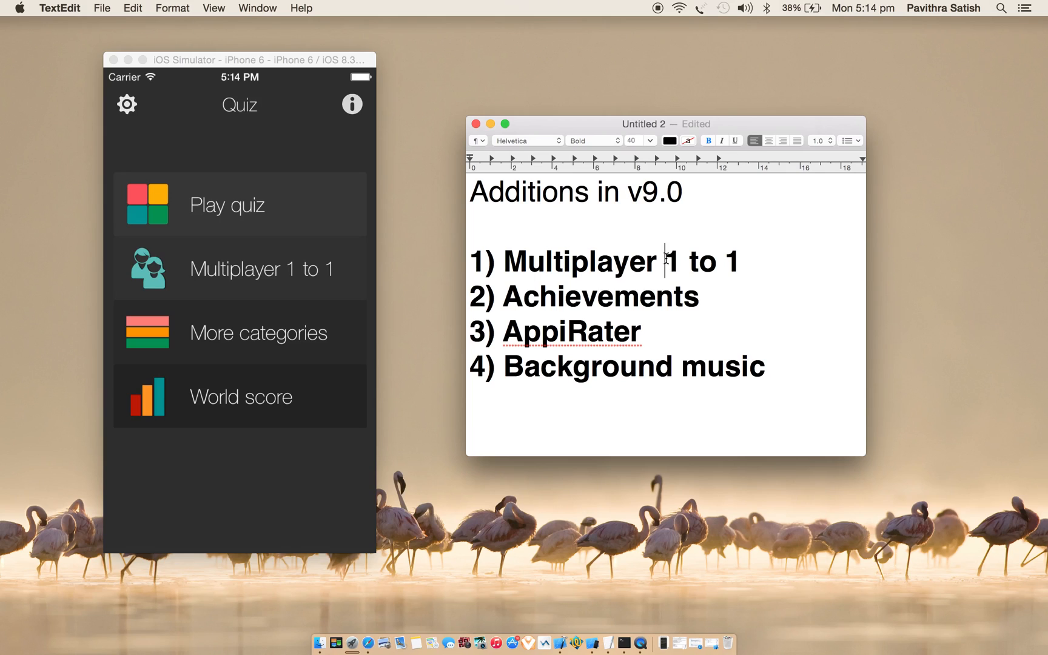
Select the '1) Multiplayer 1 to 1' line in the Additions in v9.0 notes.
triple_click(602, 261)
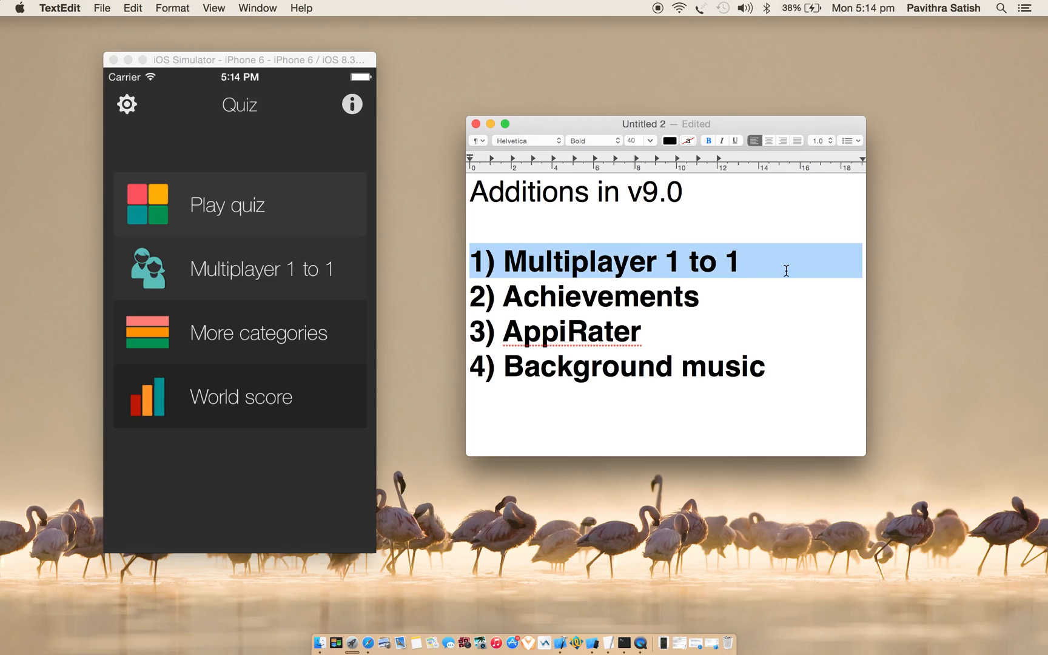
mouse_move(788, 264)
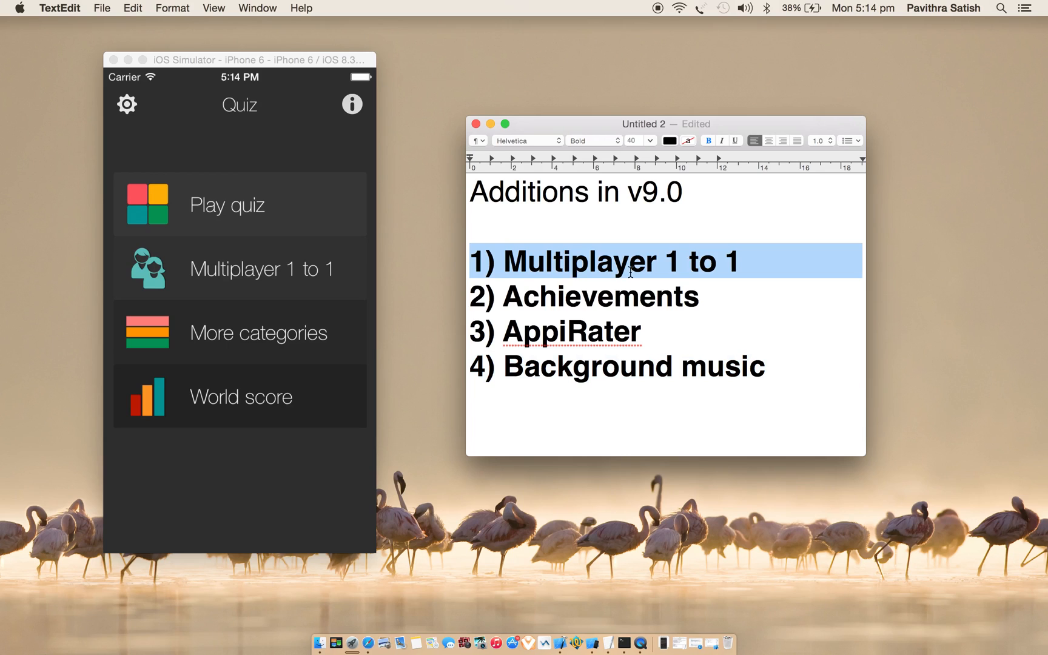
mouse_move(600, 261)
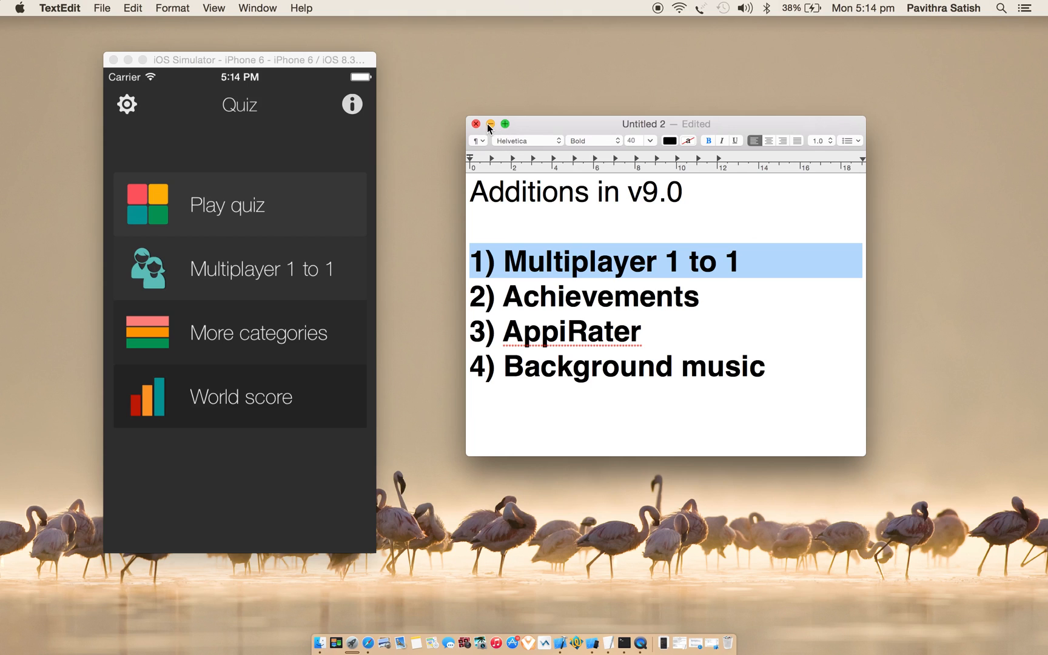
Close the v9.0 additions notes window.
click(490, 123)
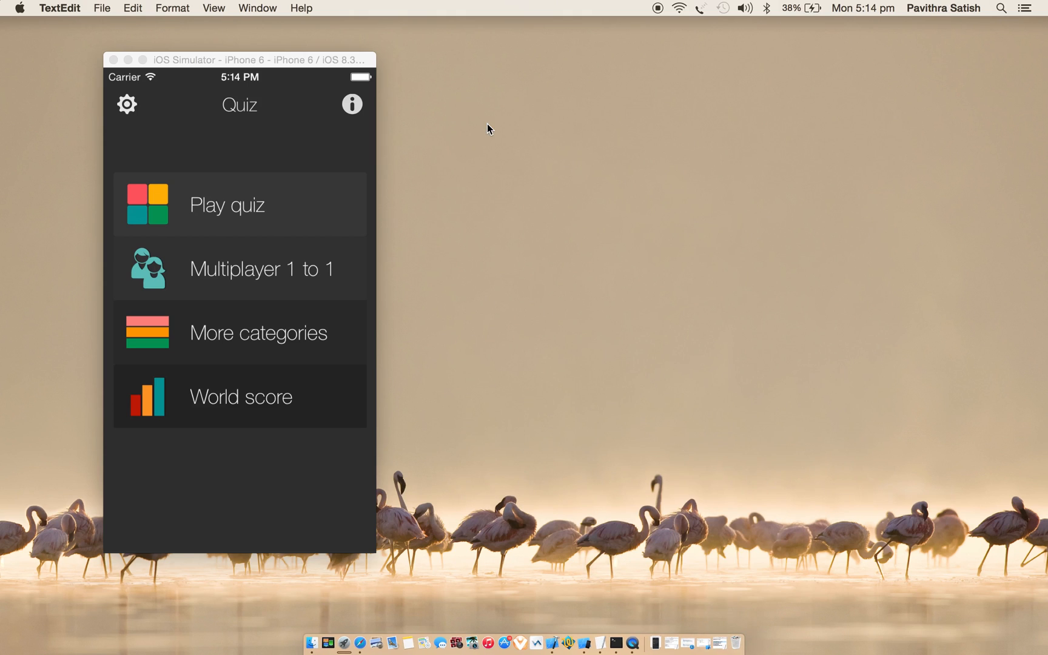
mouse_move(654, 643)
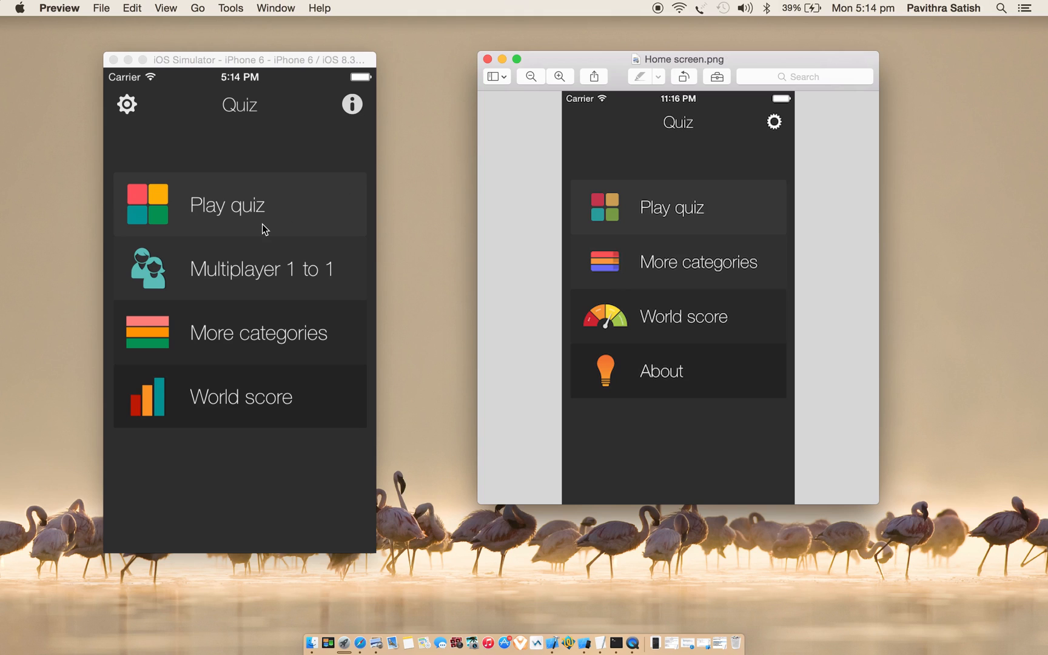
mouse_move(197, 238)
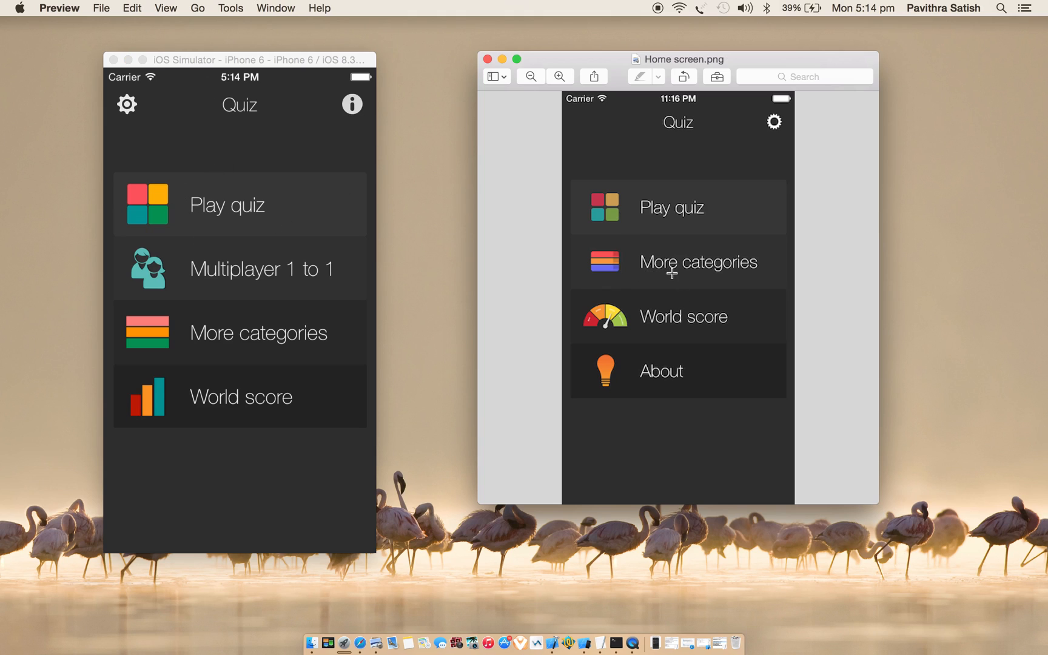
mouse_move(642, 464)
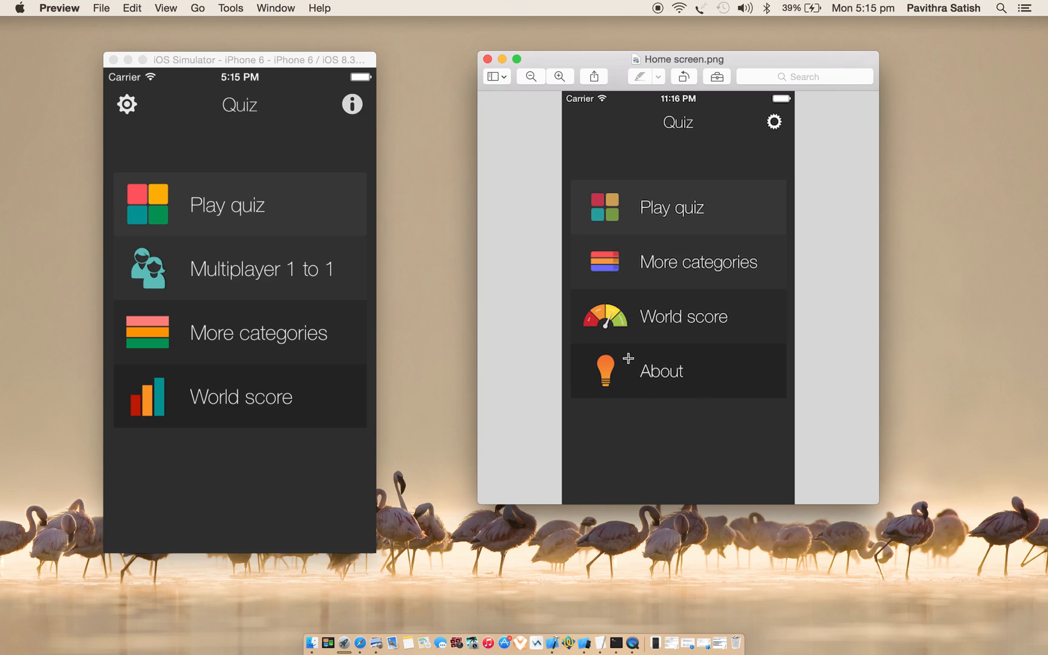
mouse_move(647, 421)
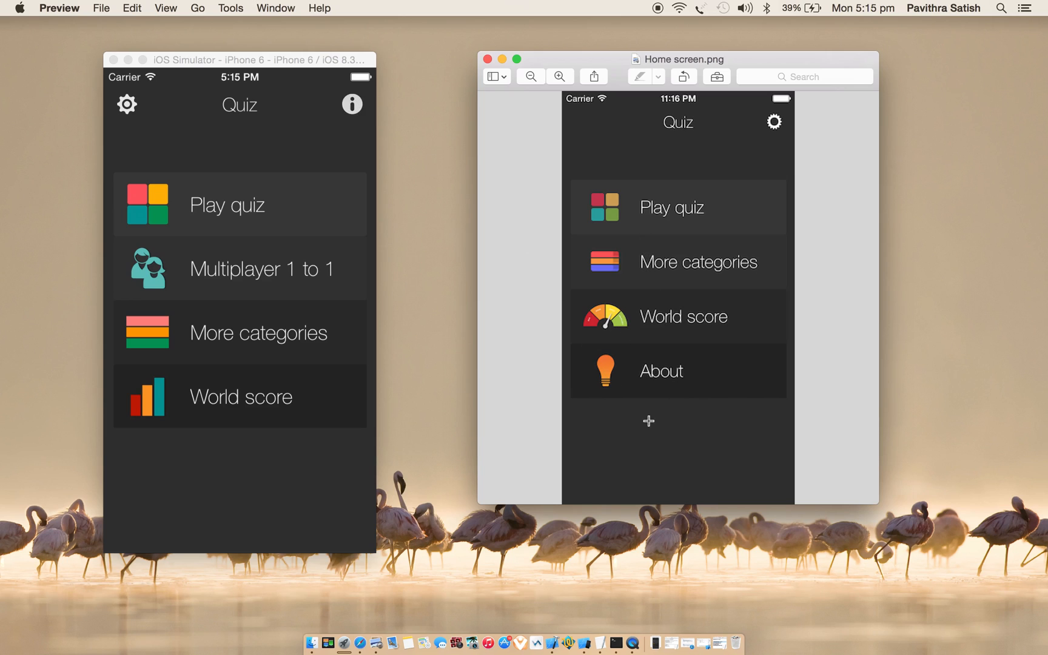
mouse_move(720, 176)
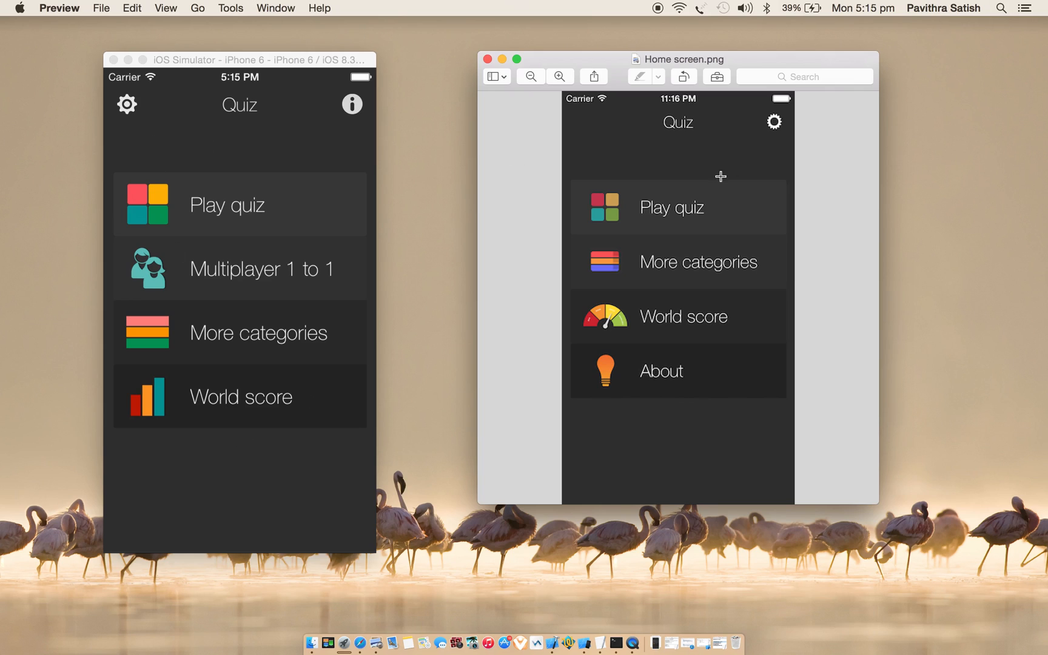
mouse_move(138, 113)
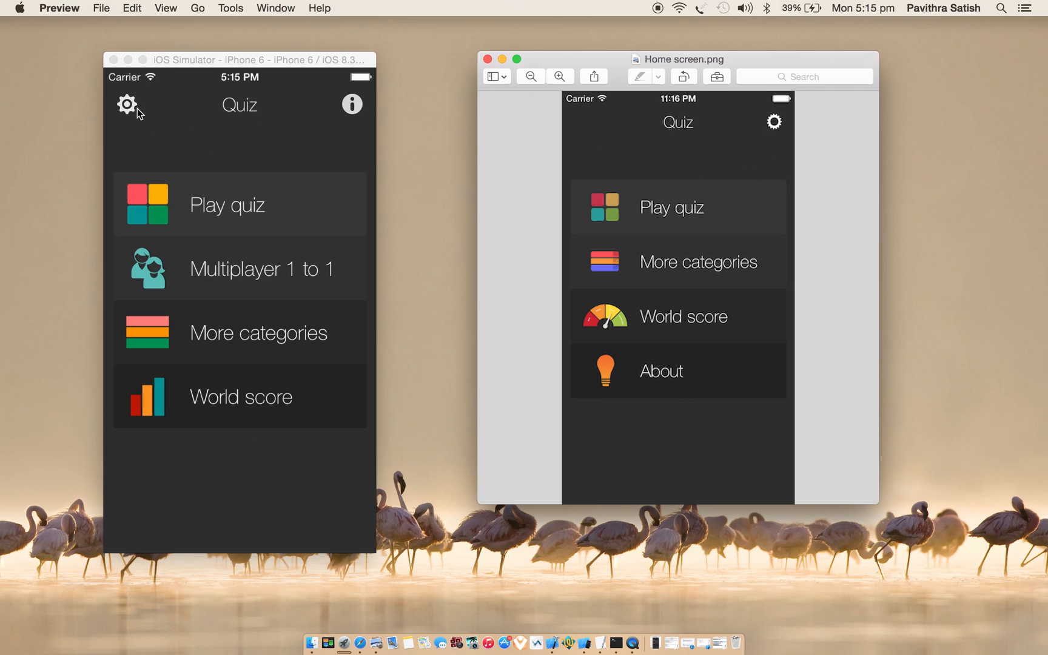
mouse_move(210, 145)
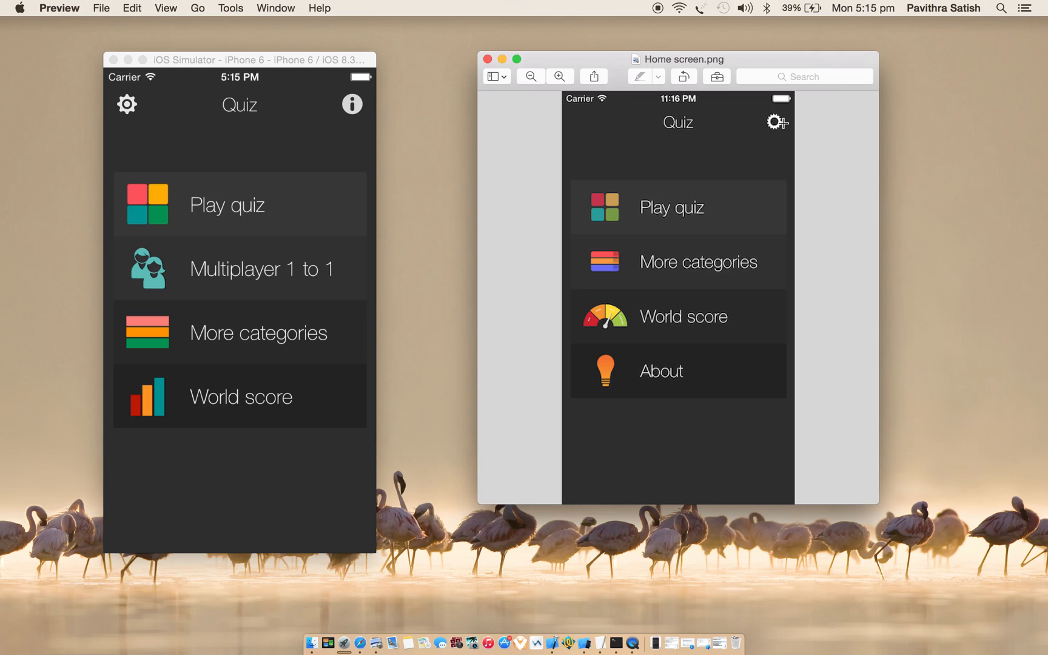
Bring the iOS Simulator quiz app window to the front.
click(487, 59)
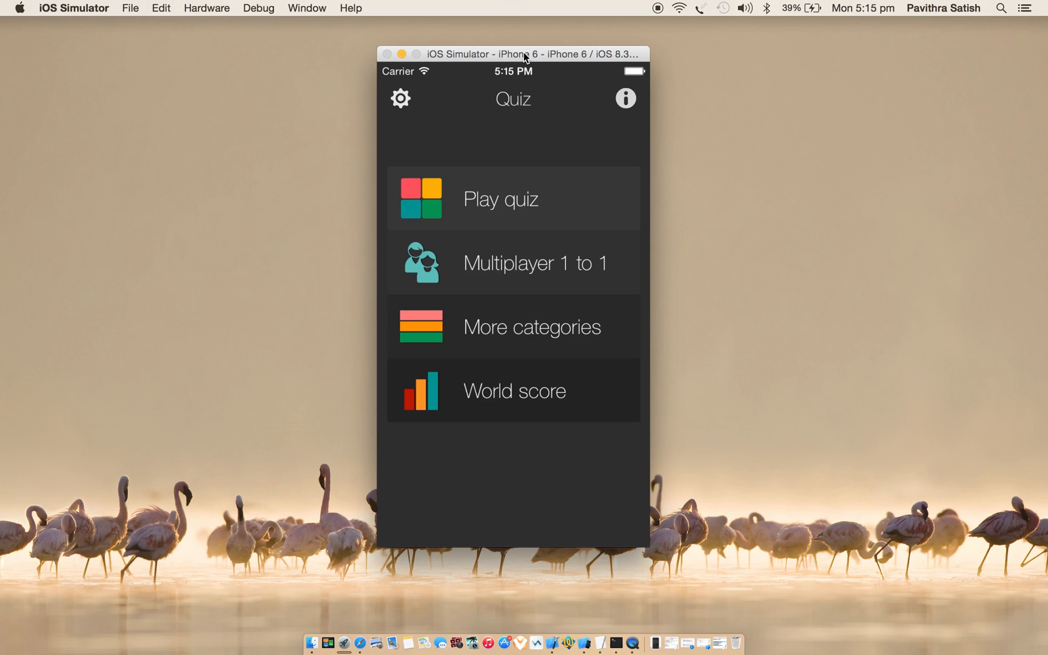
mouse_move(714, 643)
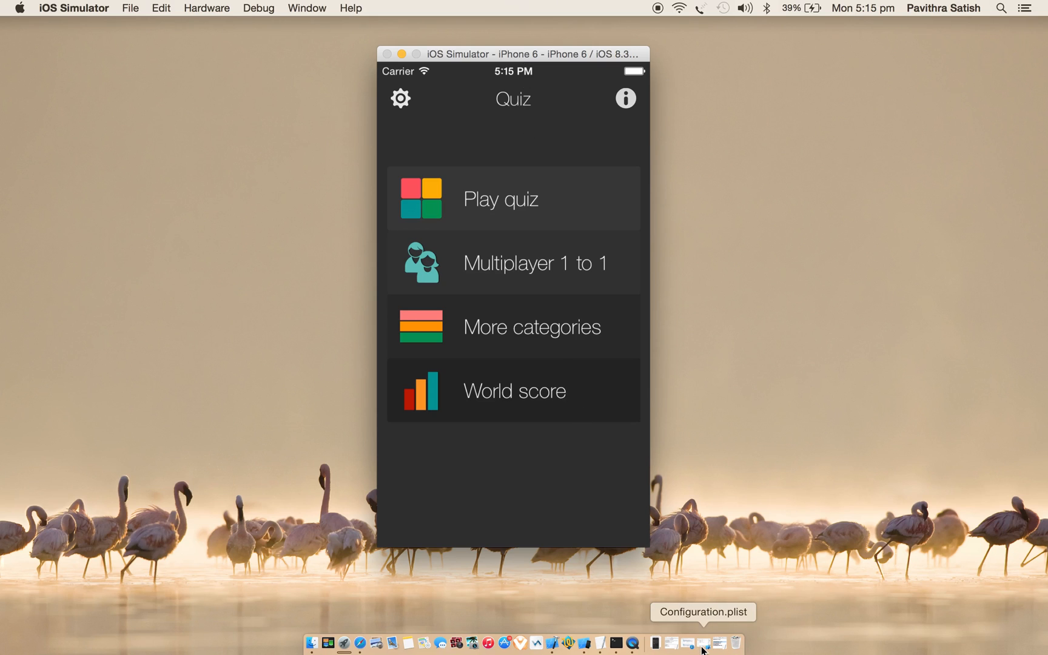
Open Configuration.plist, select Total Wins Leaderboard ID, and expand Achievements For Wins.
click(703, 643)
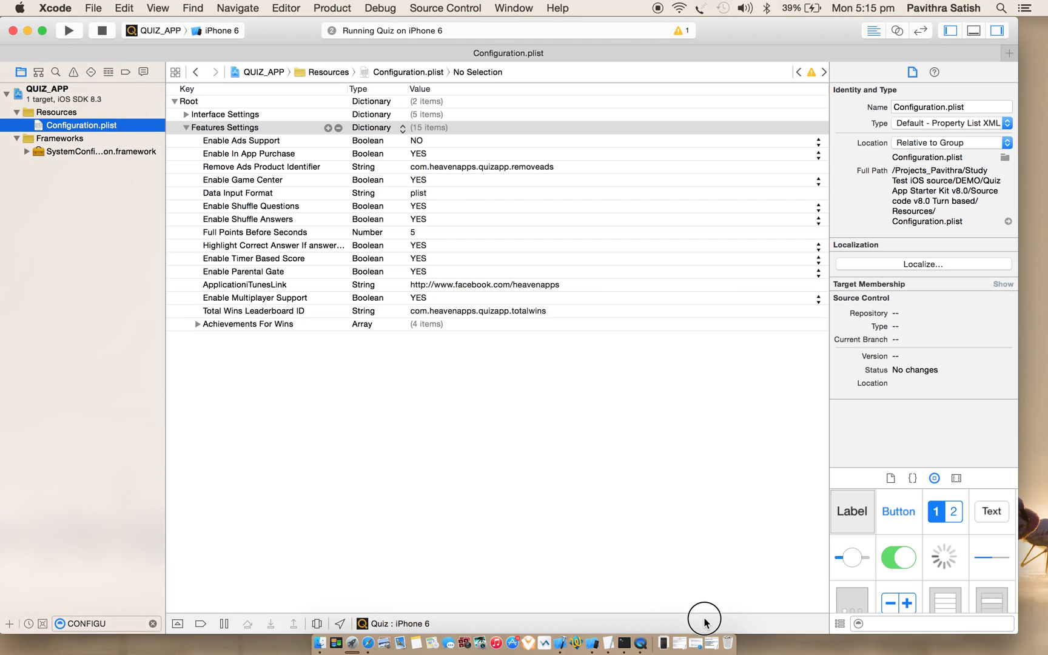
mouse_move(599, 486)
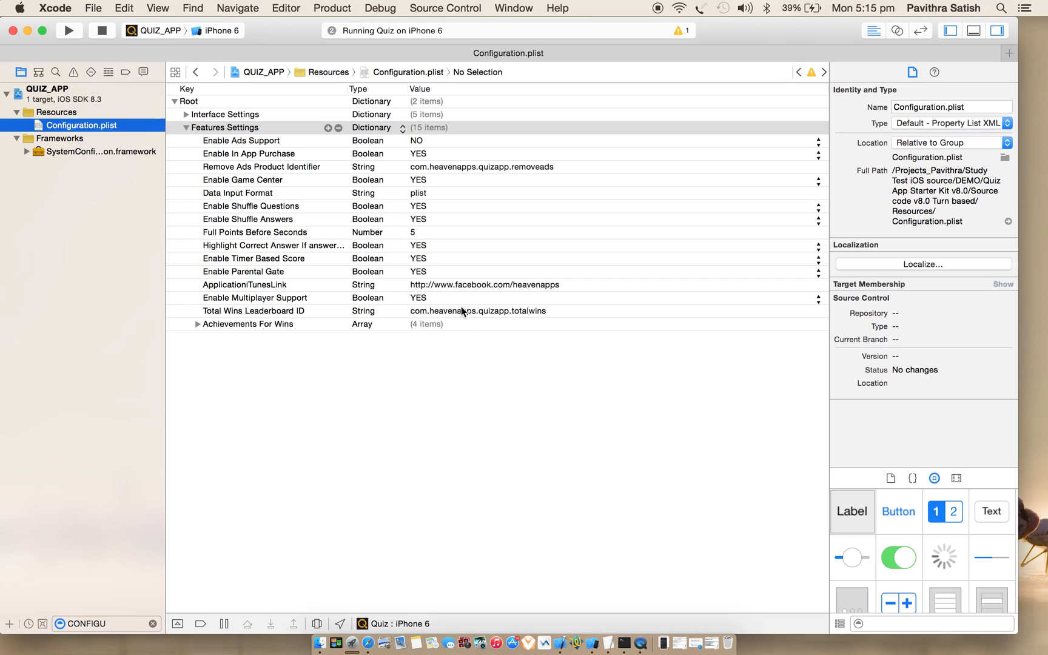
click(254, 310)
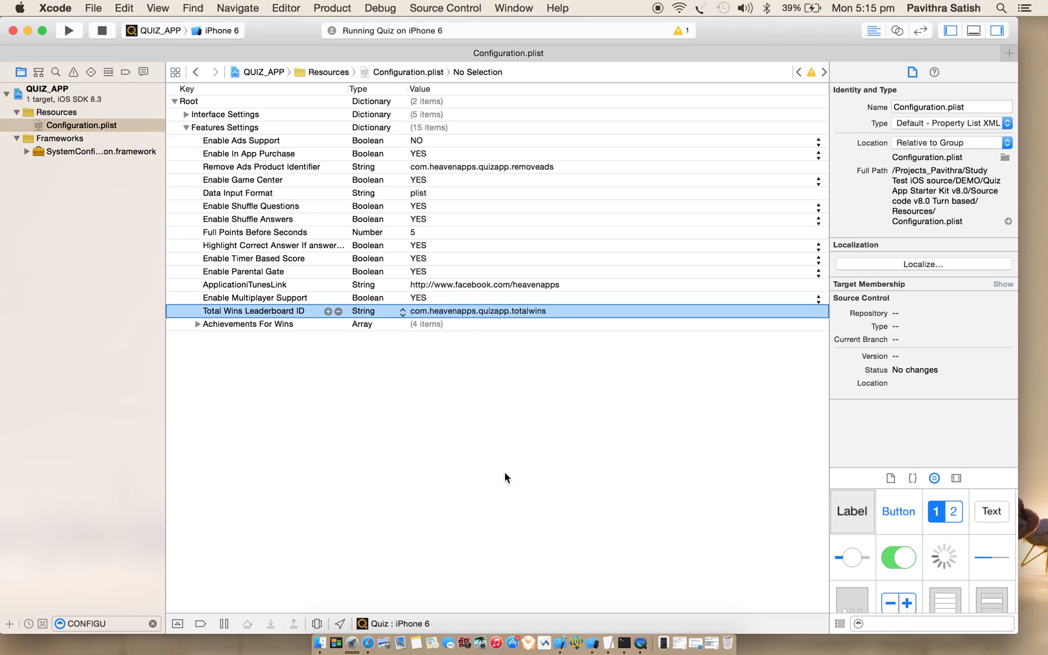
mouse_move(229, 376)
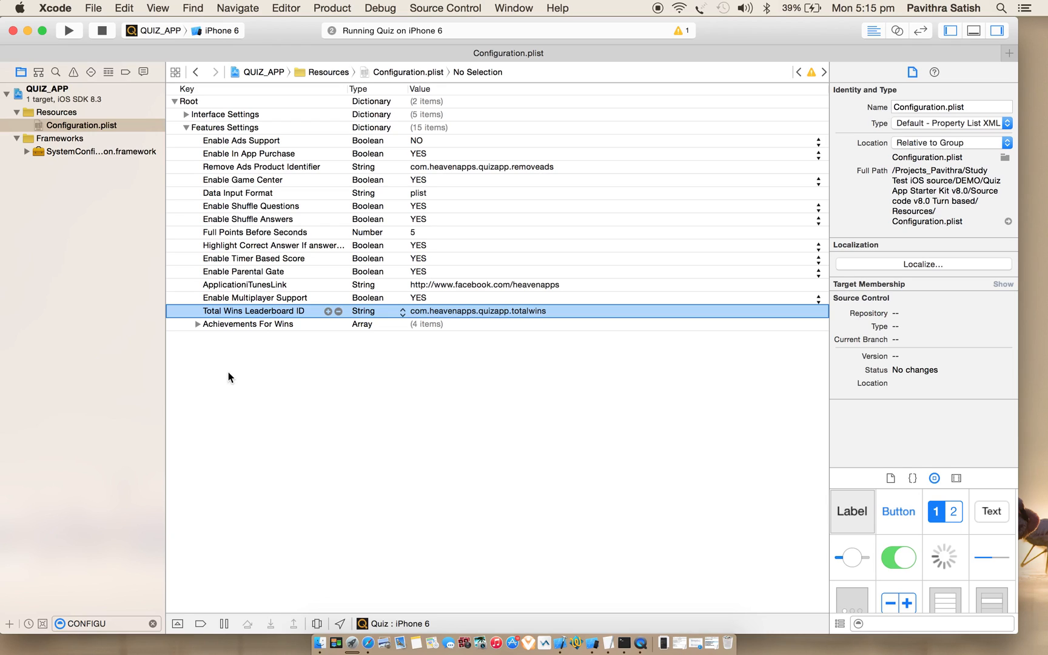
mouse_move(206, 340)
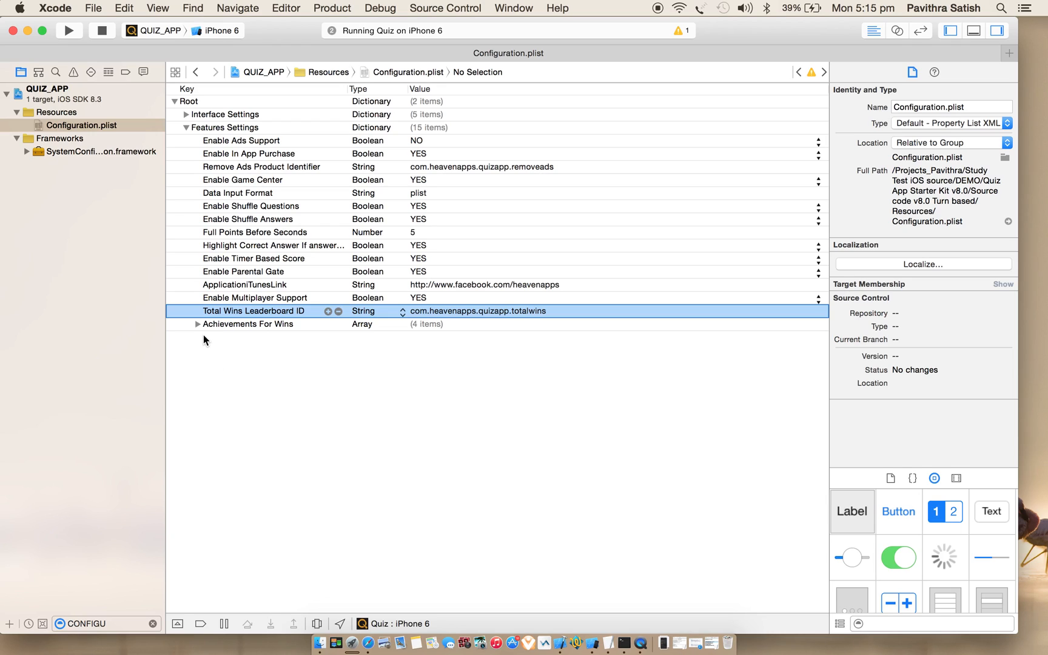
click(198, 323)
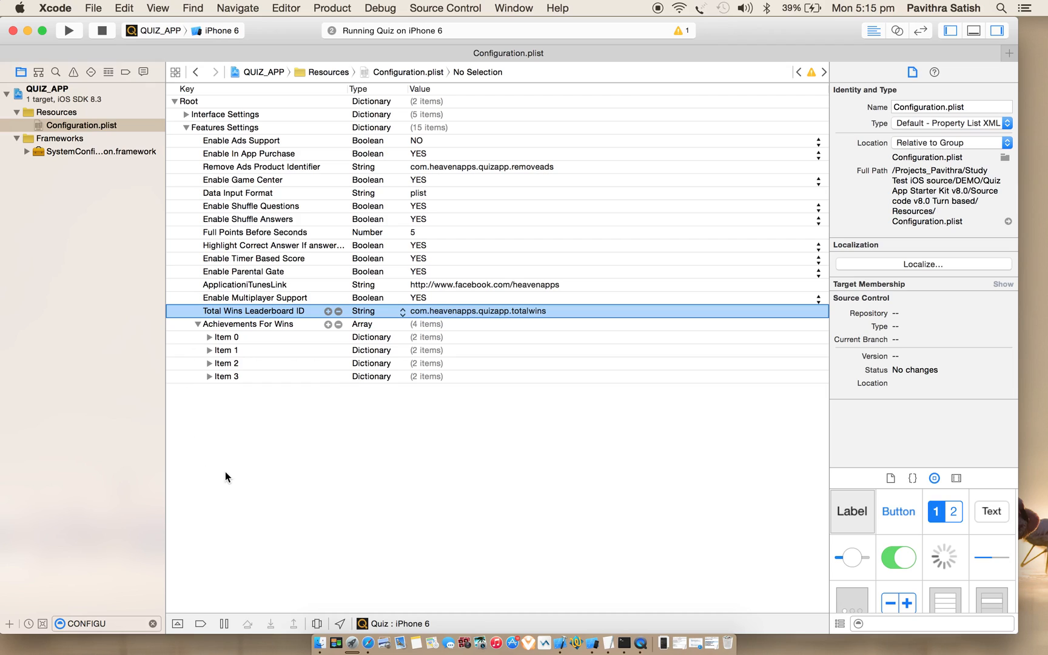
mouse_move(235, 333)
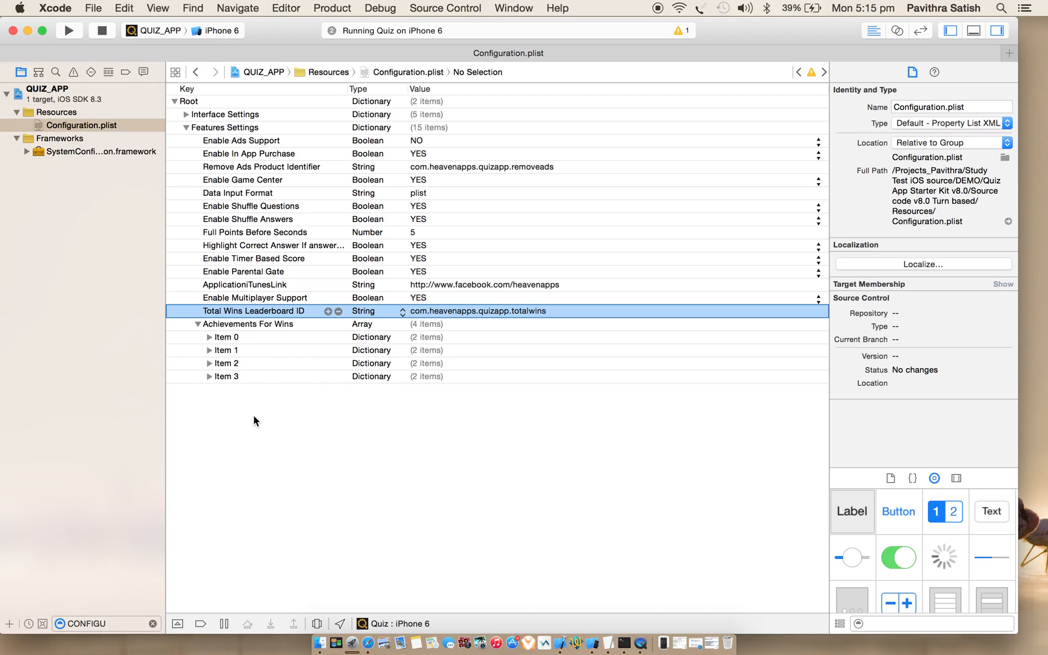
mouse_move(196, 459)
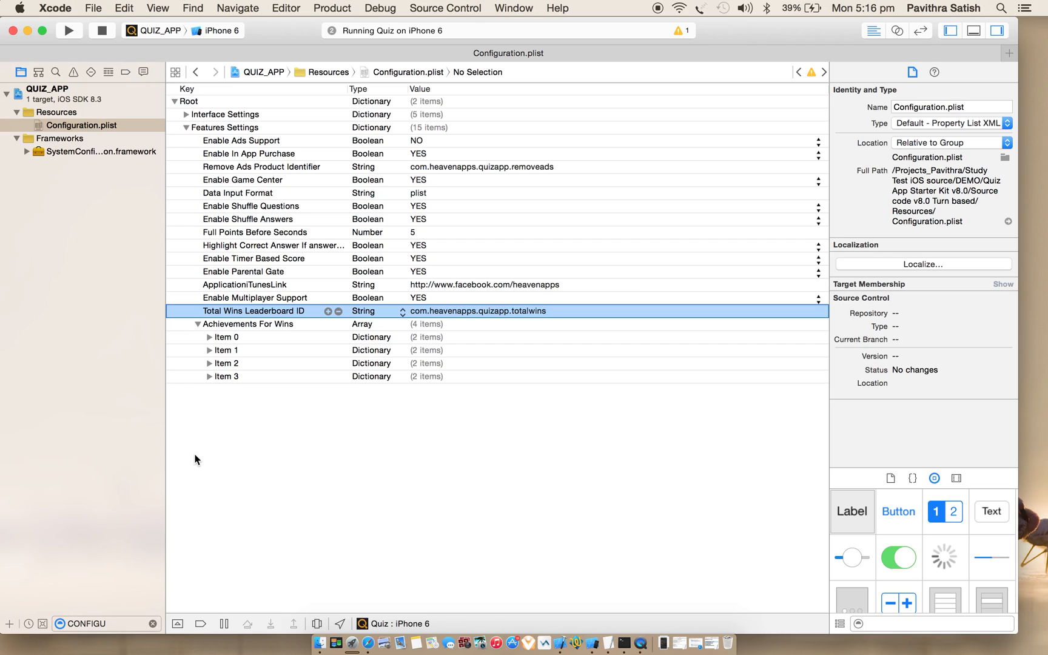
mouse_move(304, 462)
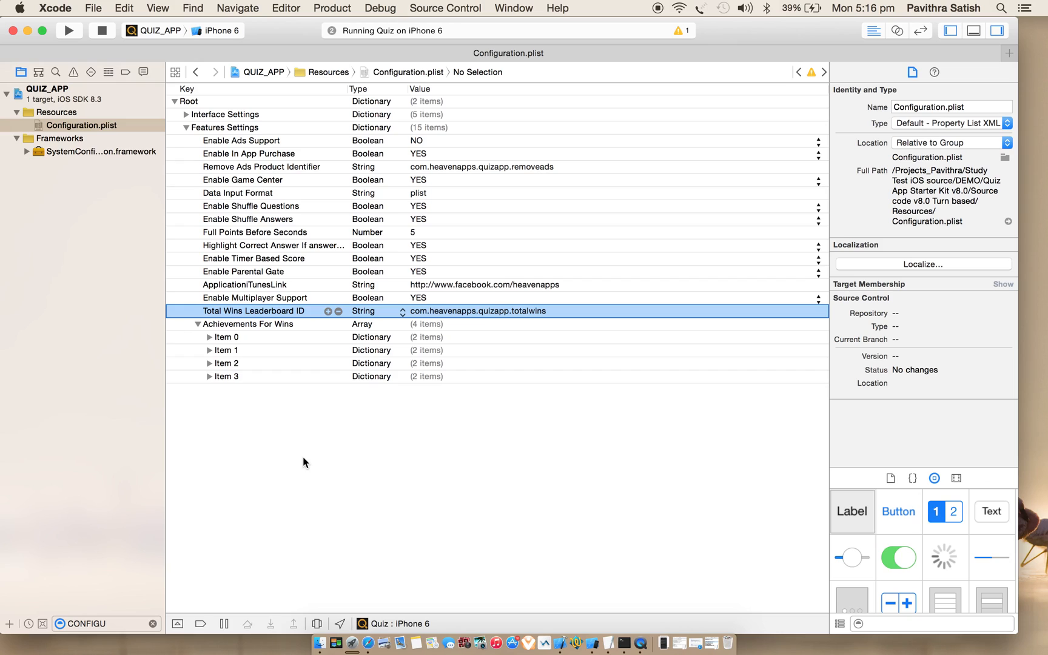
Set Item 0's Achievement ID to com.heavenapps.quizapp.Lieutenant.
click(226, 337)
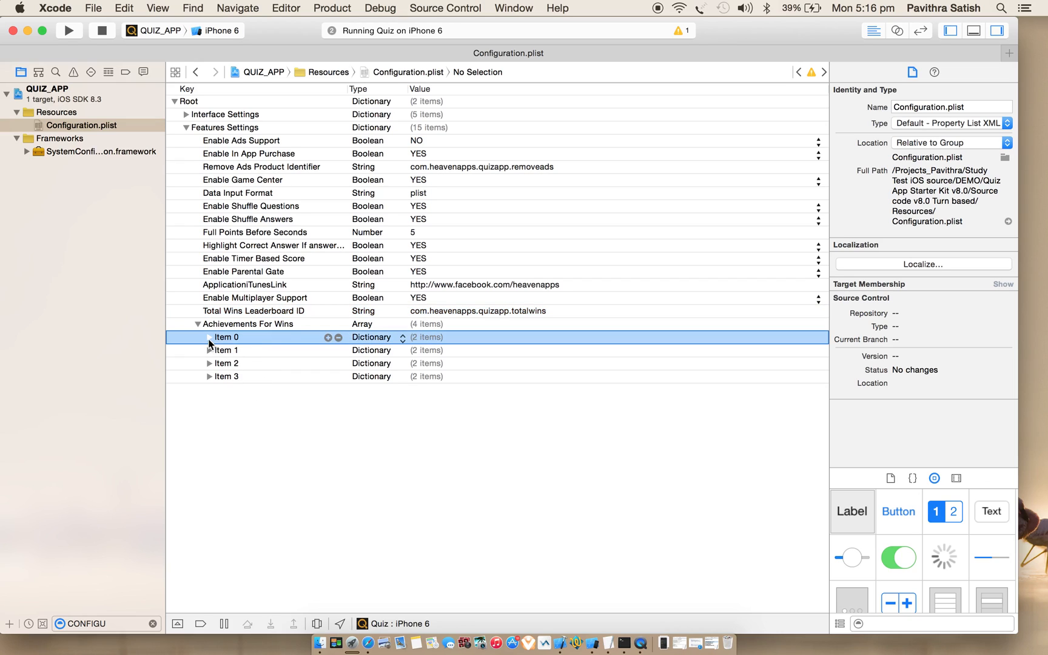
click(210, 337)
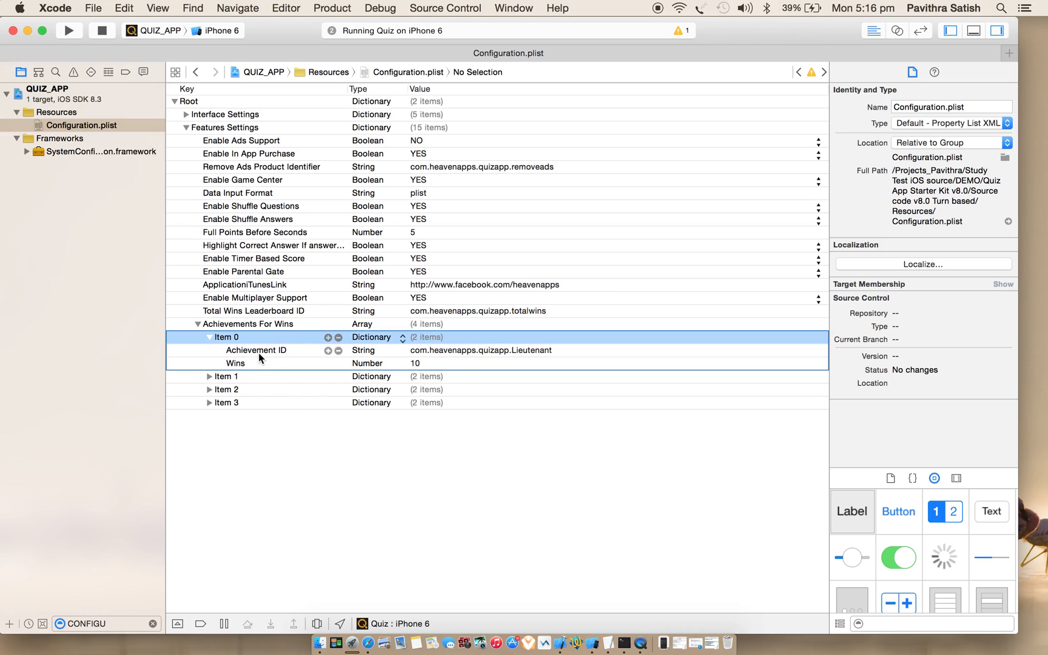
click(255, 350)
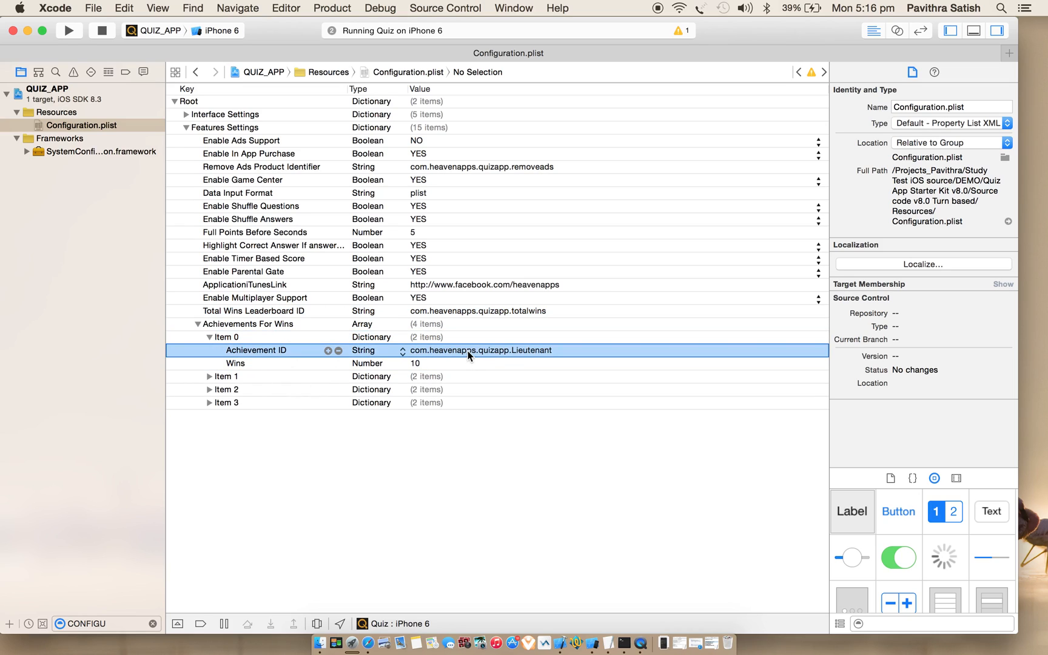
double_click(481, 350)
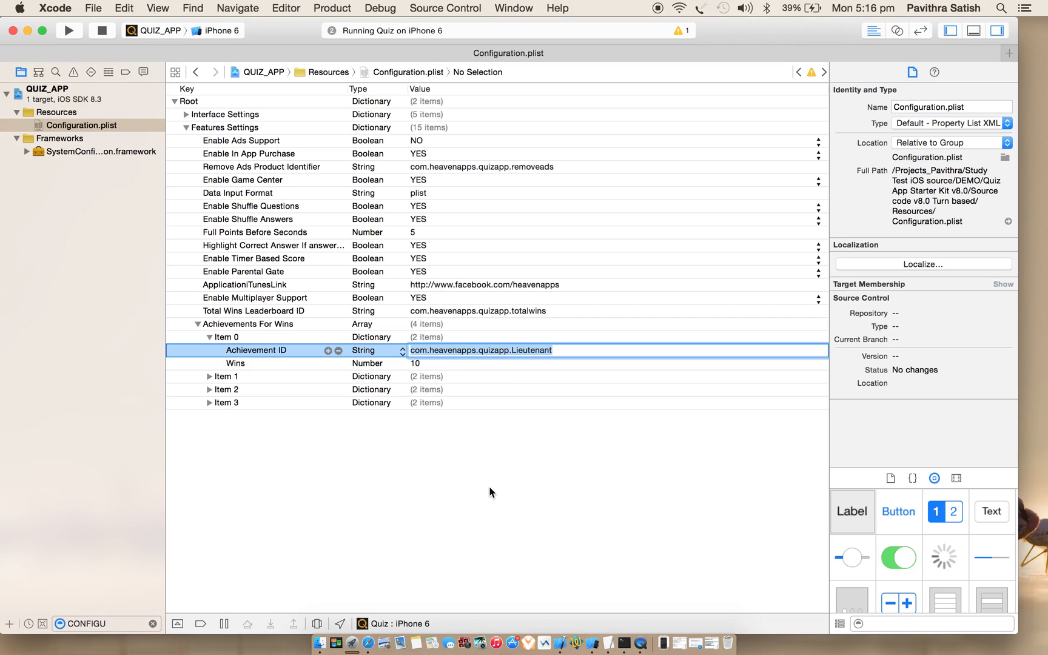
click(209, 376)
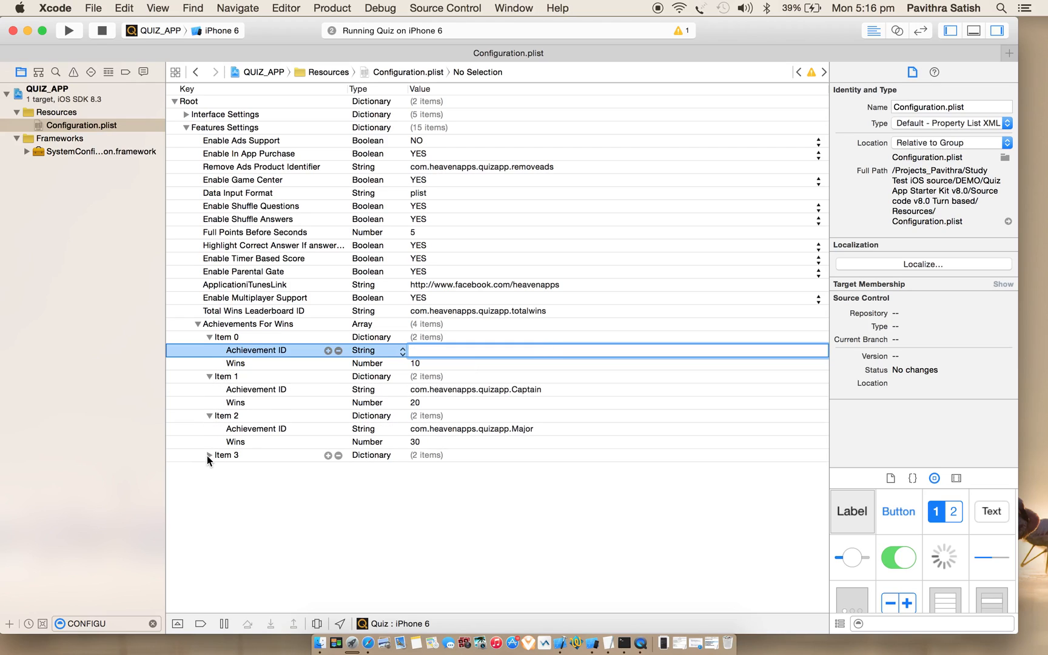
text(com.heavenapps.quizapp.Lieutenant)
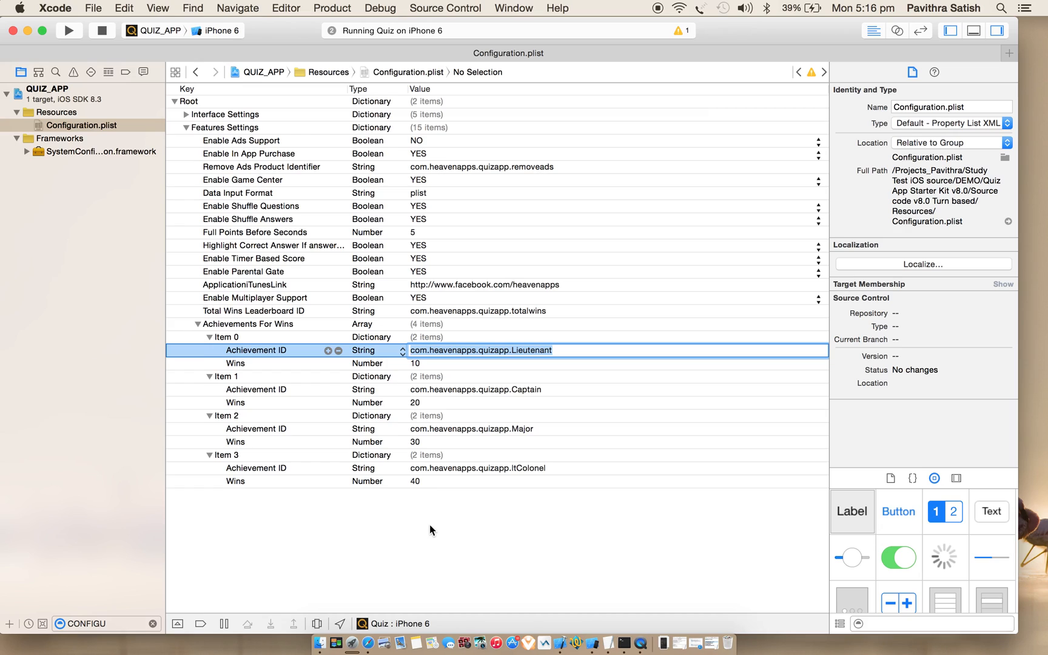
click(256, 389)
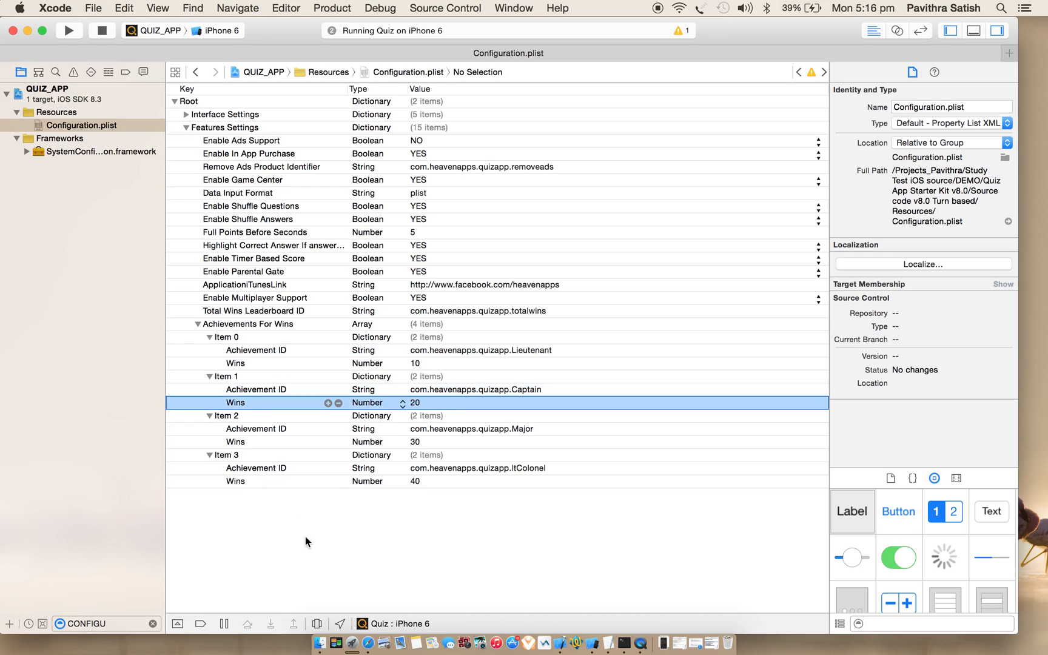
Review the achievement entries and their win counts, then collapse Items 0–3.
click(256, 349)
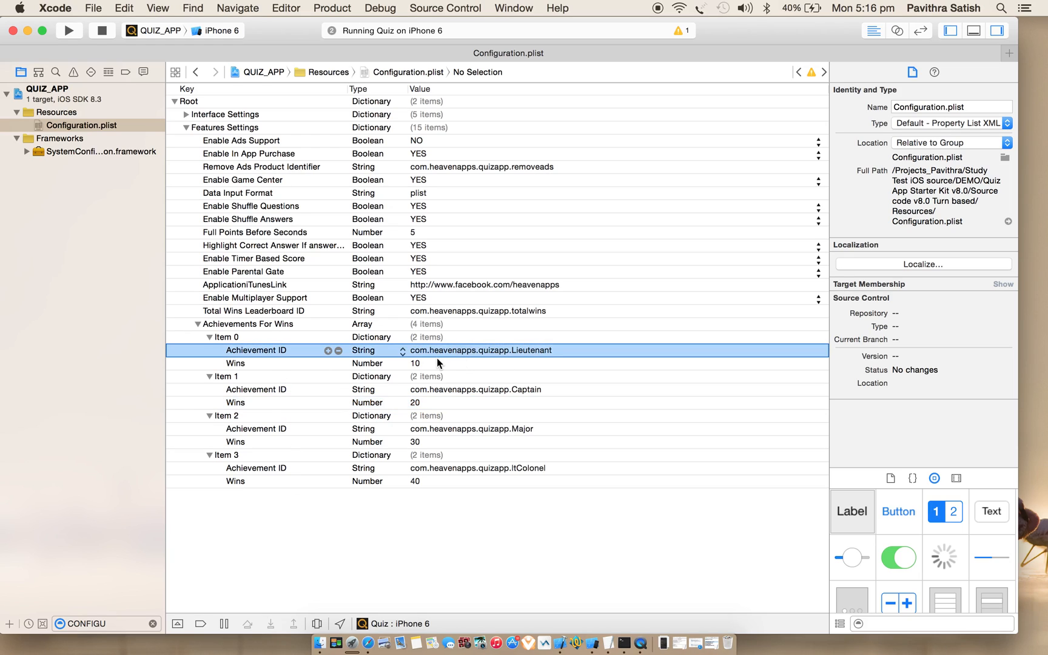
click(236, 362)
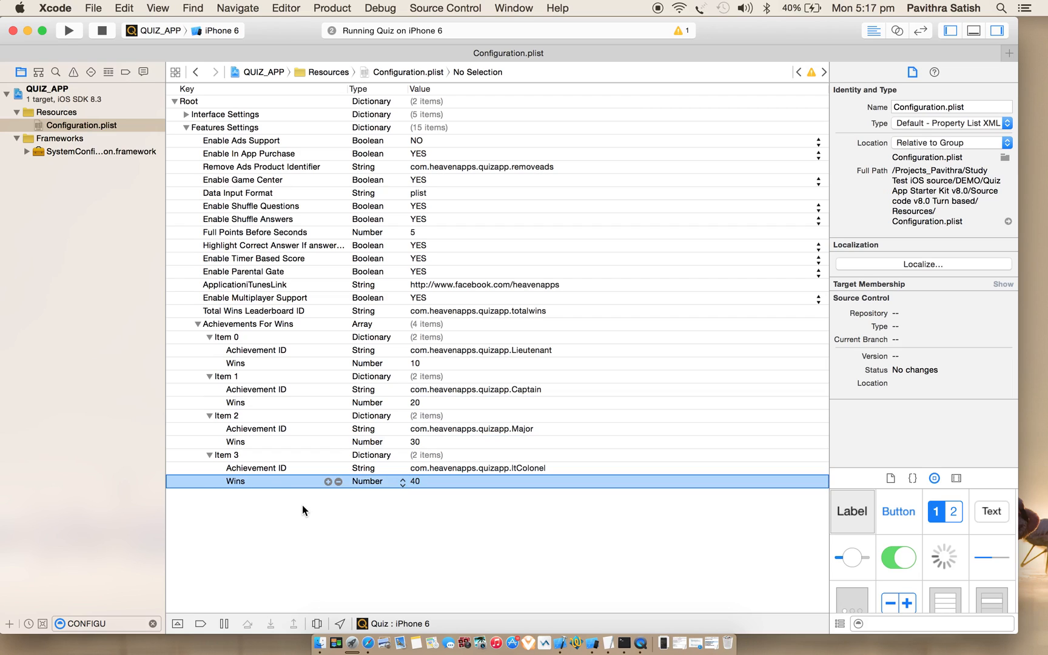
click(208, 336)
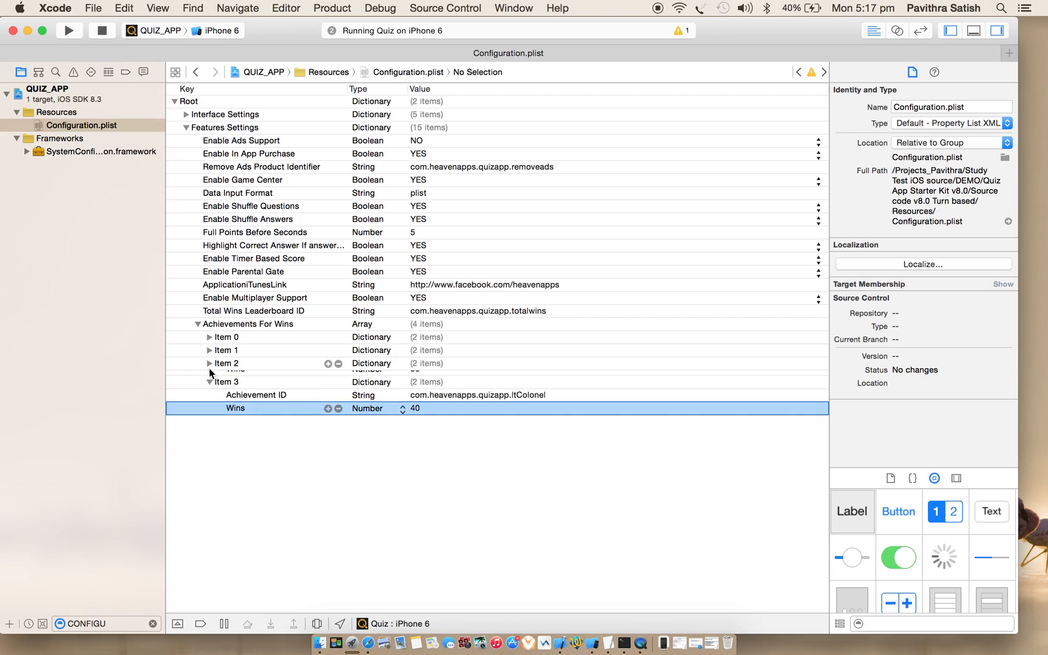
click(209, 382)
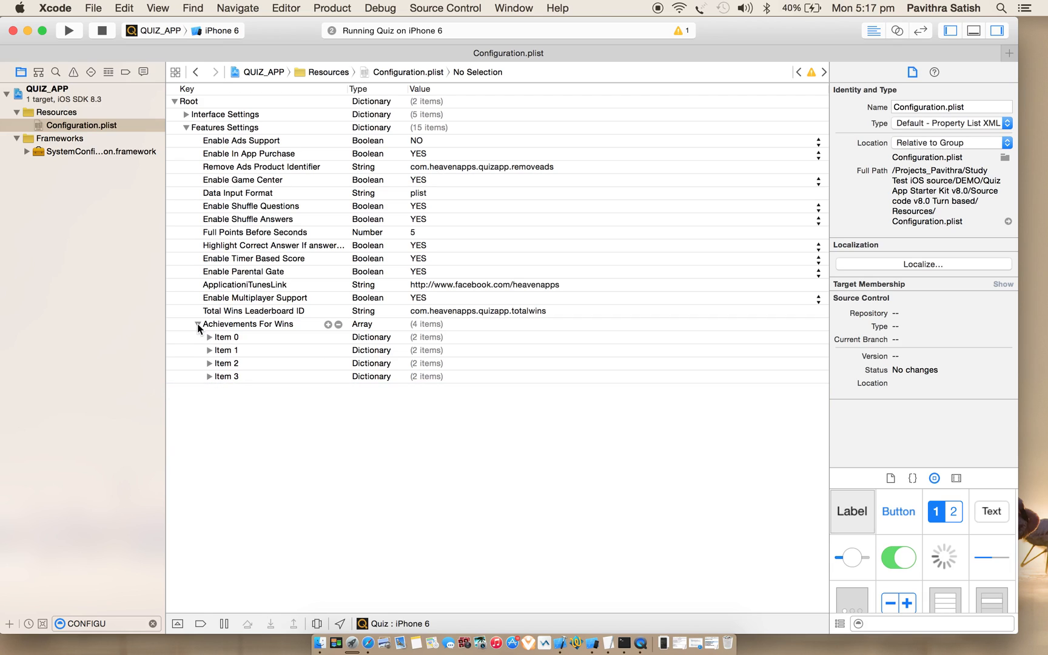
Collapse Achievements For Wins, then open the active match waiting on Player 2.
click(198, 324)
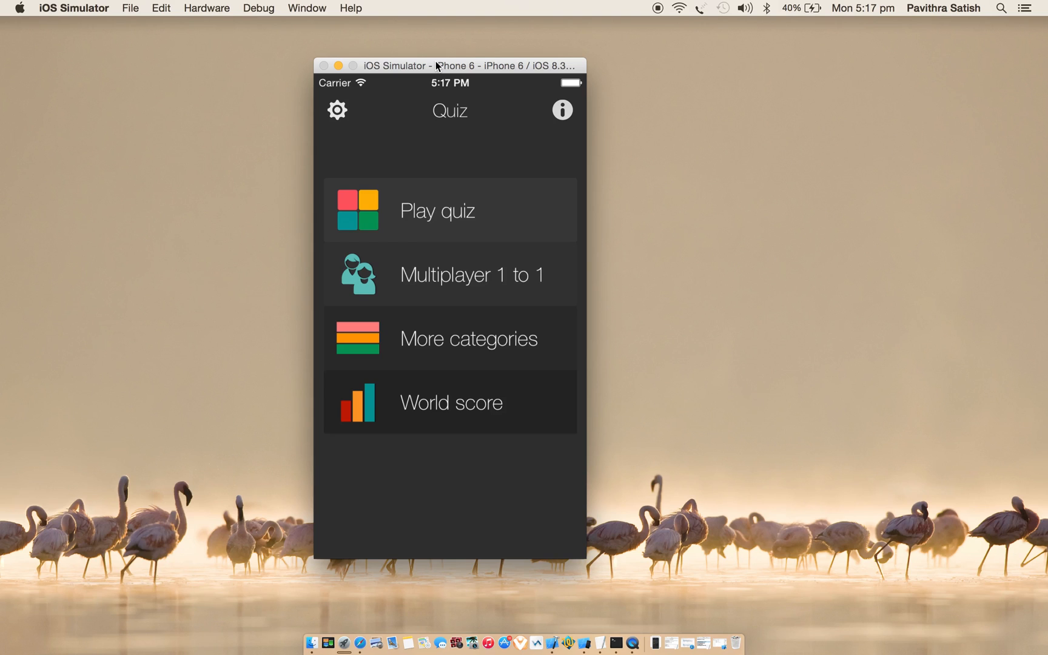
mouse_move(524, 140)
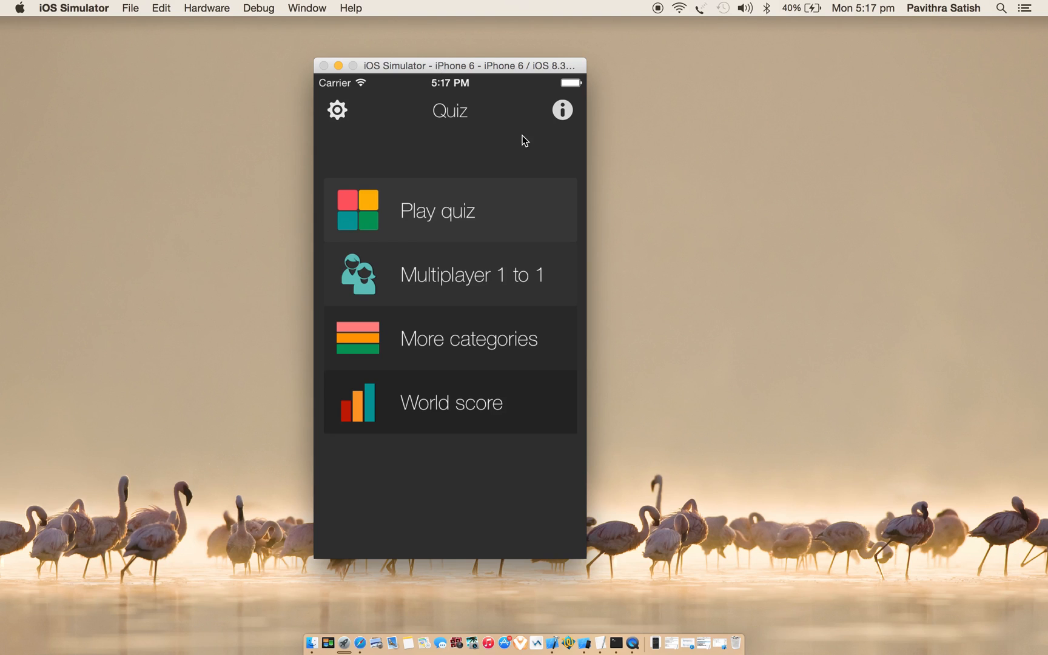
mouse_move(448, 281)
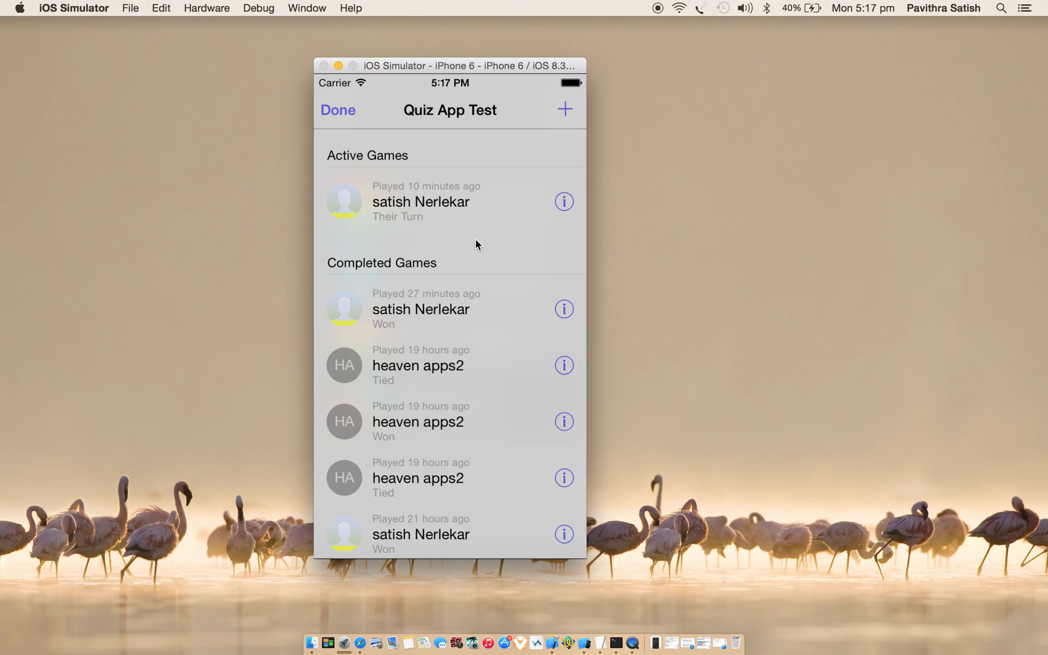
mouse_move(503, 261)
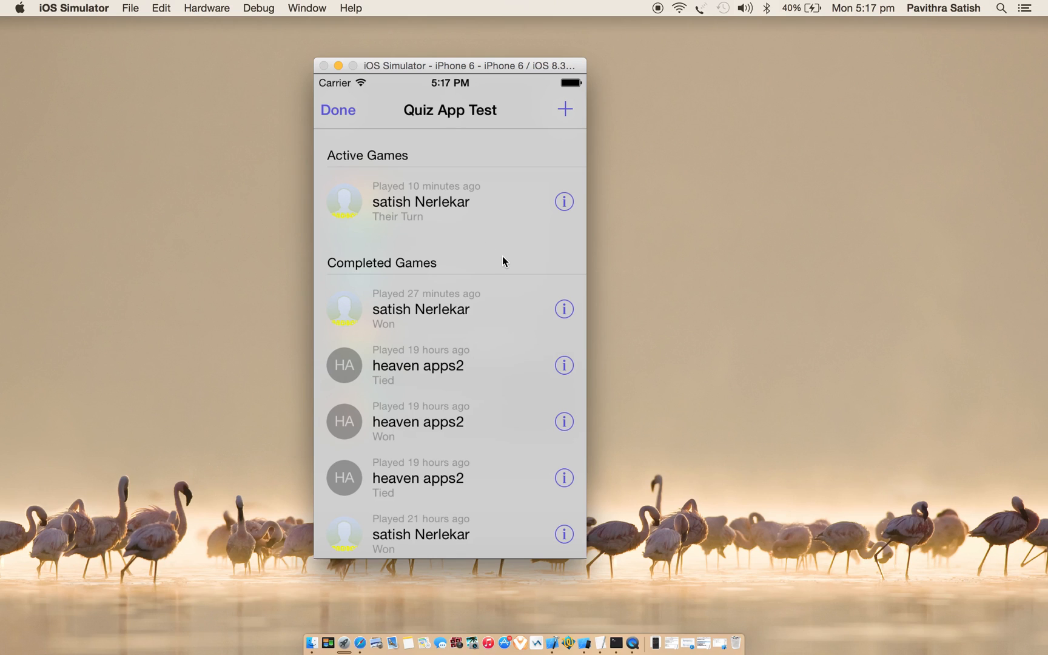
mouse_move(340, 169)
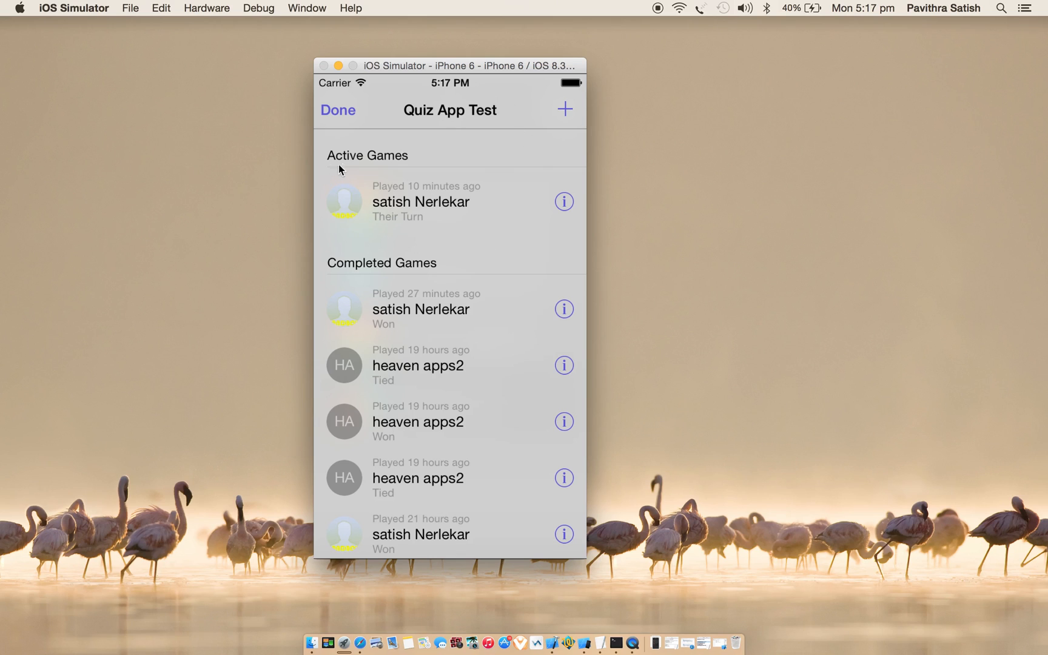
mouse_move(549, 221)
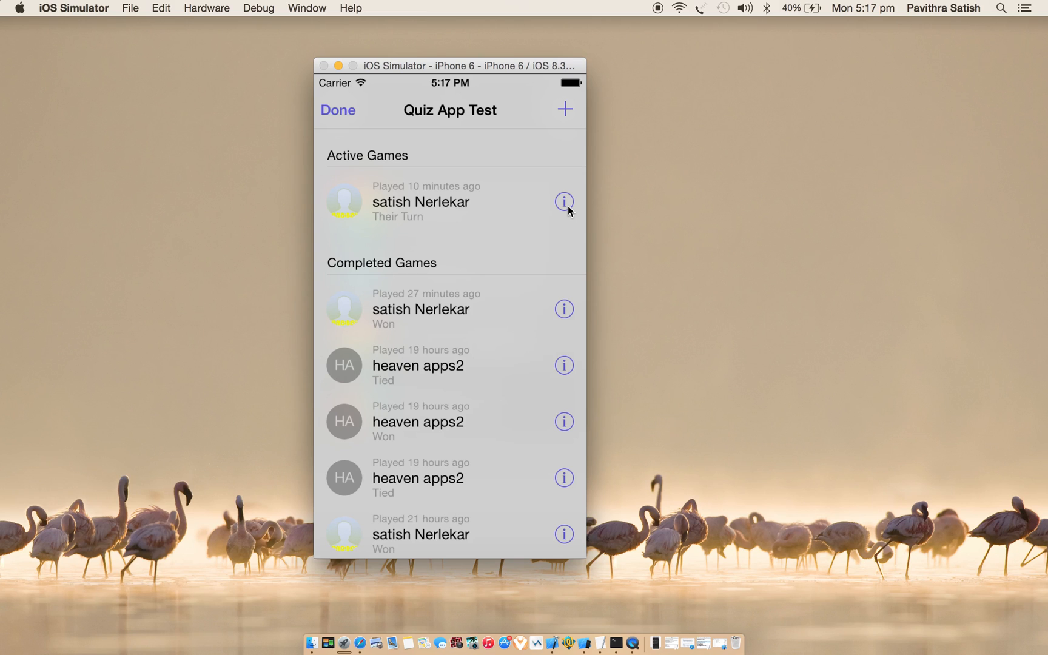
click(563, 201)
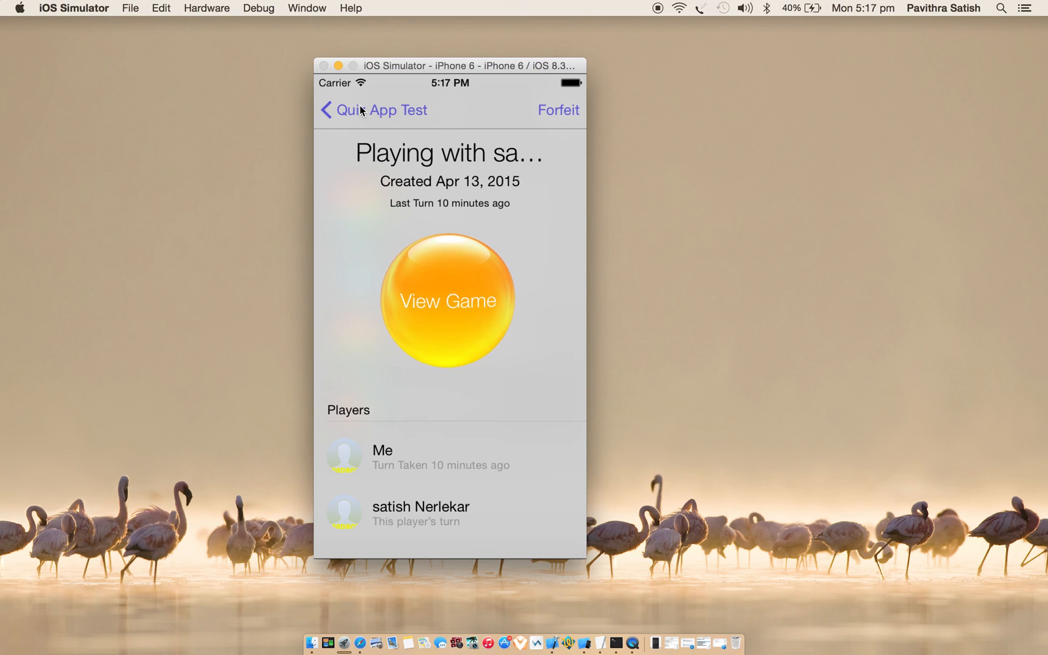
click(327, 110)
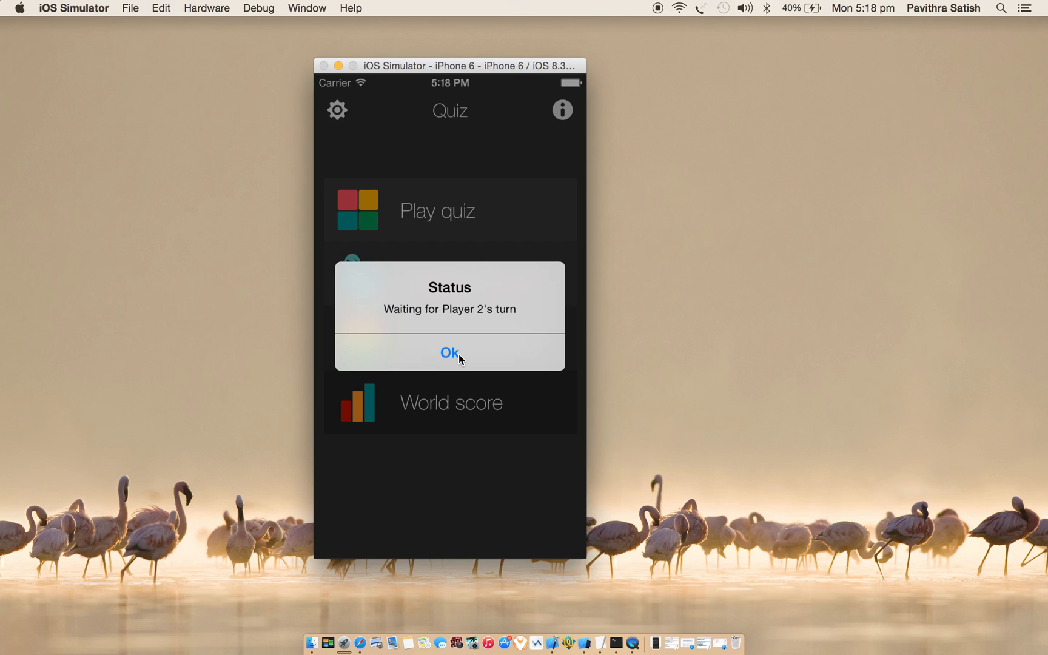
click(449, 352)
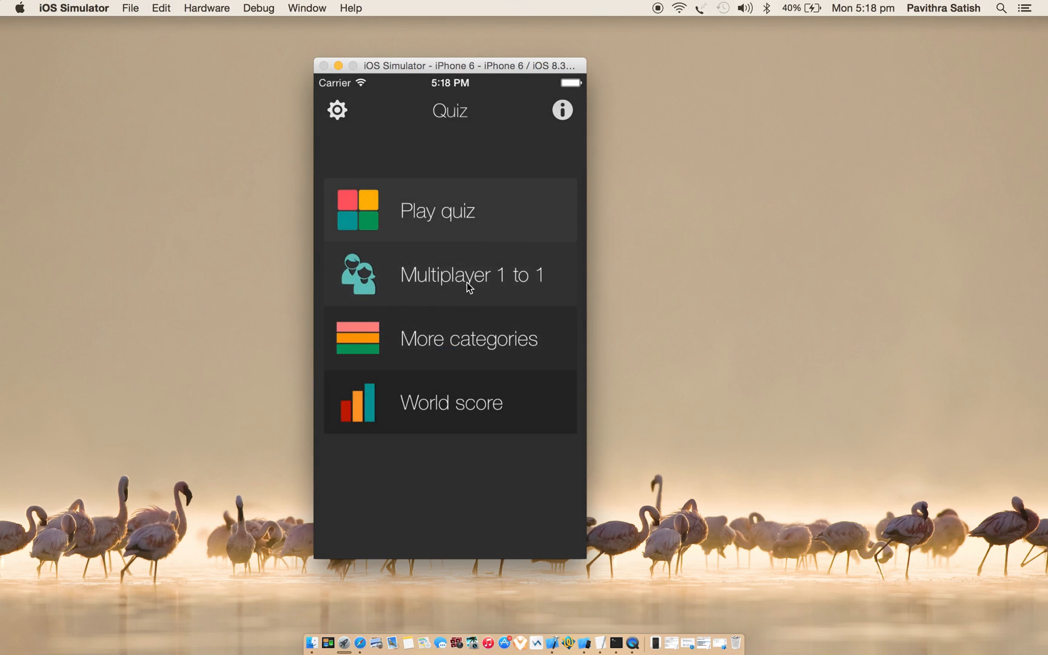
click(449, 274)
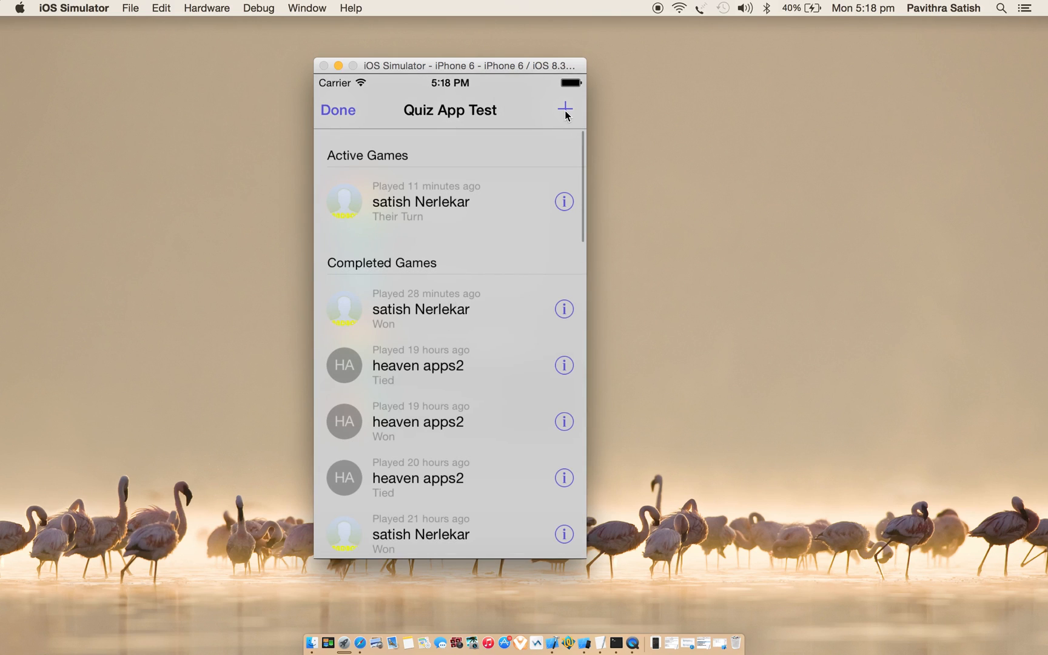
click(564, 109)
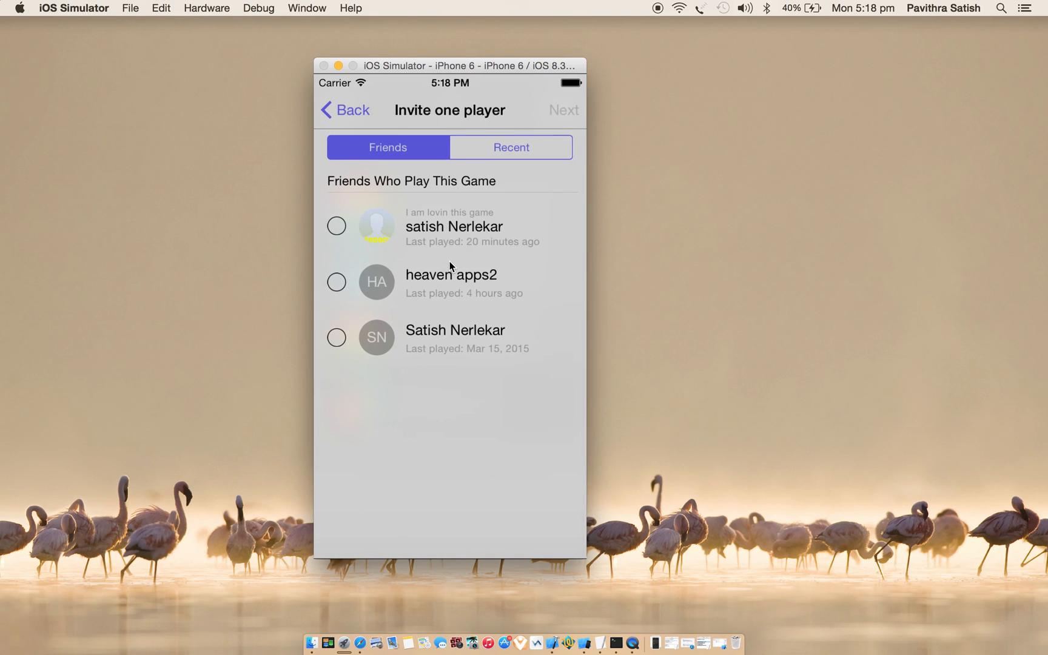
click(336, 226)
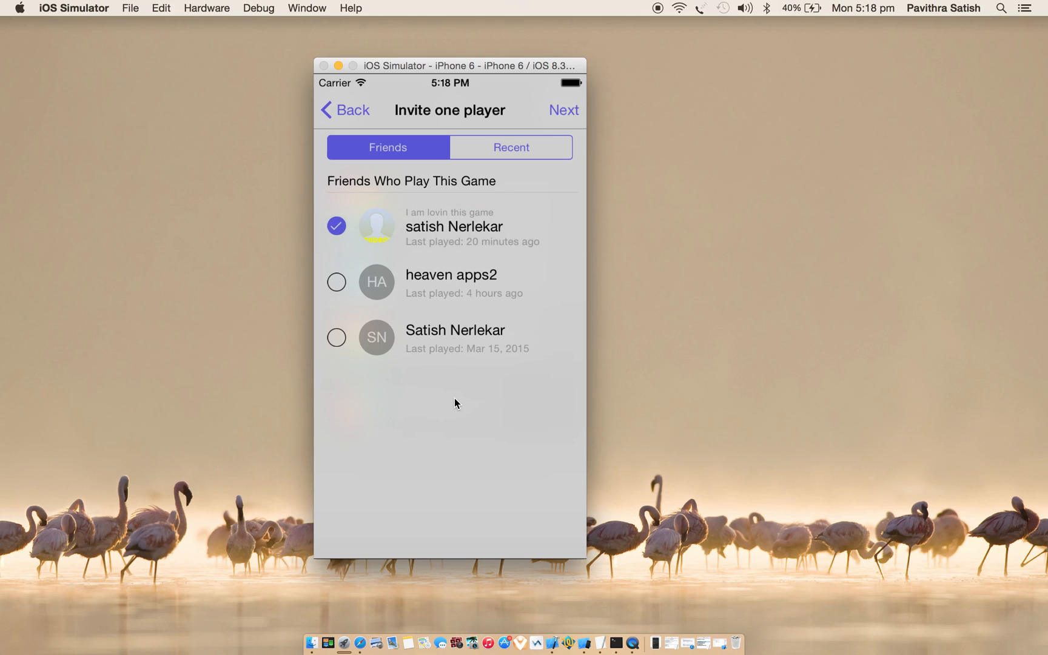
mouse_move(497, 247)
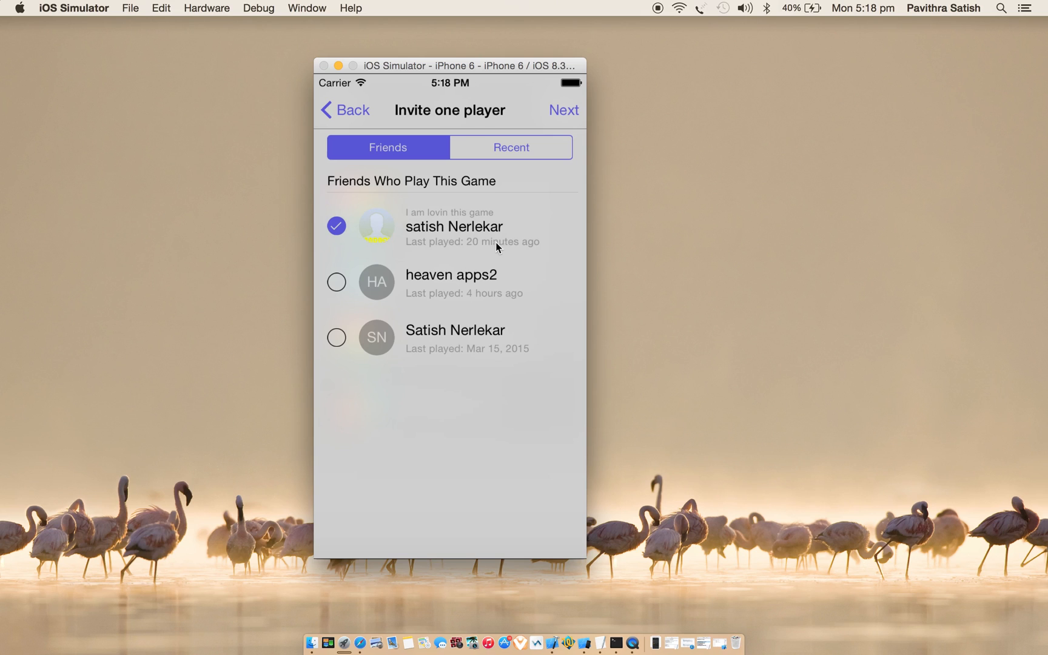
mouse_move(398, 398)
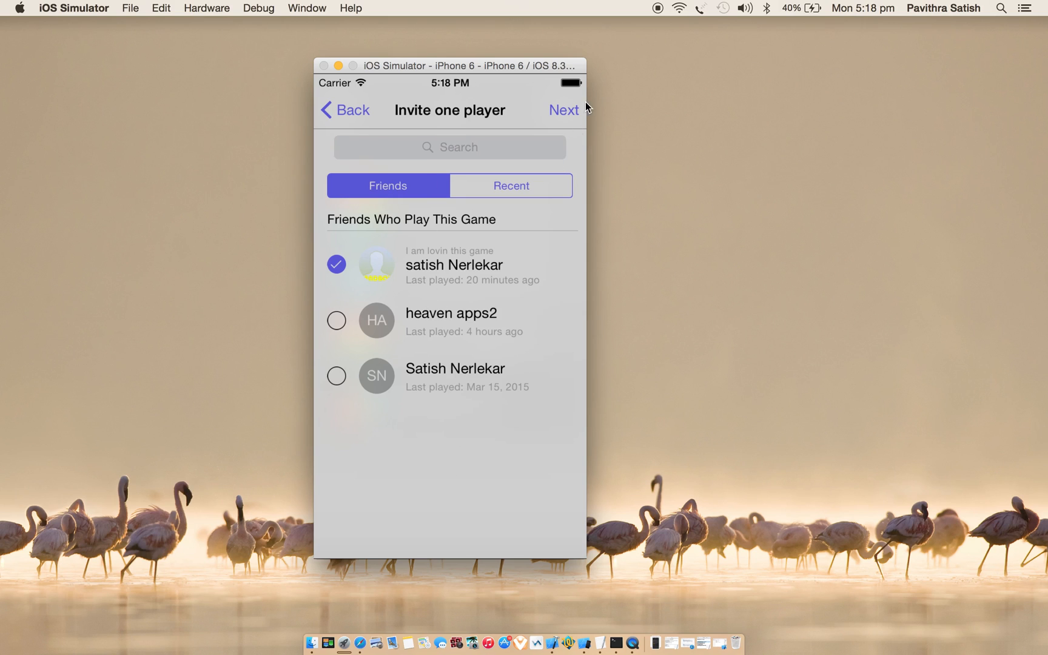
click(564, 110)
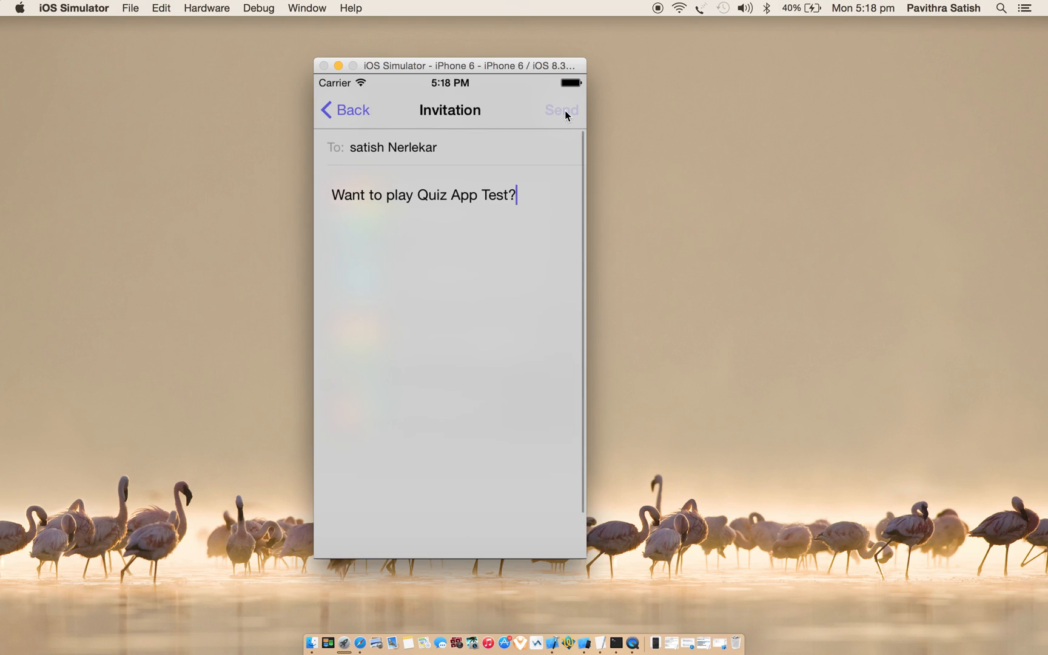
click(561, 110)
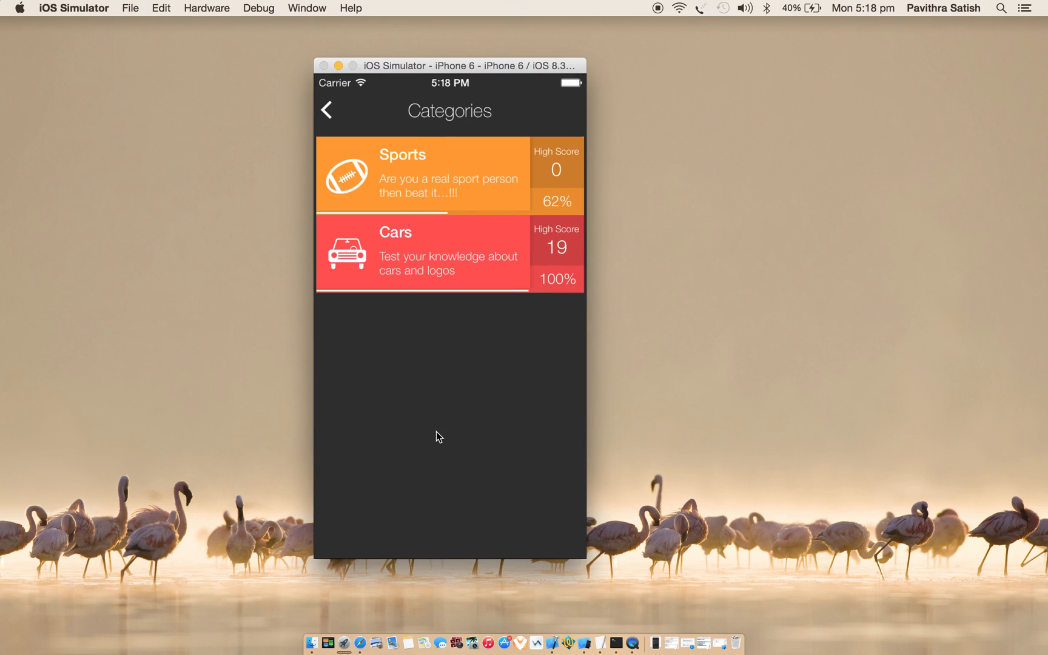
mouse_move(444, 137)
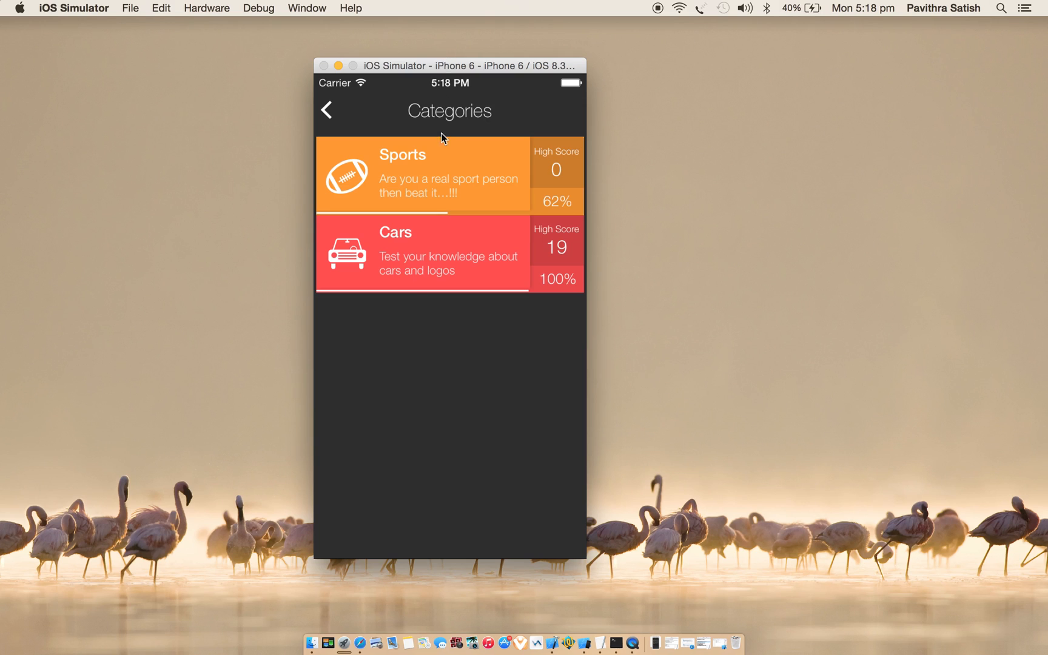
mouse_move(422, 445)
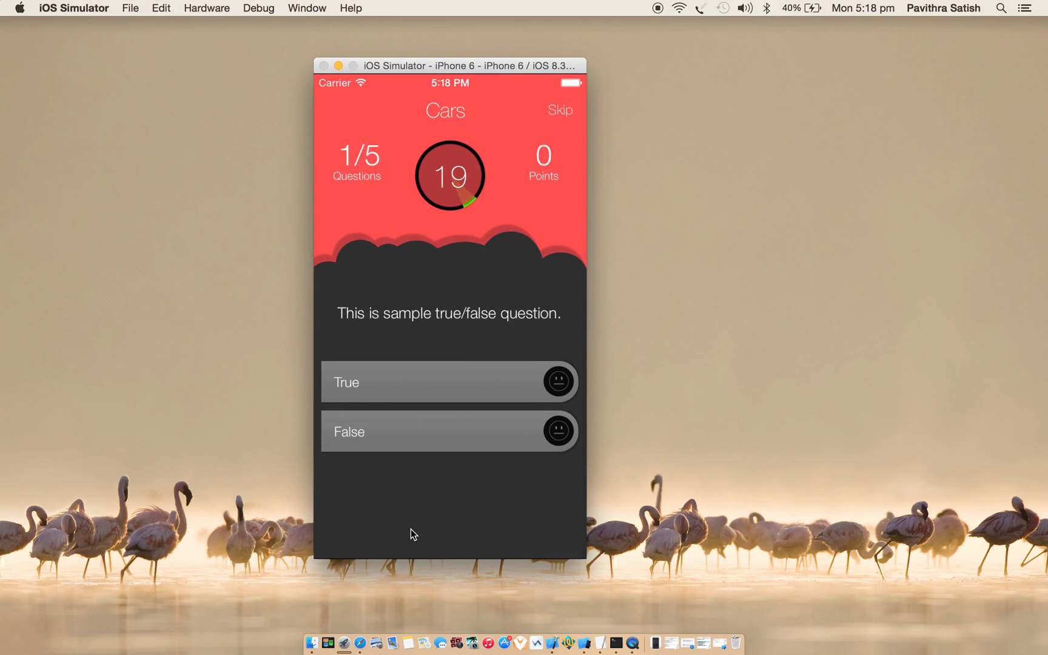
mouse_move(457, 233)
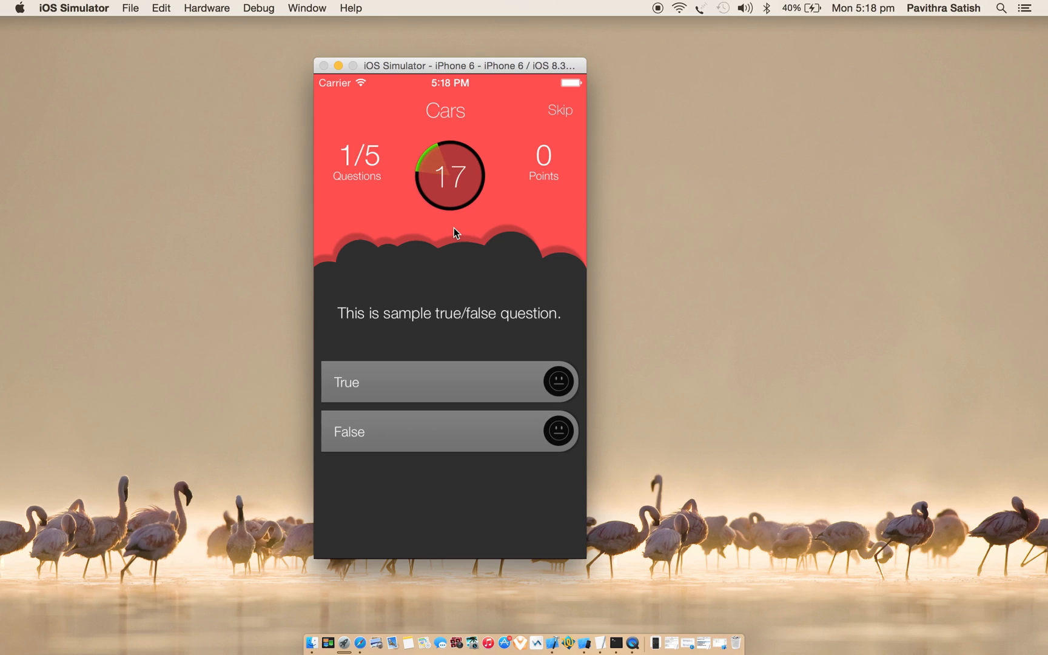
Answer the car logo questions (Lotus, bowtie, German car company) to reach question 5/5 with 21 points.
drag(450, 65, 510, 50)
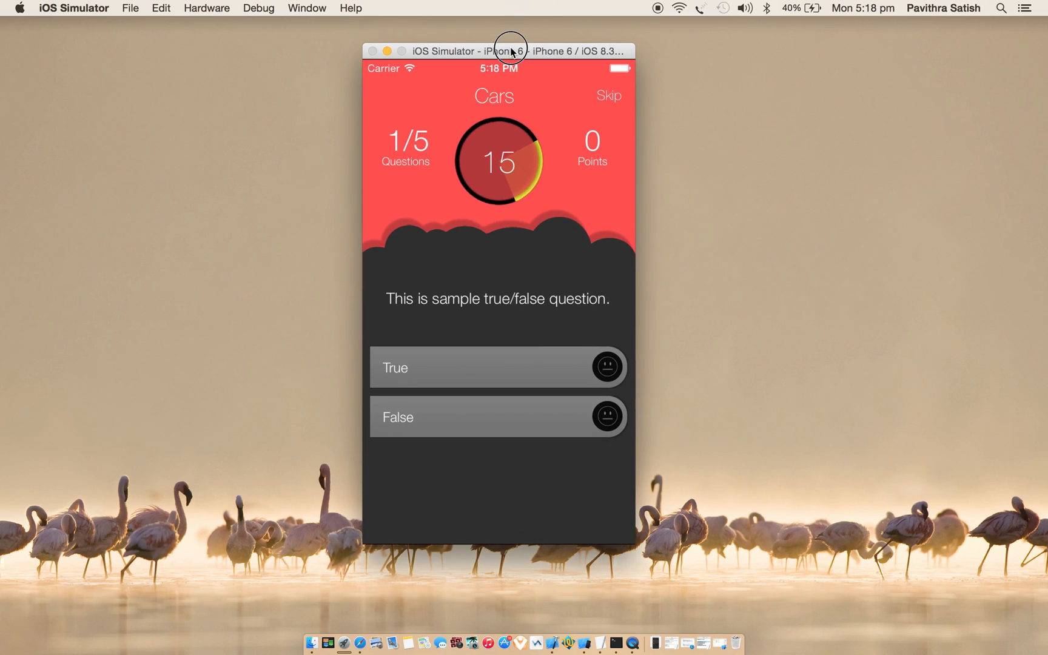
click(497, 416)
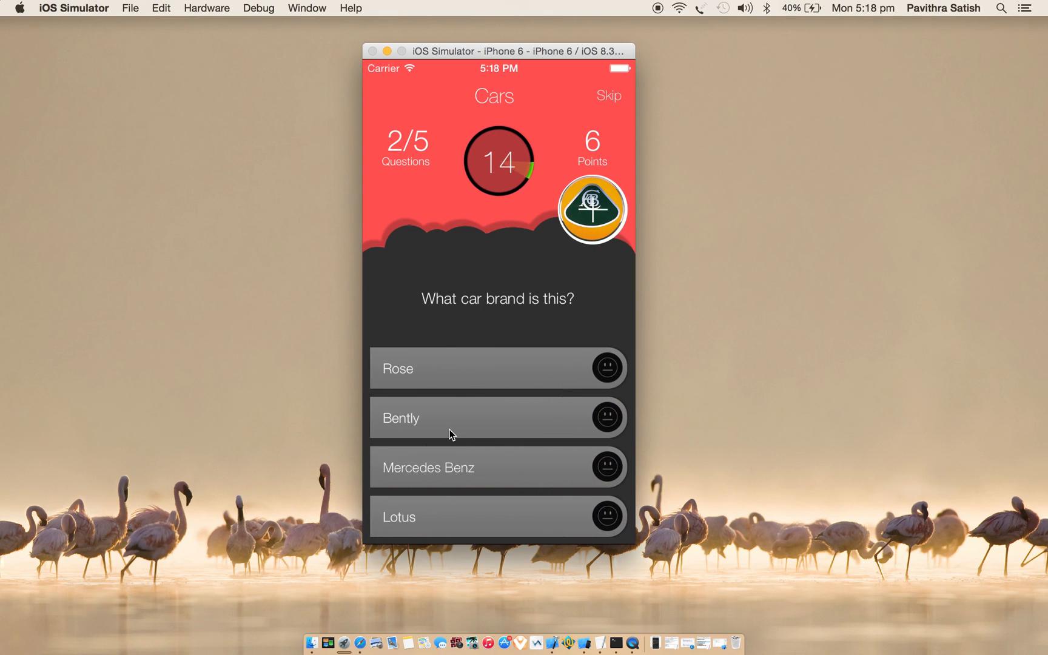
click(498, 517)
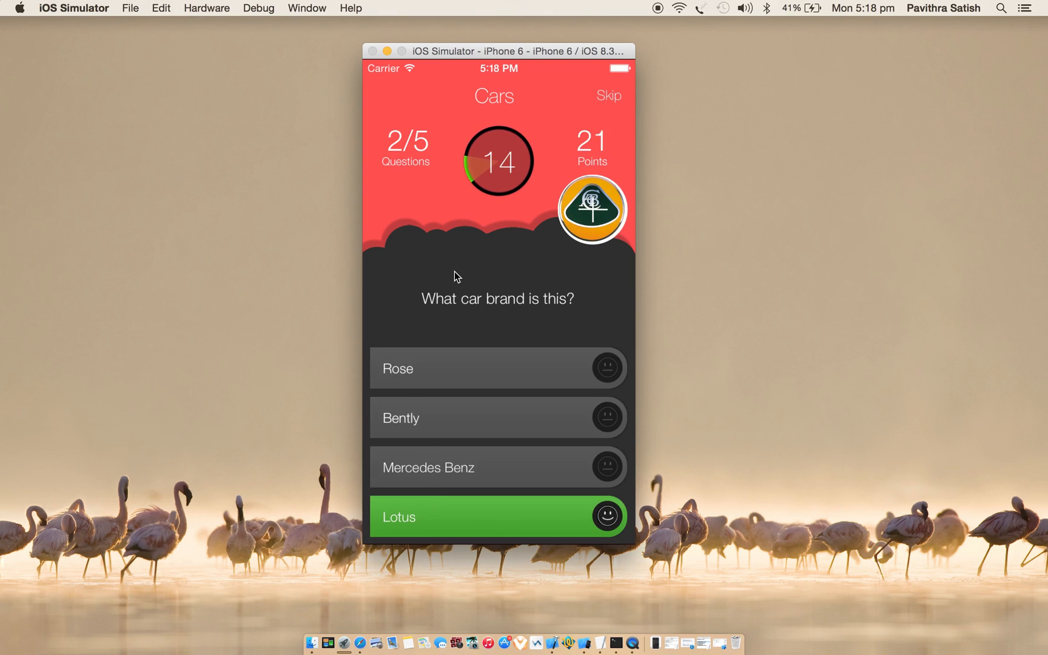
click(498, 516)
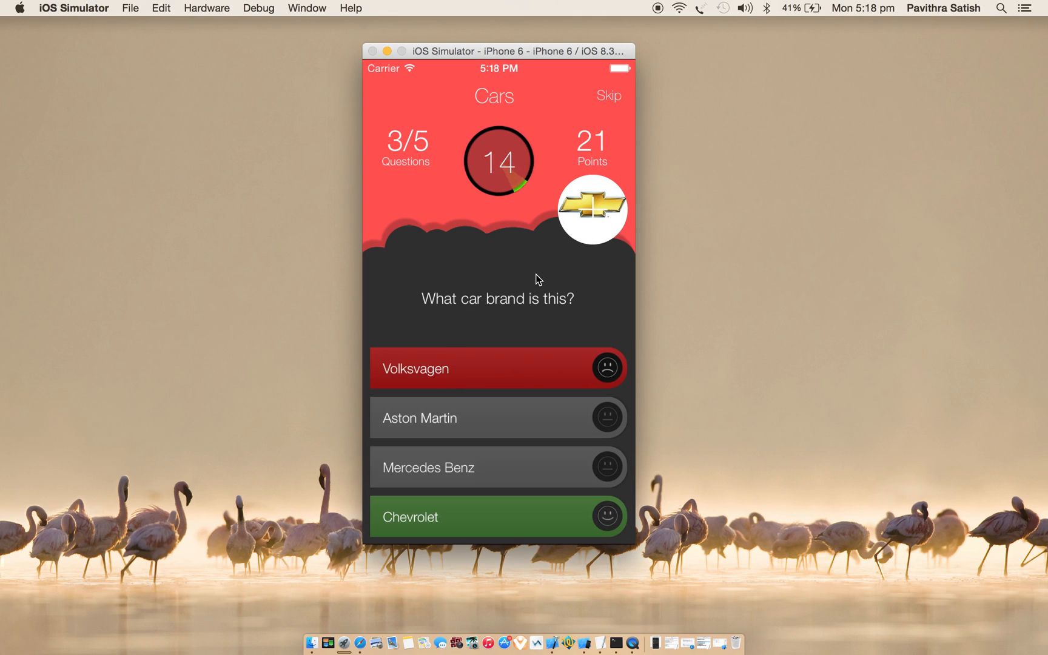
click(497, 516)
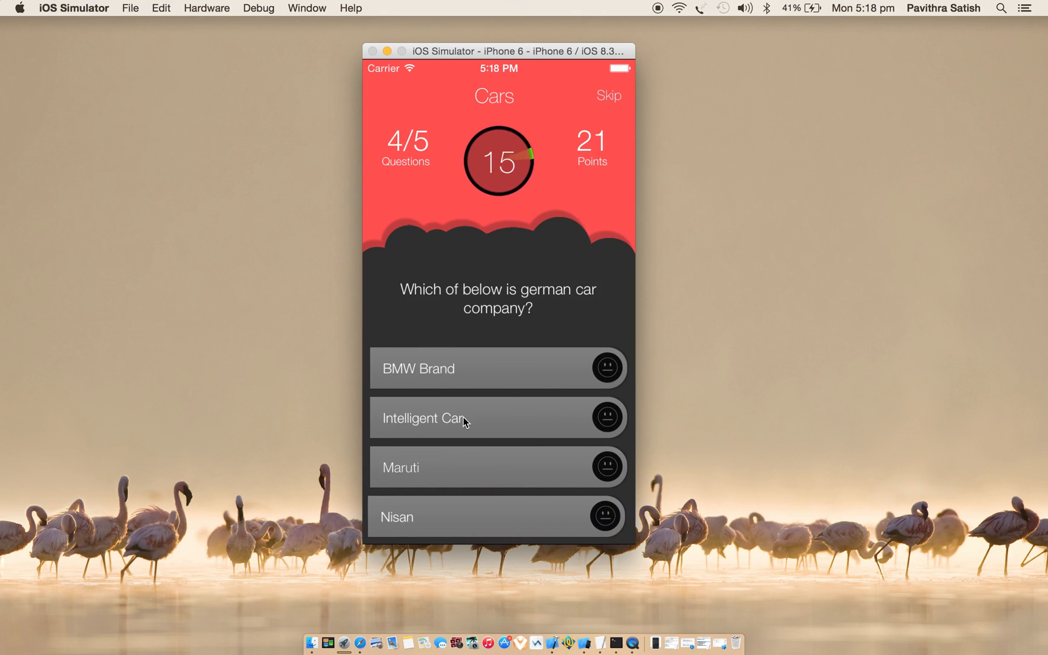
click(498, 418)
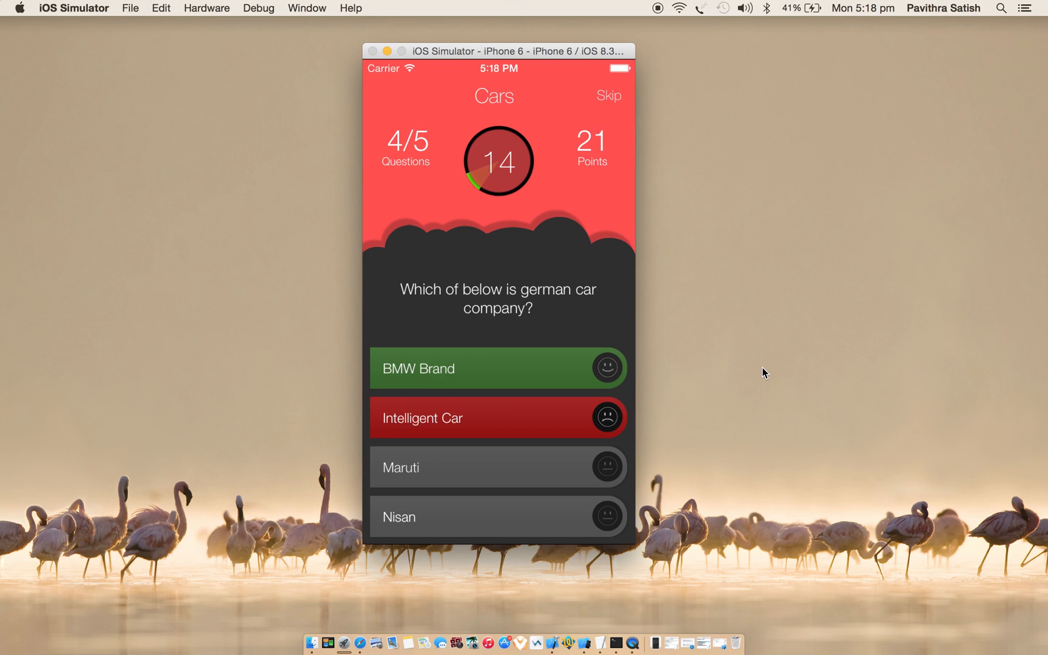
click(497, 368)
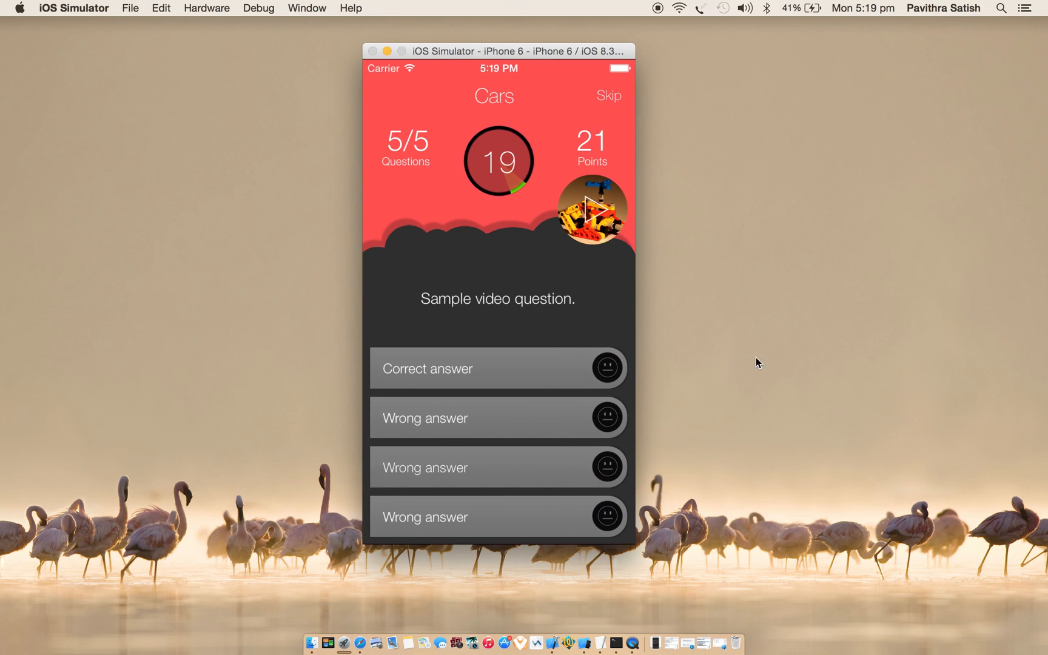
Answer the sample video question to finish at 36 points, then start a new match.
click(497, 368)
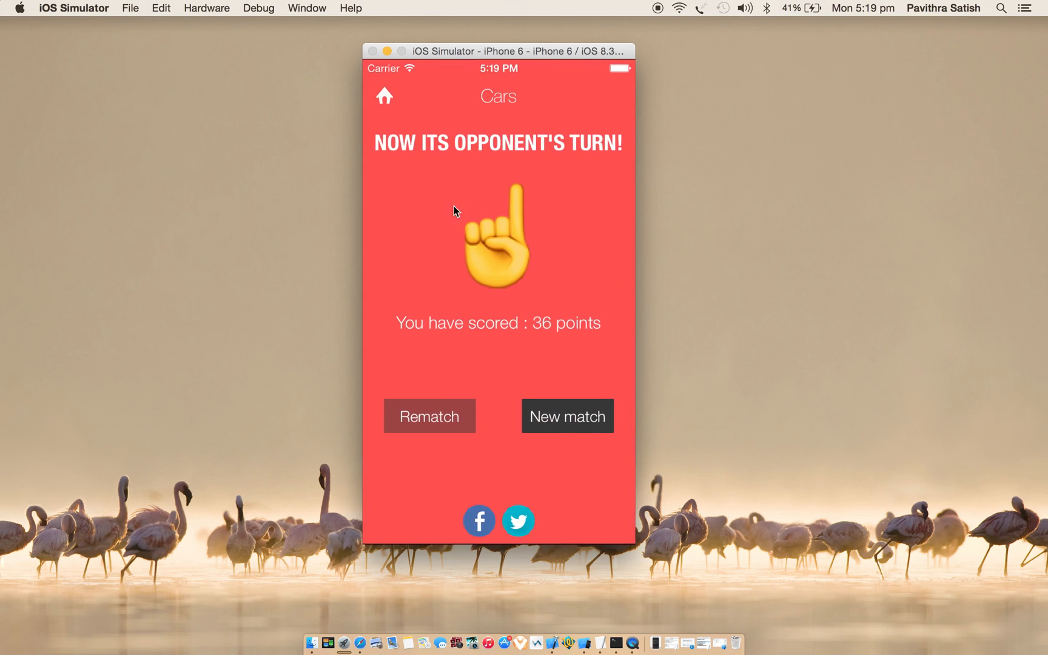
mouse_move(484, 156)
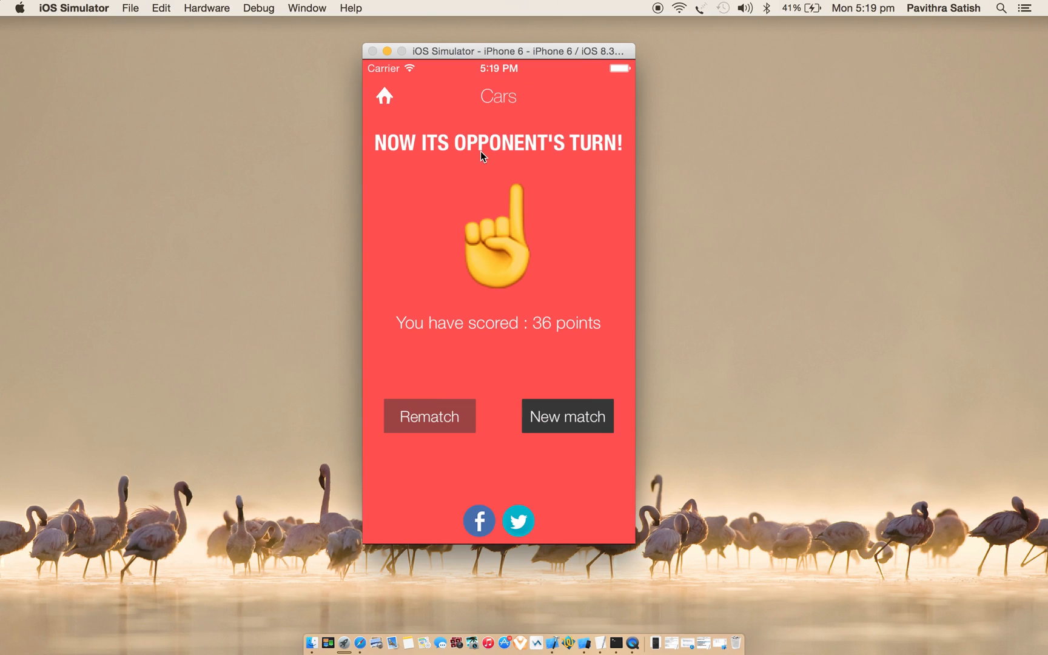
mouse_move(483, 336)
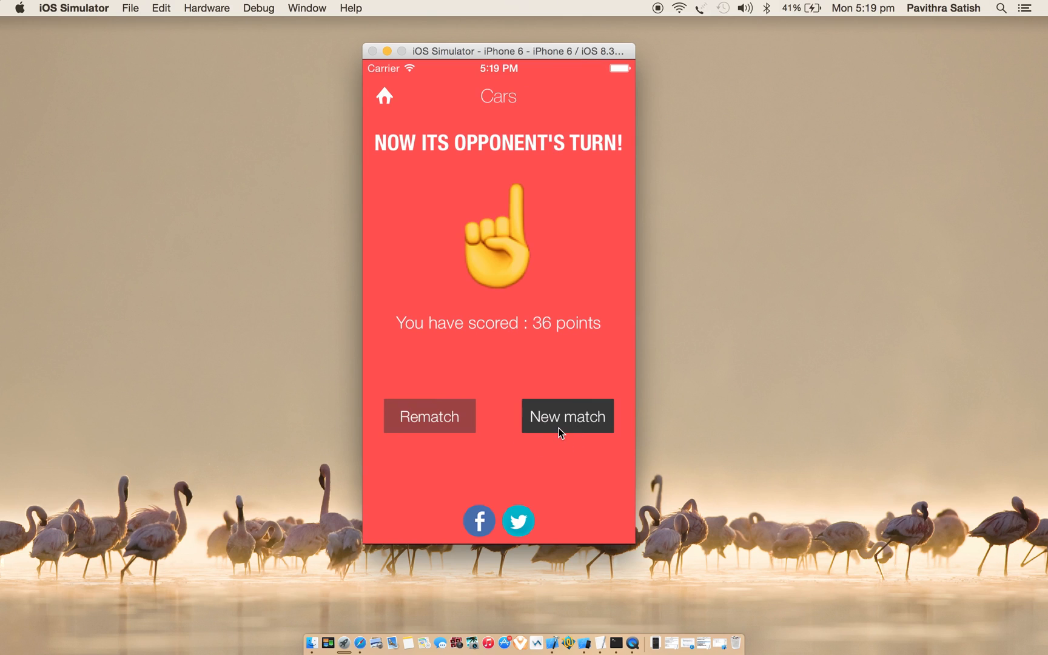
click(565, 416)
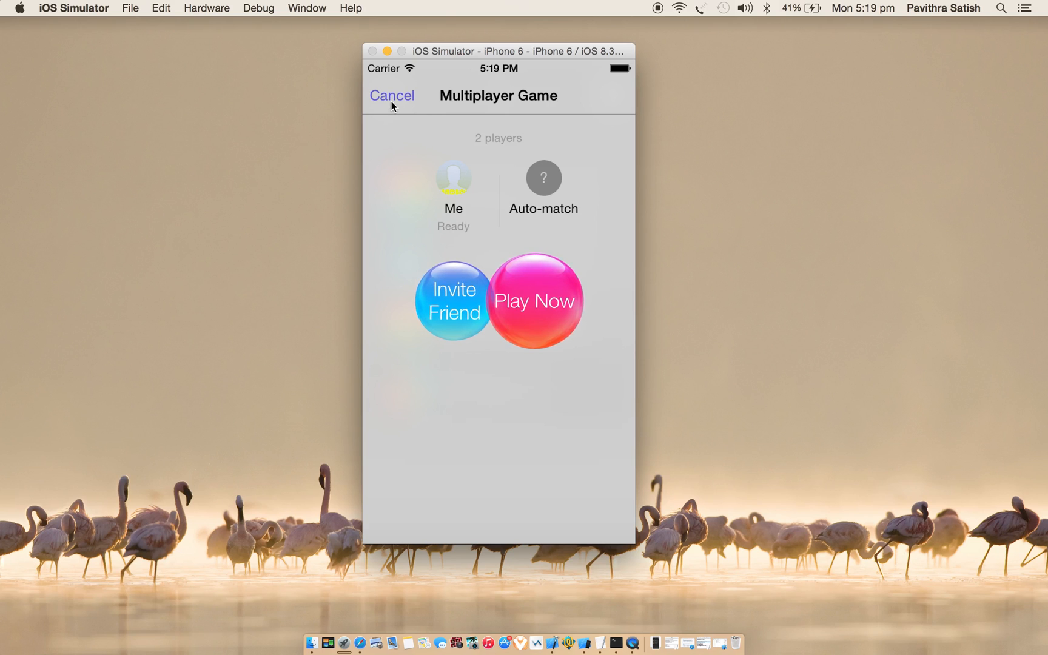
Cancel the new game setup and dismiss the Waiting for Player 2 status alert.
click(391, 94)
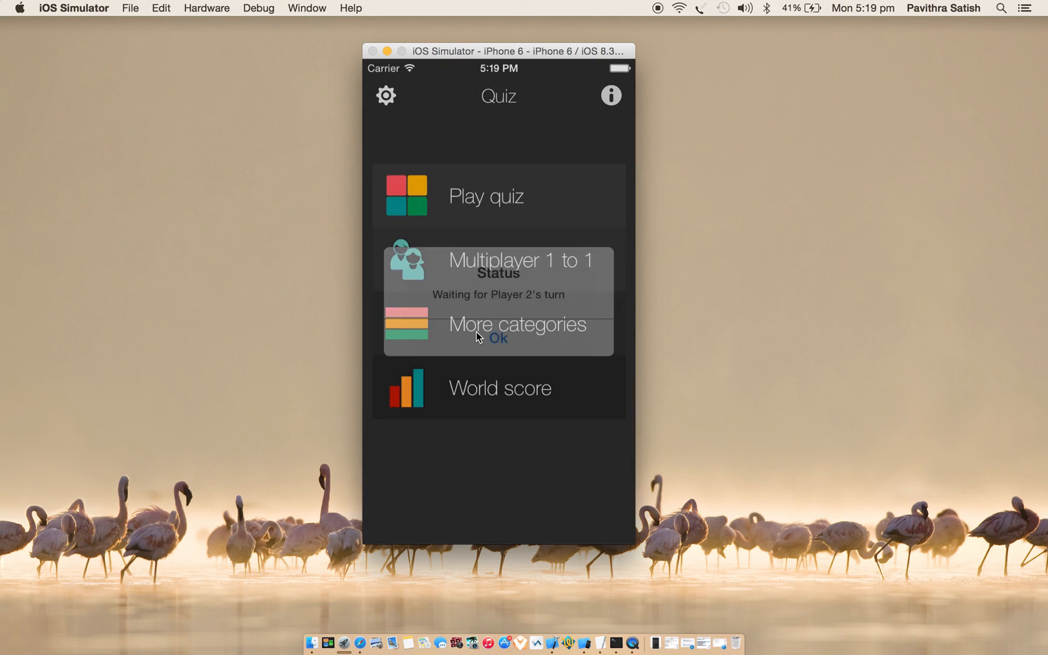
click(498, 338)
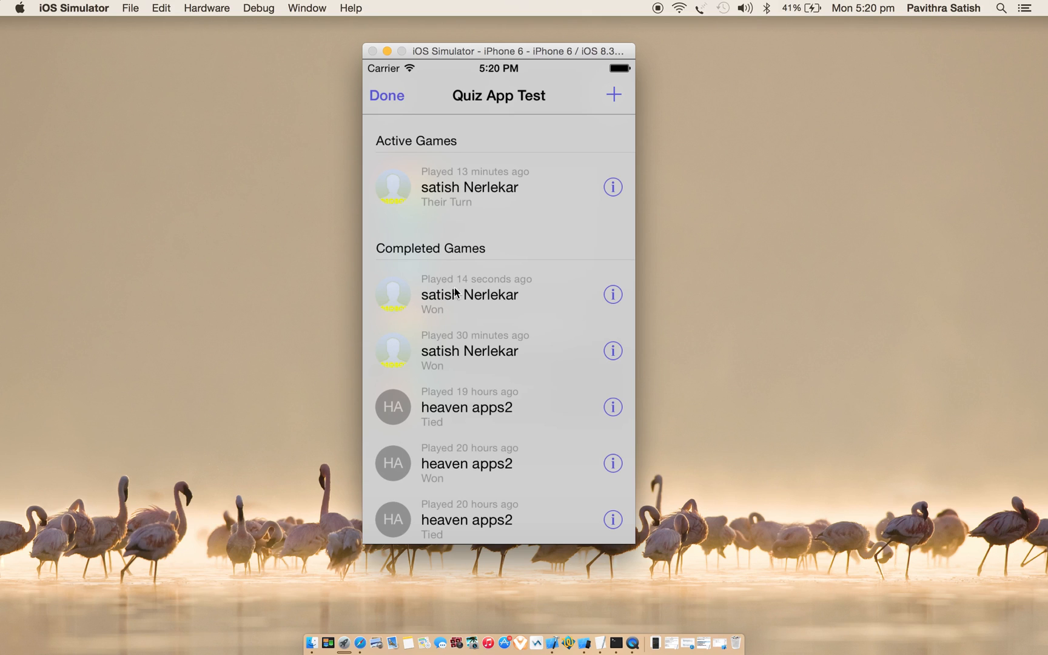
mouse_move(435, 294)
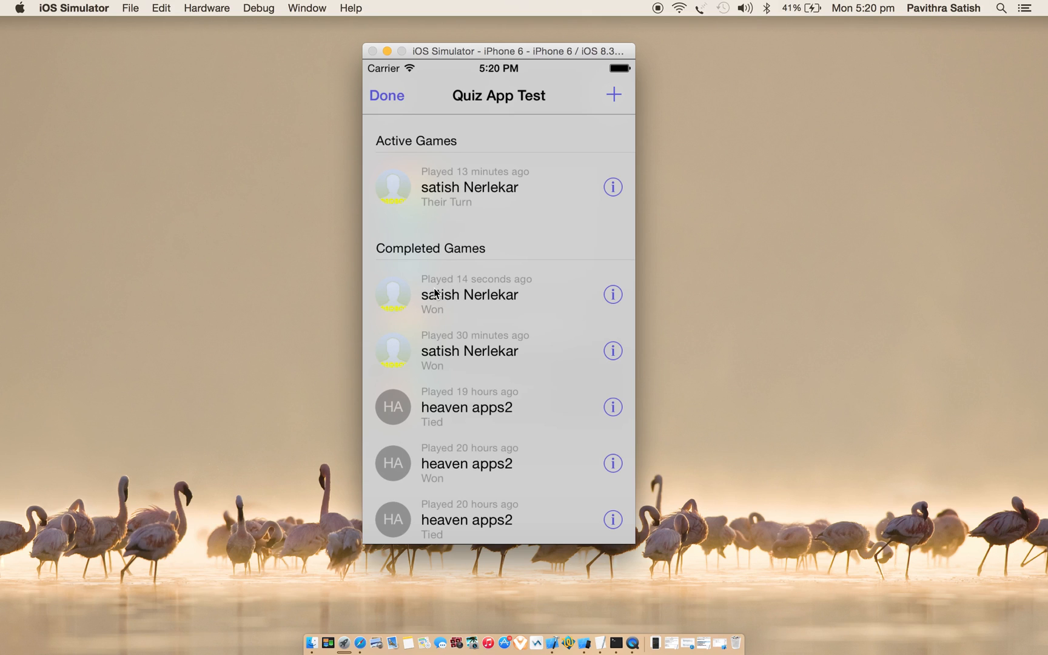
Open the completed match from 14 seconds ago to see the 36-to-8 win.
click(612, 295)
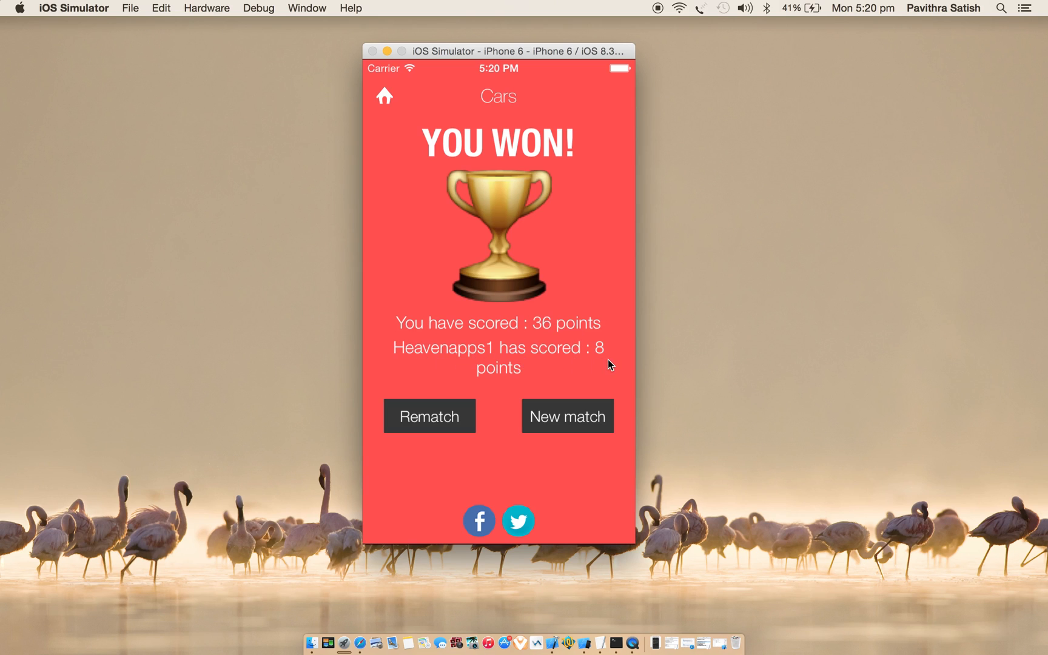
mouse_move(605, 356)
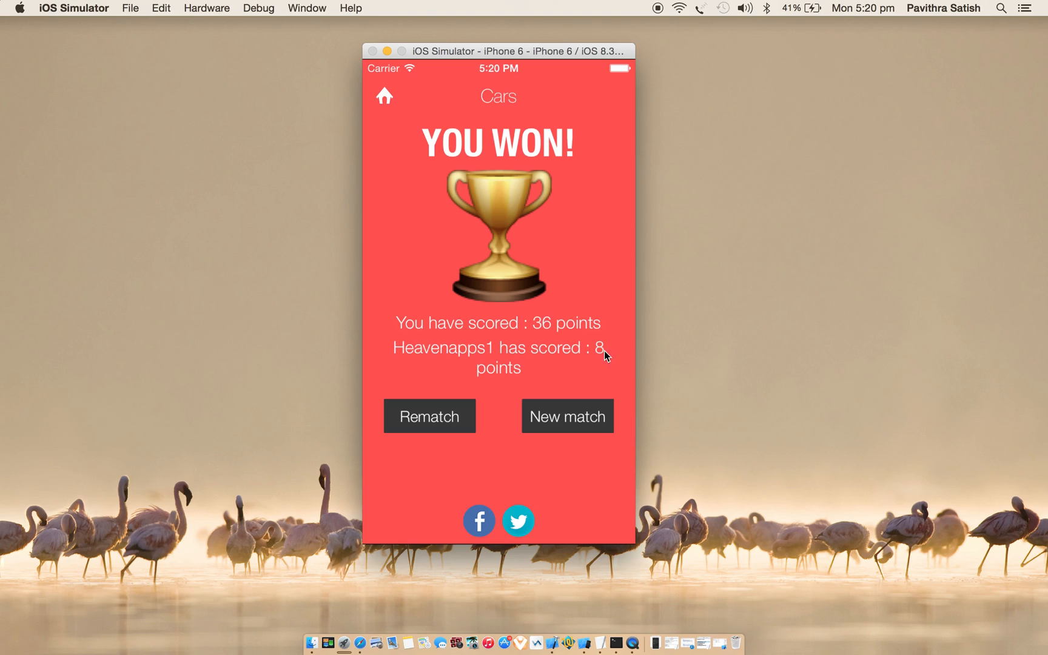
mouse_move(415, 419)
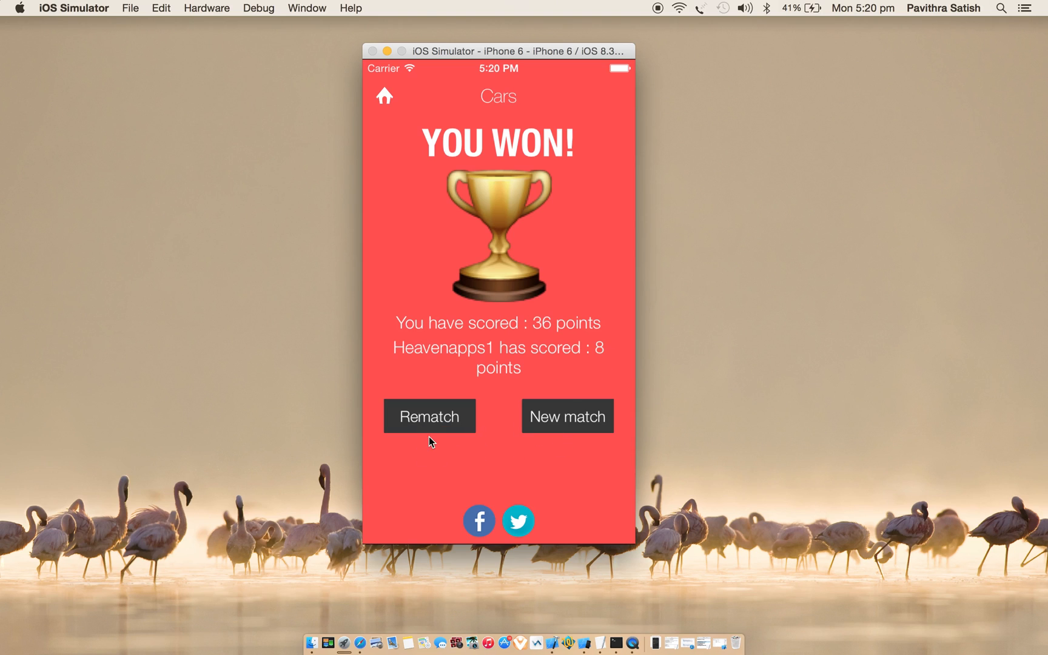
mouse_move(426, 348)
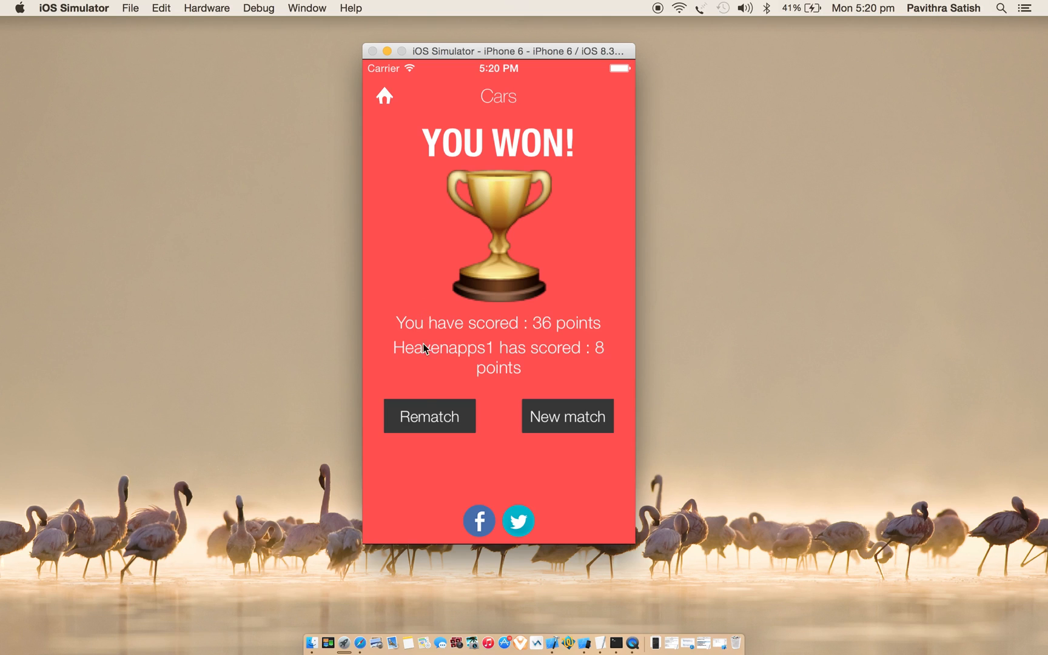
Play a Sports quiz from More categories, skipping the last question, ending with 10 points.
click(384, 96)
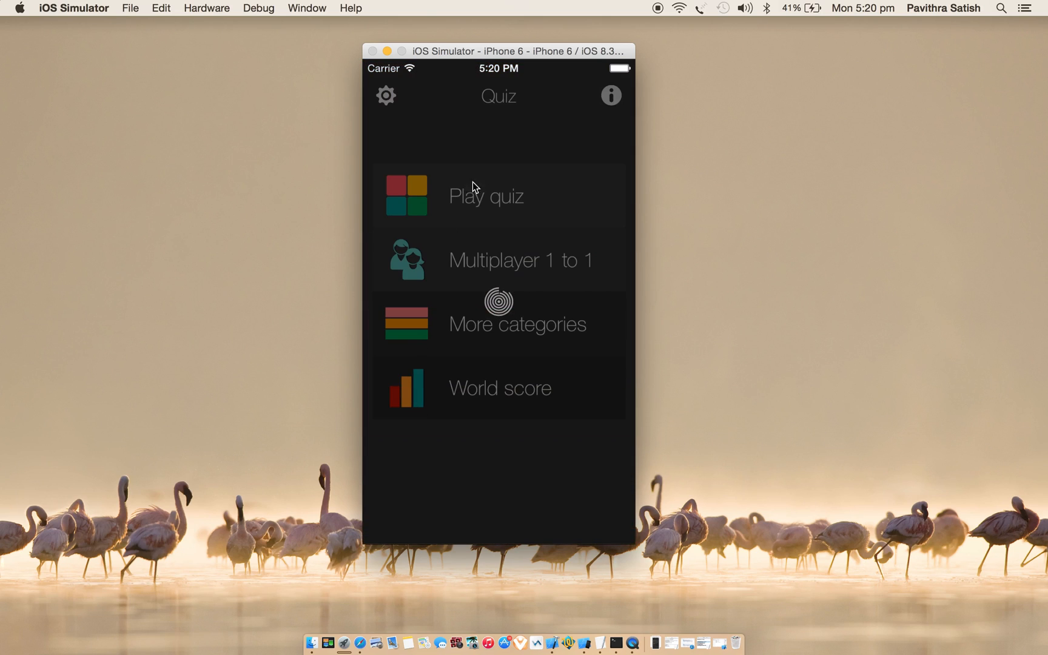
mouse_move(522, 447)
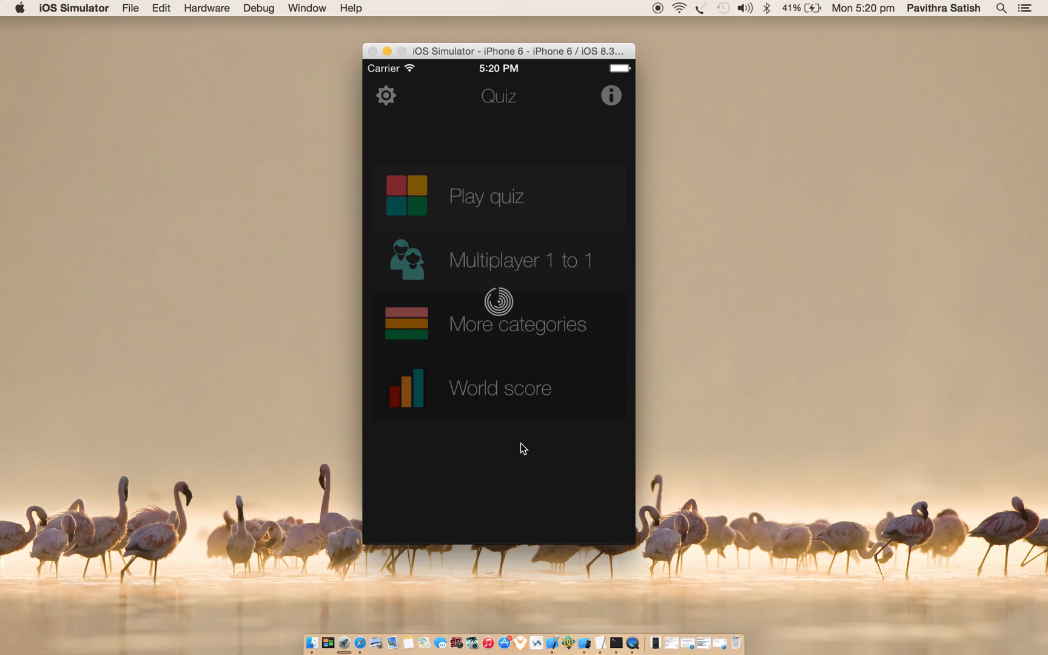
click(517, 324)
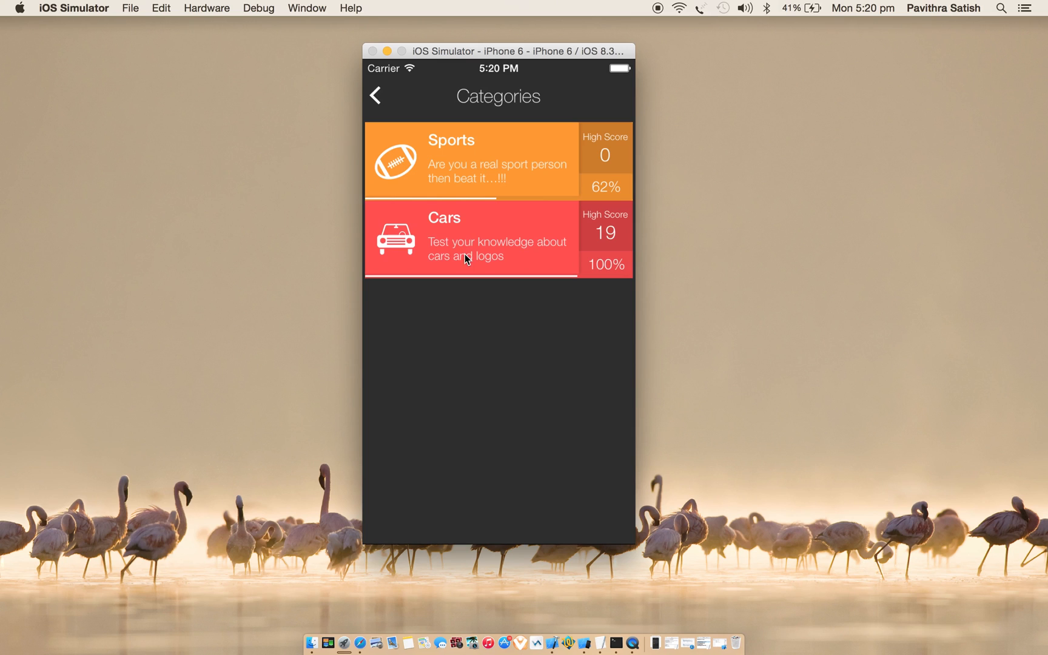
mouse_move(486, 163)
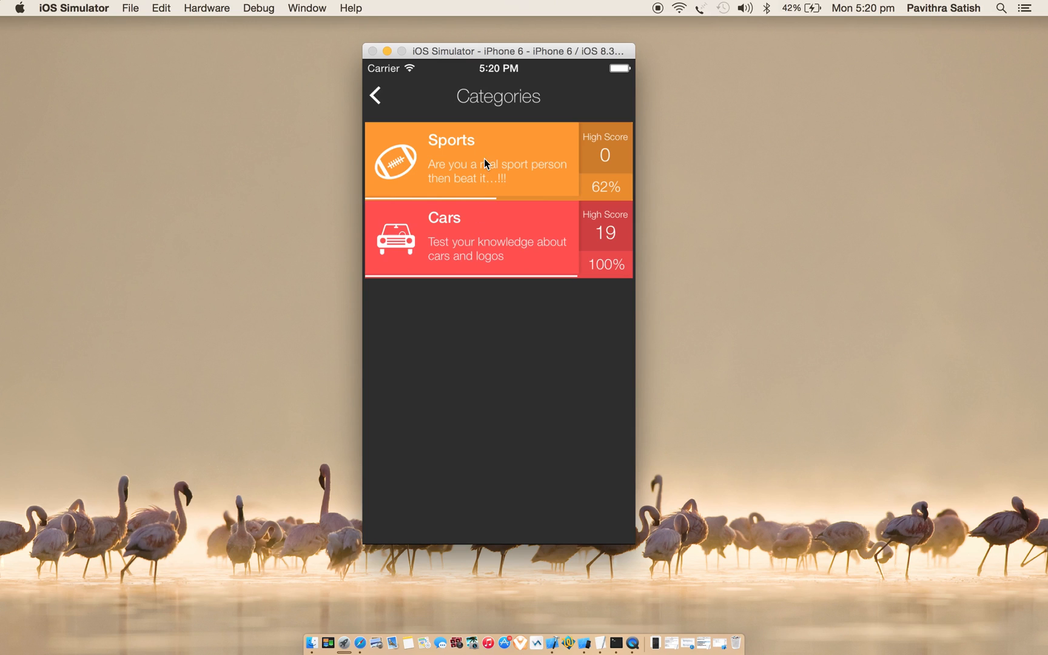
click(467, 160)
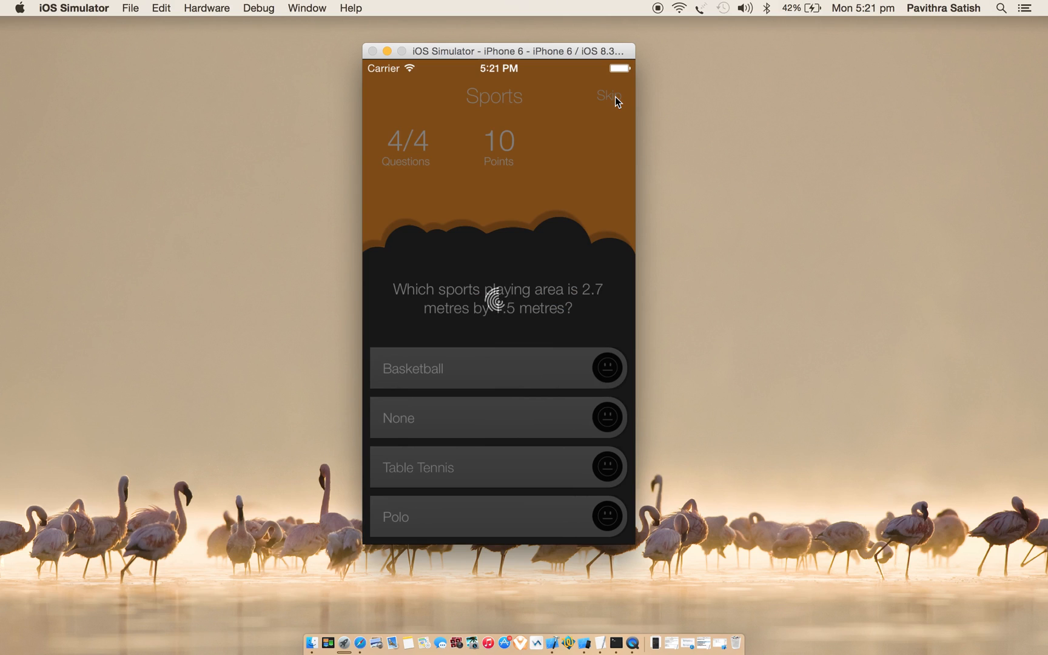
click(607, 96)
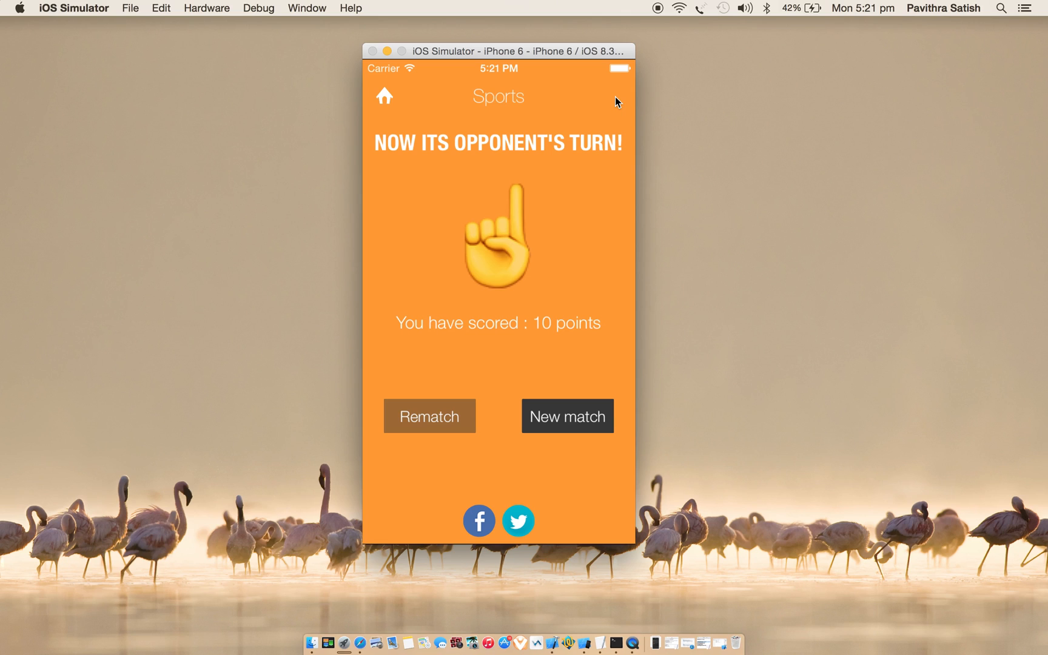
mouse_move(428, 199)
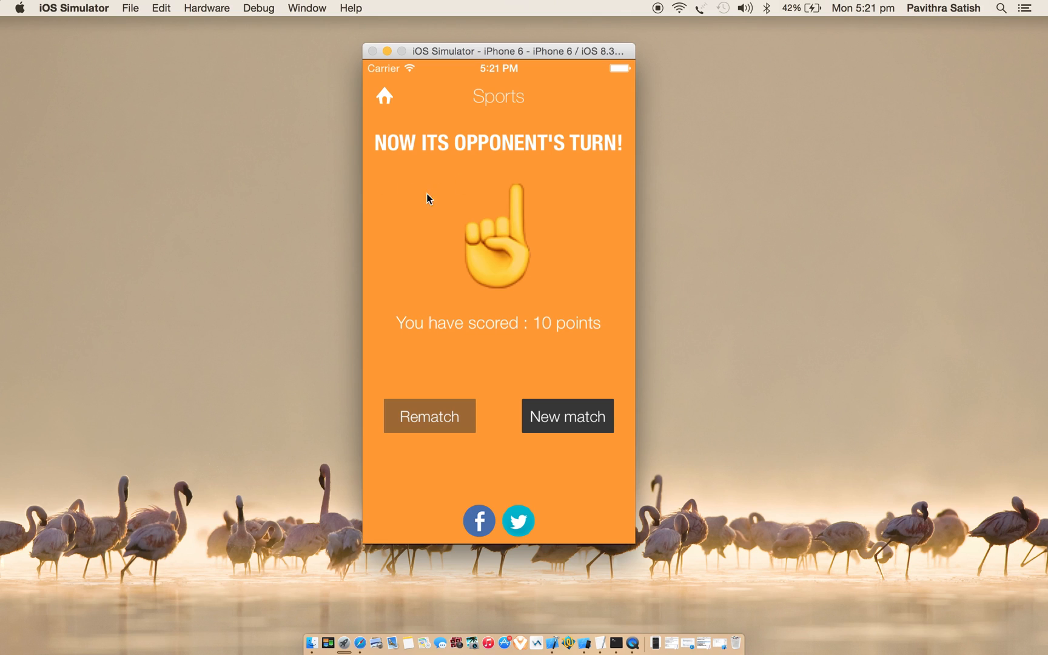
mouse_move(386, 100)
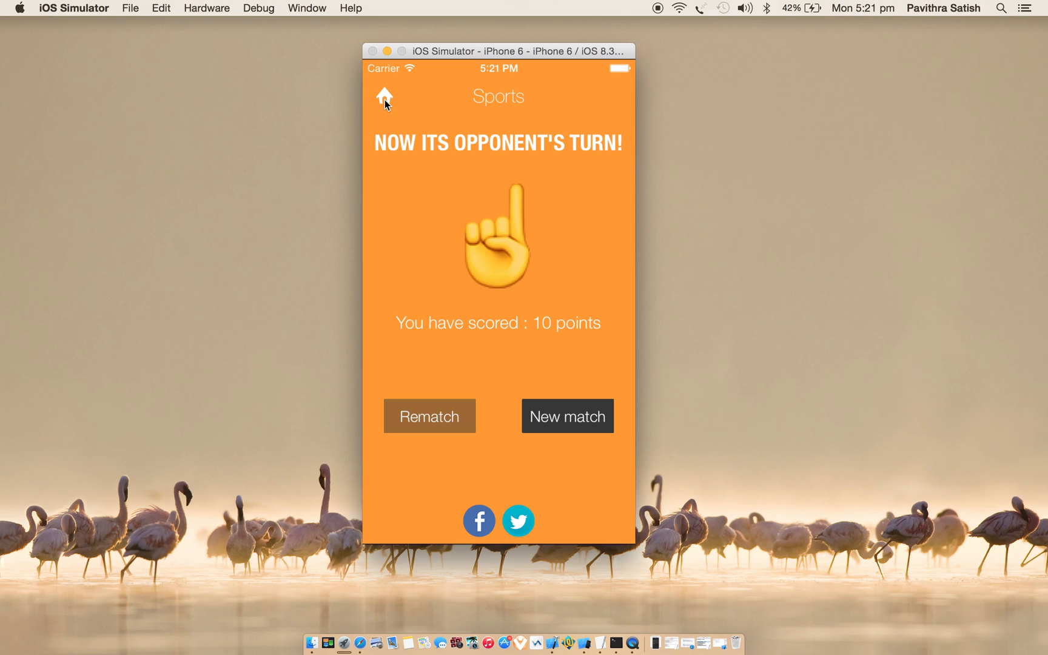
Leave the Sports result screen and go back to the quiz home menu.
click(385, 97)
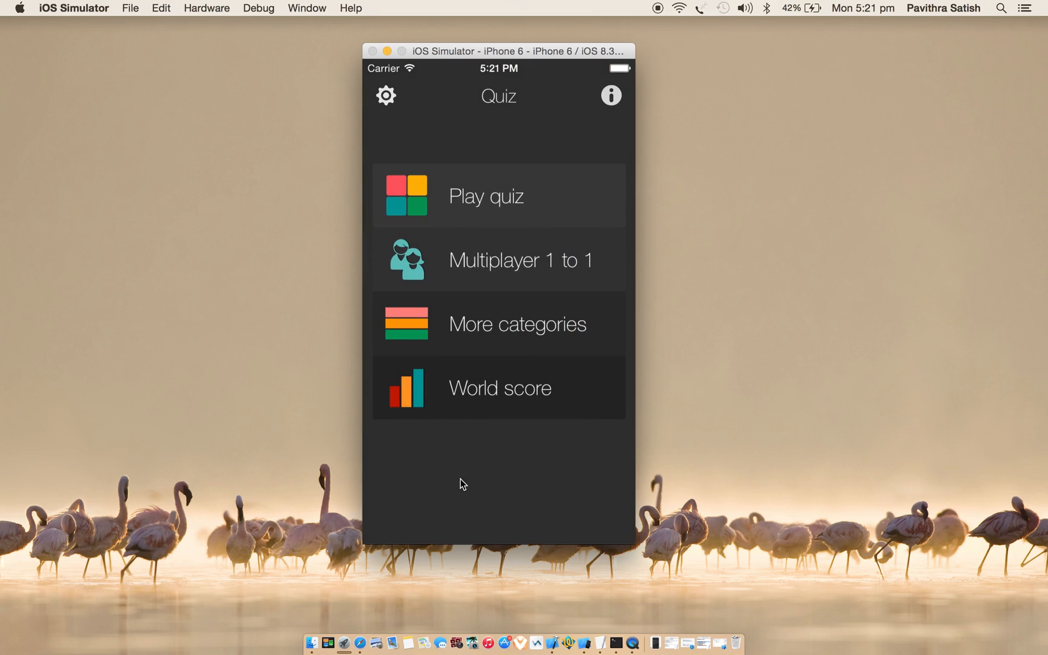
mouse_move(497, 450)
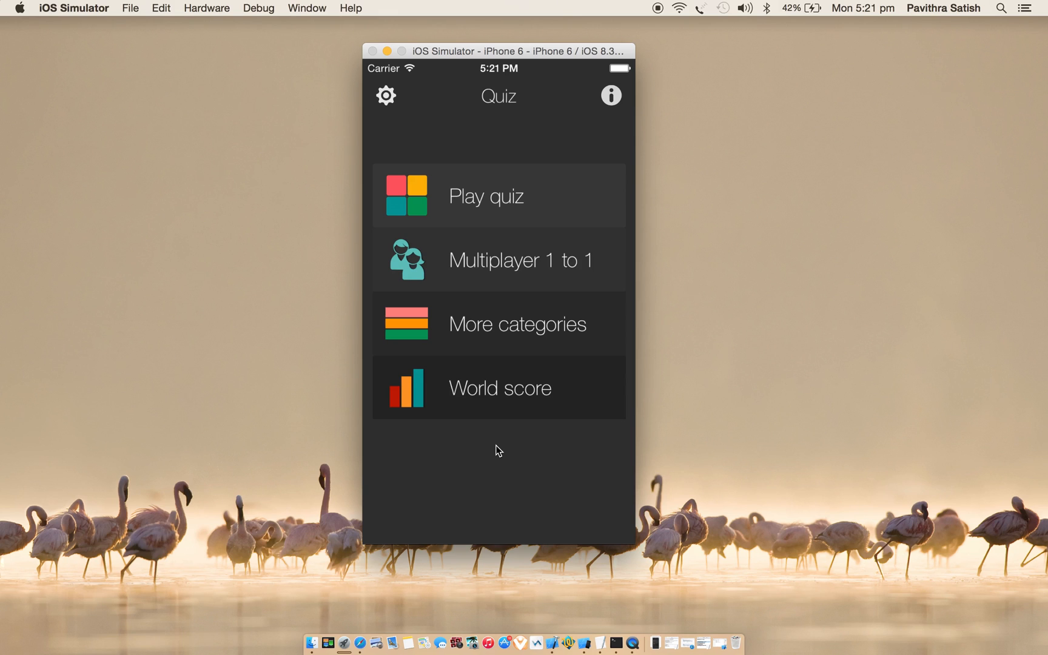
mouse_move(718, 621)
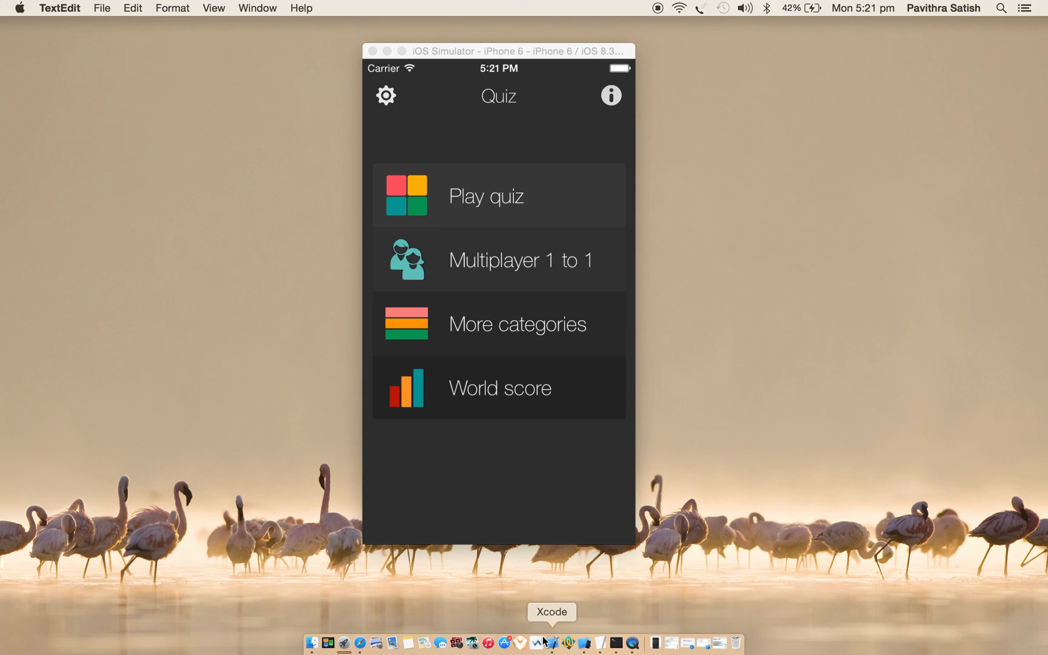
Open AppDelegate.m via the APPDELE filter and highlight Appirater app id 954164220 and setDaysUntilPrompt.
click(552, 643)
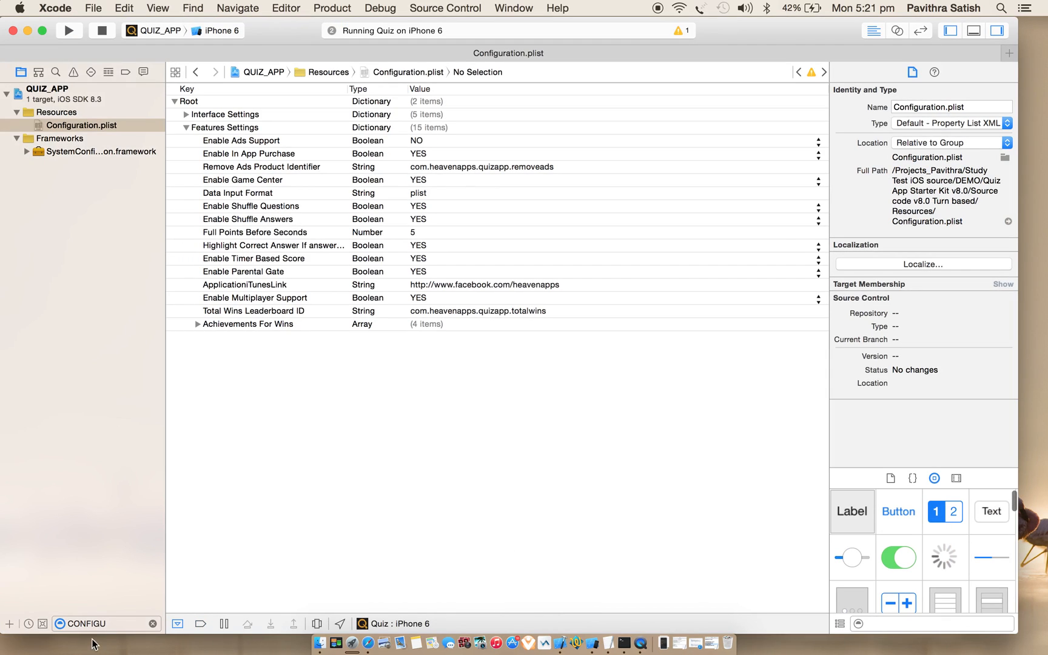
text(APPDELE)
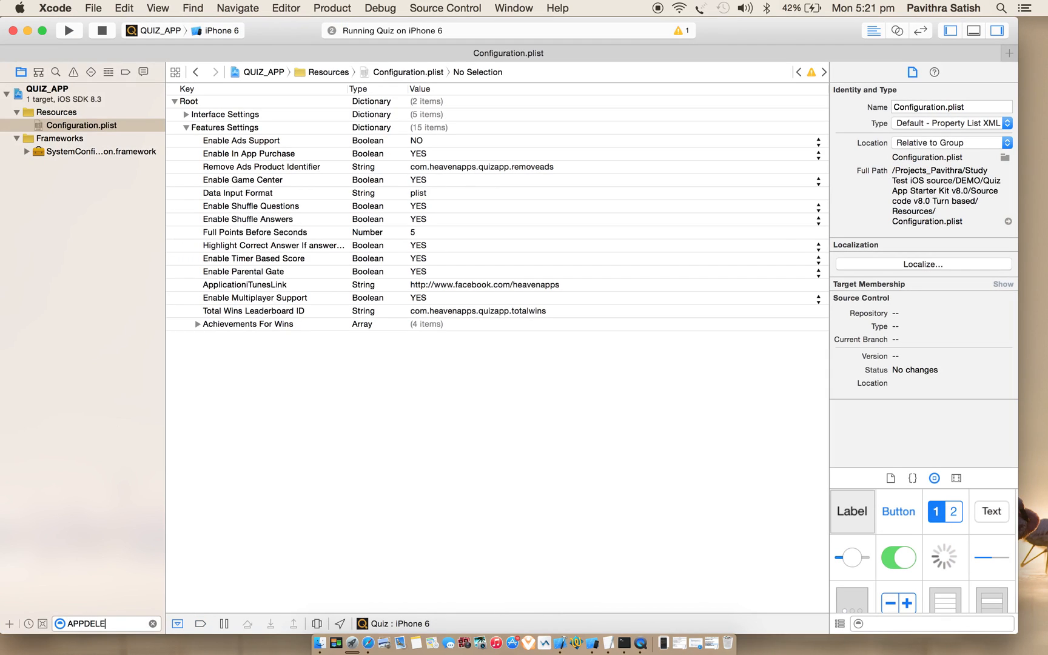
click(90, 151)
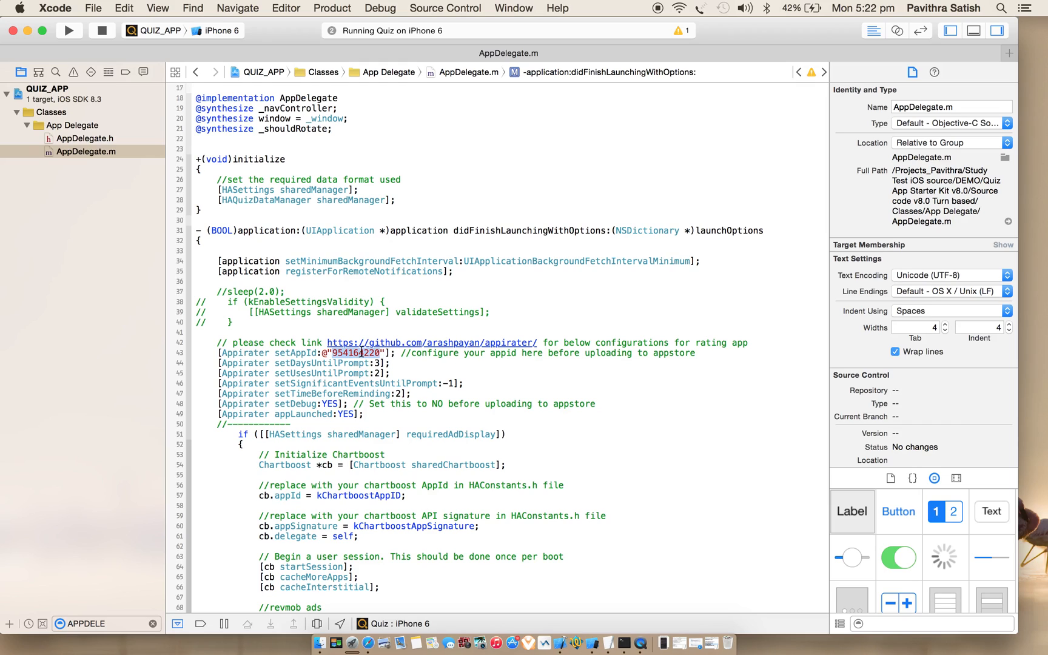
double_click(322, 362)
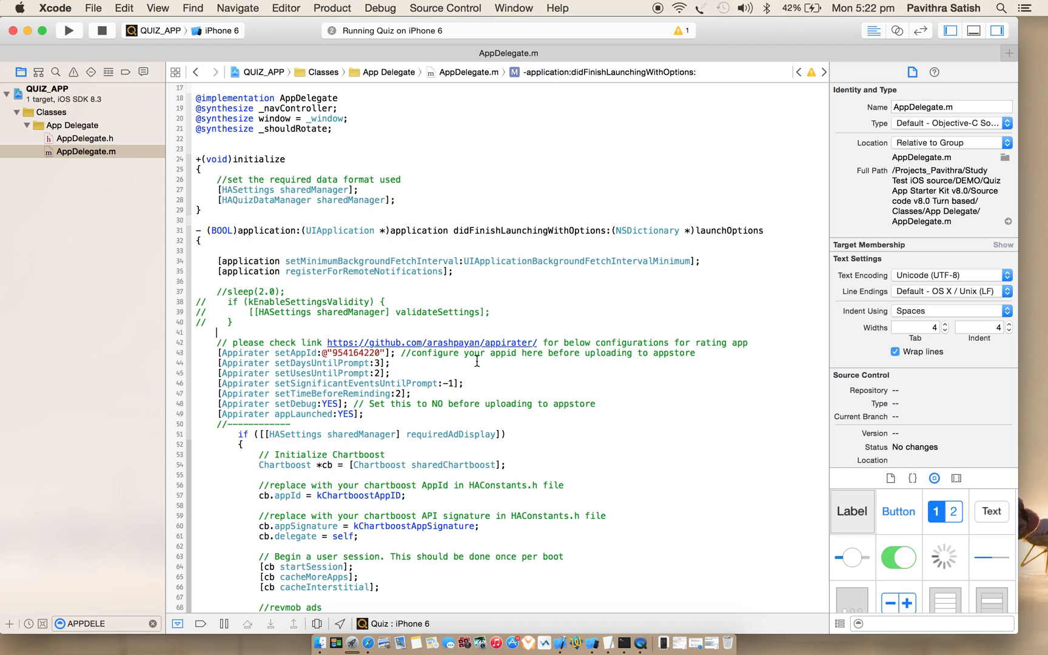
click(315, 363)
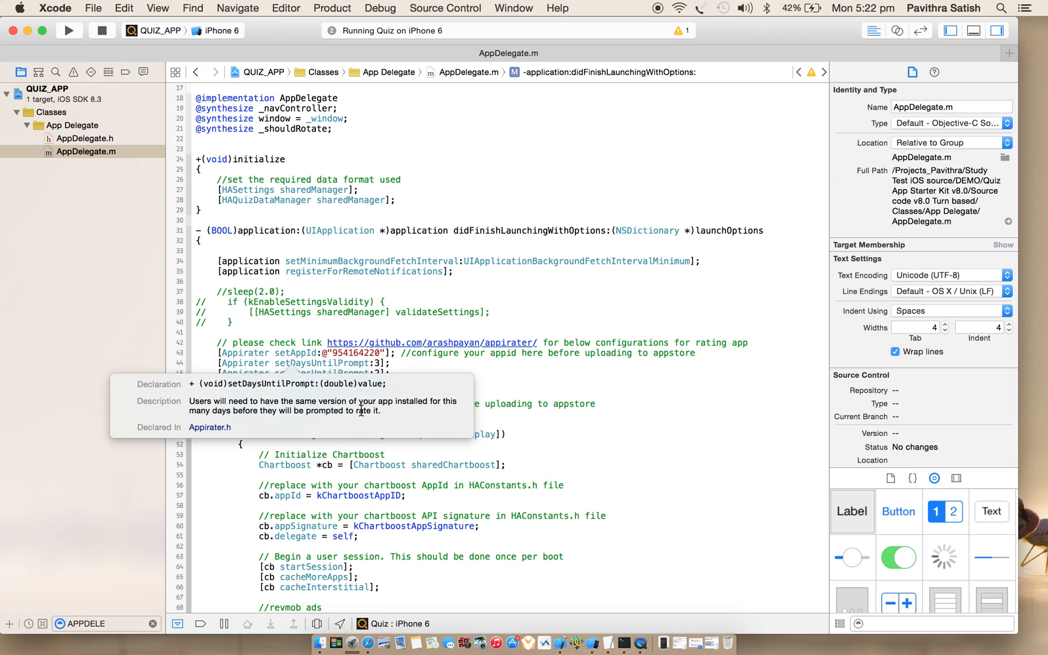
mouse_move(511, 383)
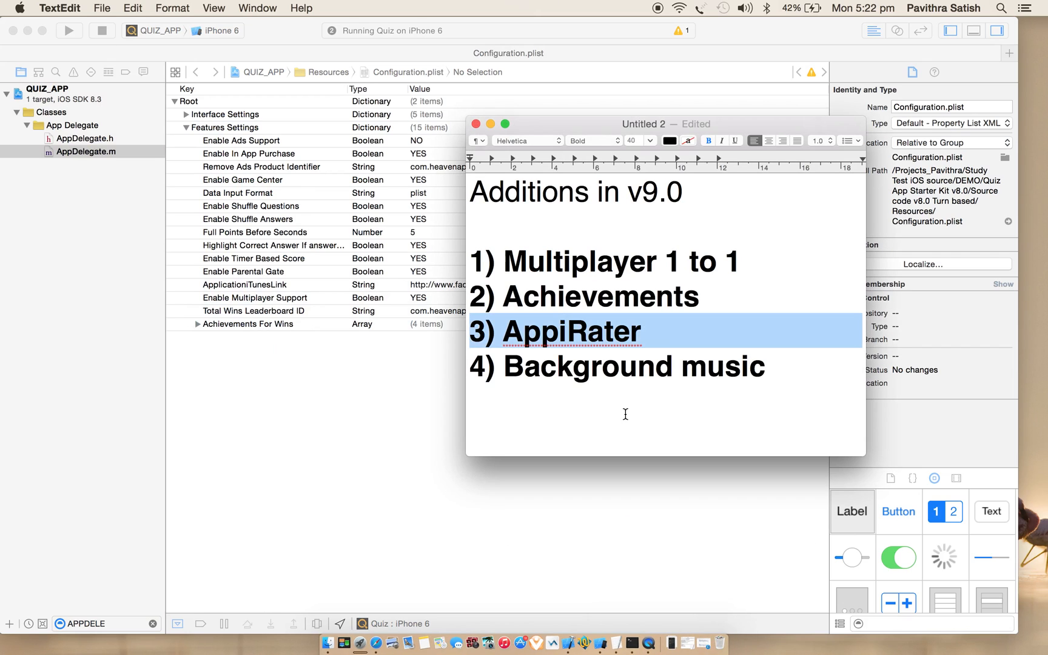
Double-click in the v9.0 additions list in TextEdit.
double_click(588, 366)
text(back)
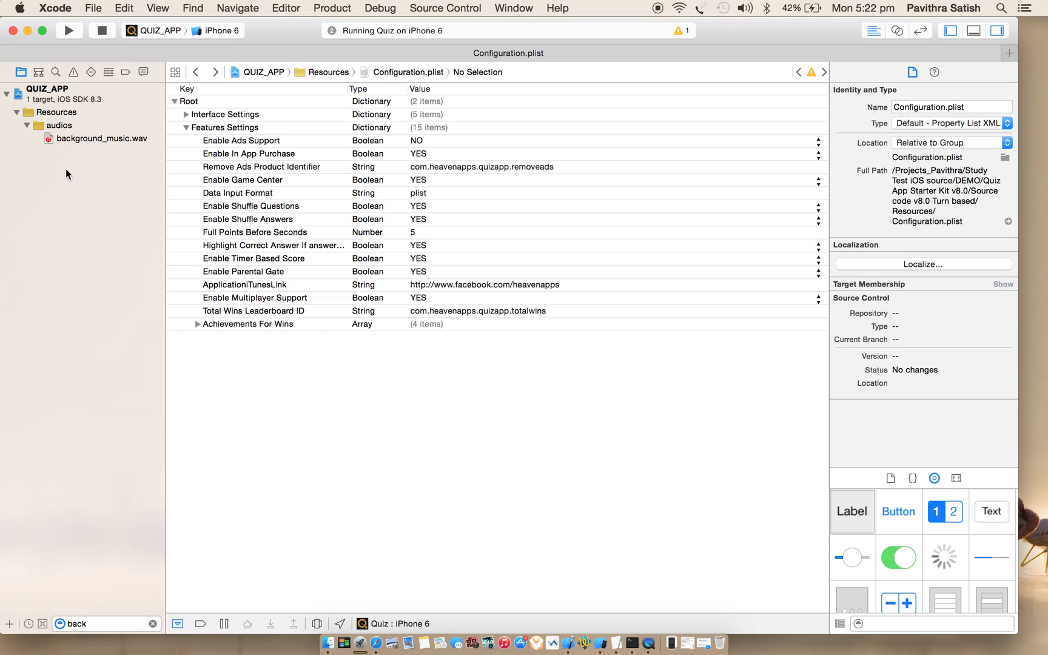
mouse_move(138, 300)
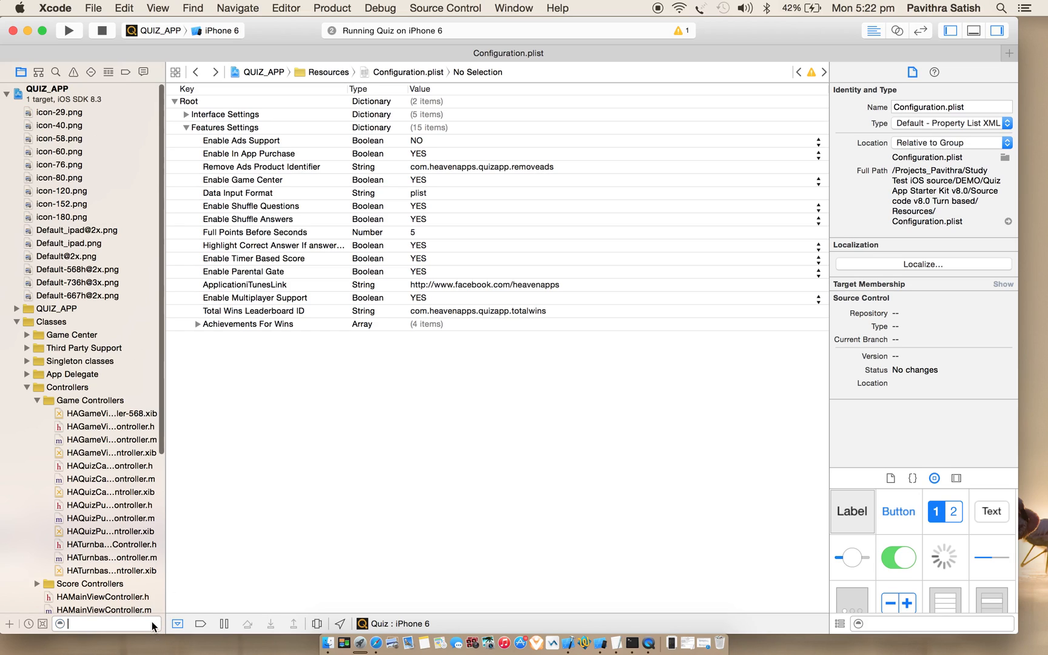
mouse_move(603, 572)
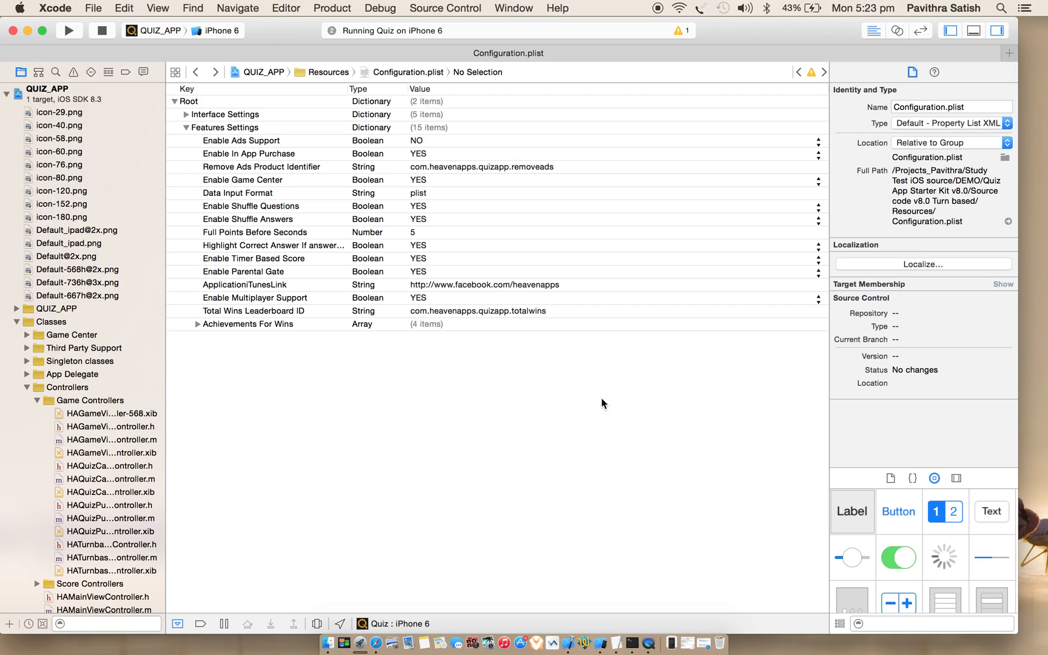
mouse_move(595, 460)
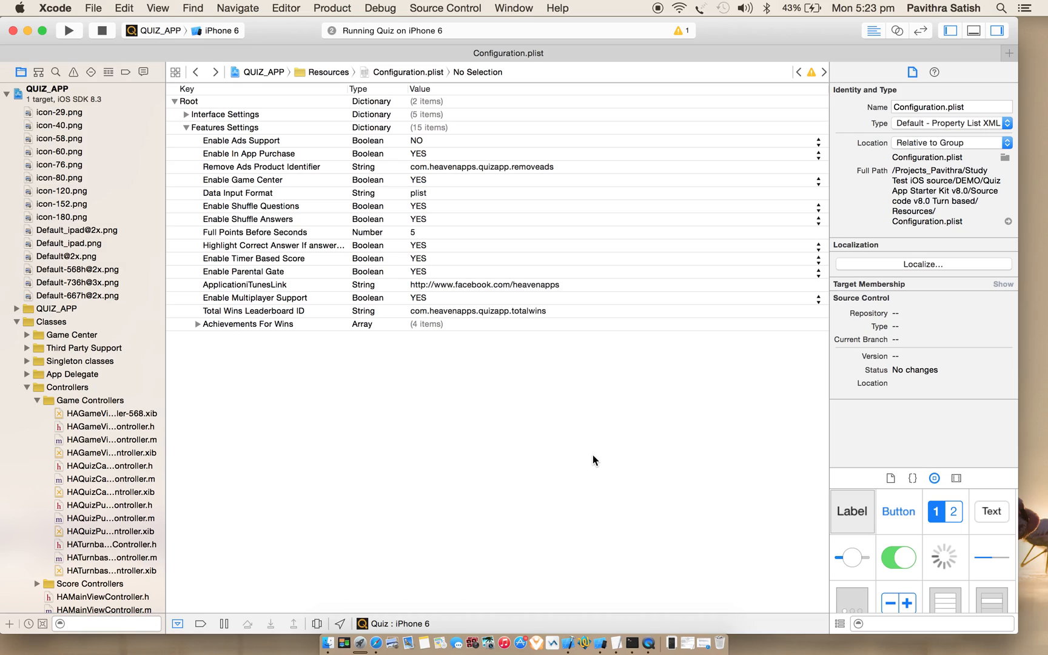
mouse_move(172, 381)
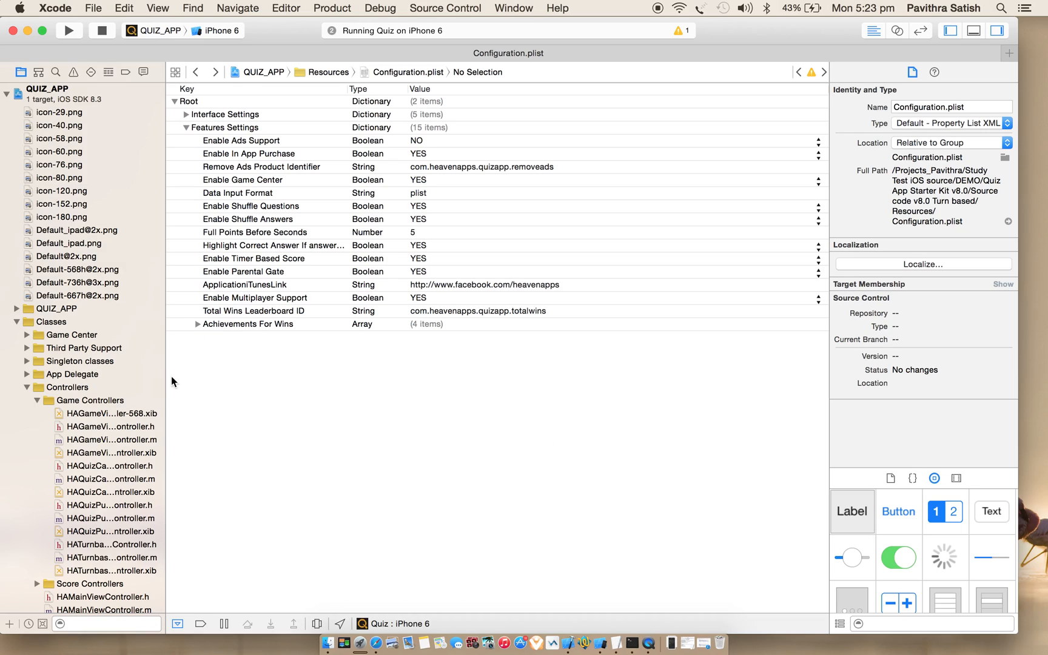
Expand the Achievements For Wins array in Configuration.plist to reveal its four items.
click(198, 323)
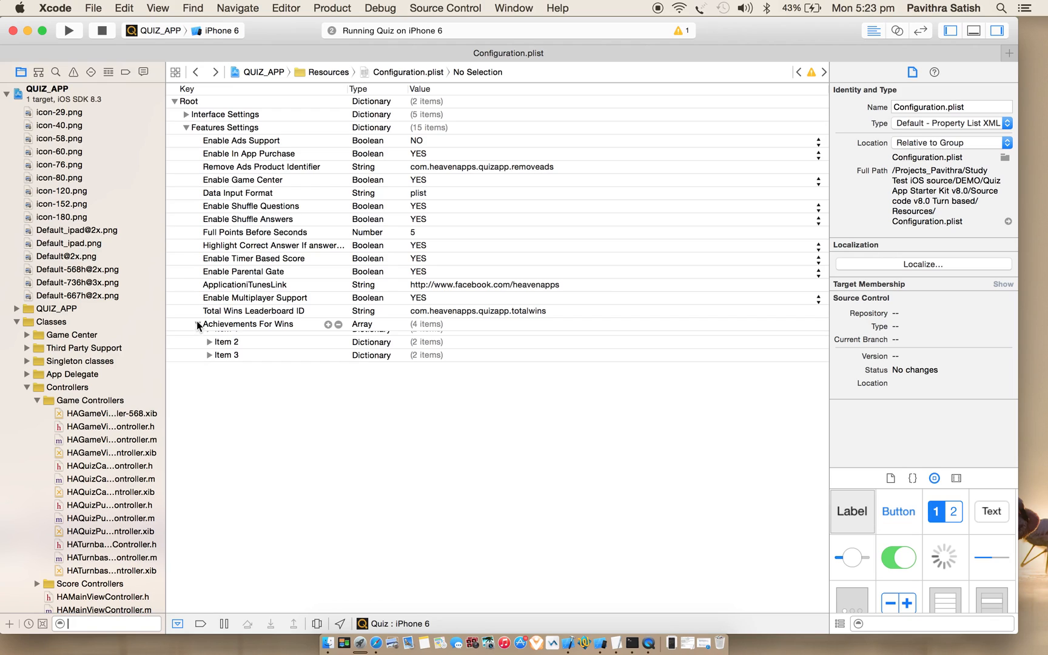
click(198, 324)
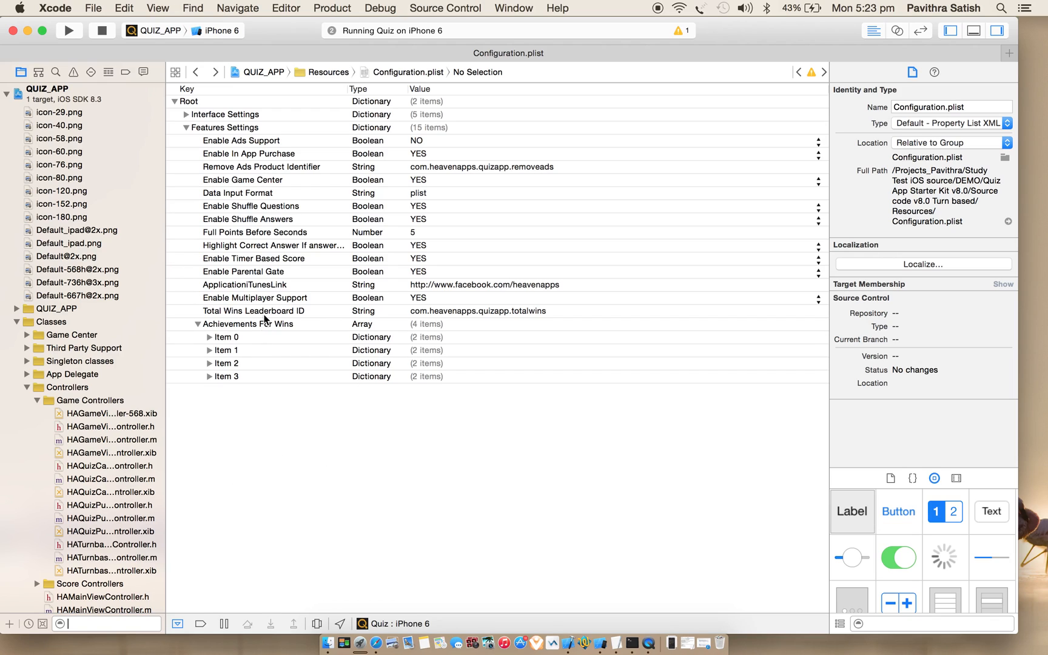
click(254, 311)
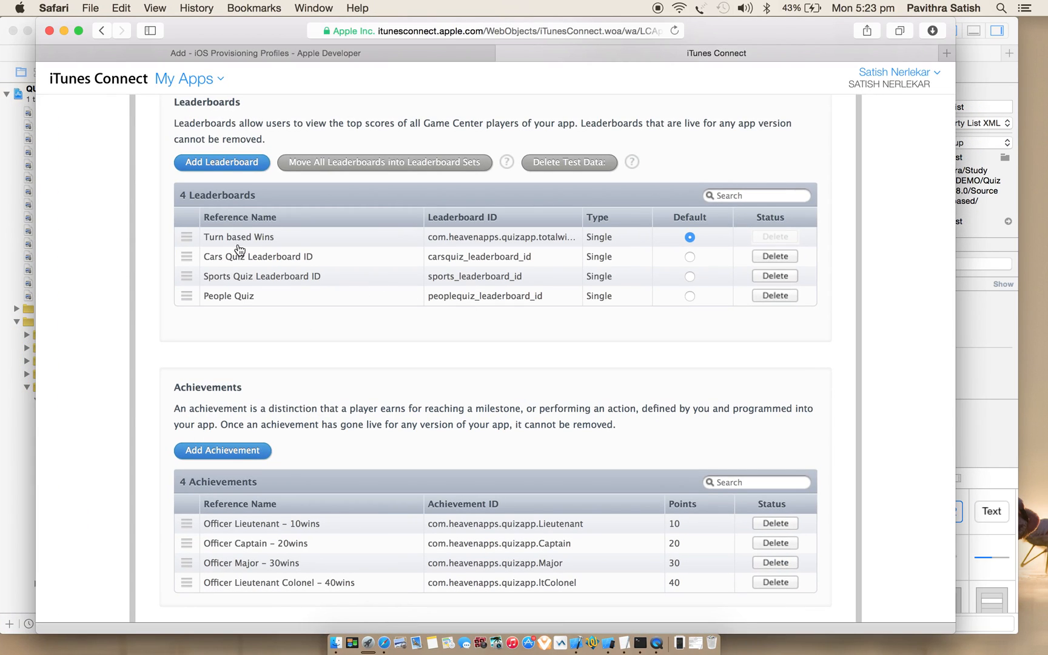
mouse_move(218, 242)
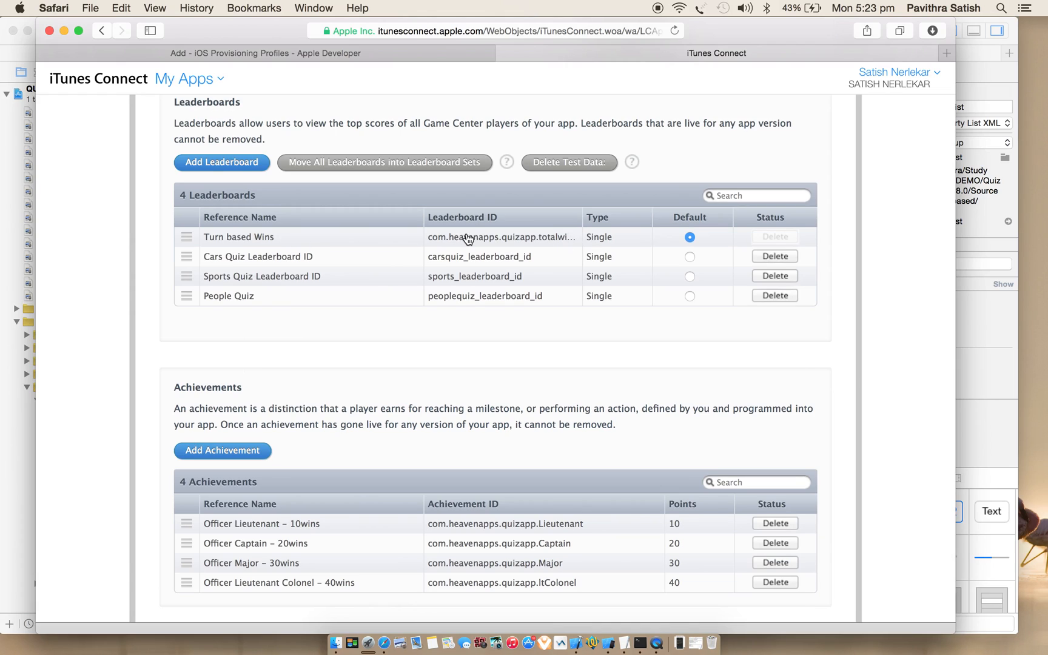
mouse_move(222, 280)
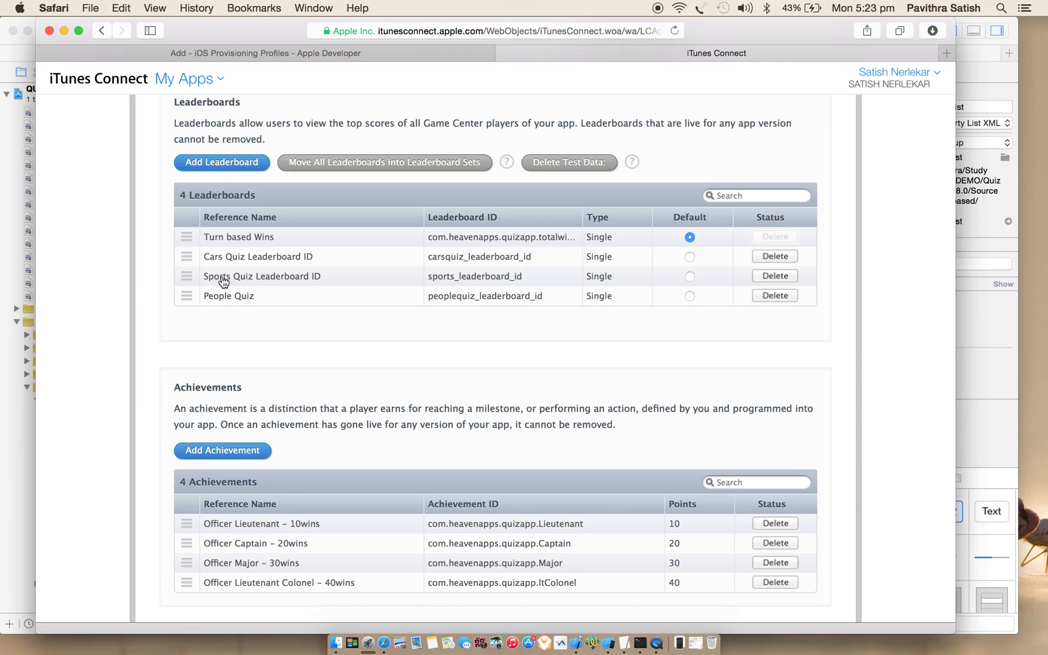
mouse_move(384, 434)
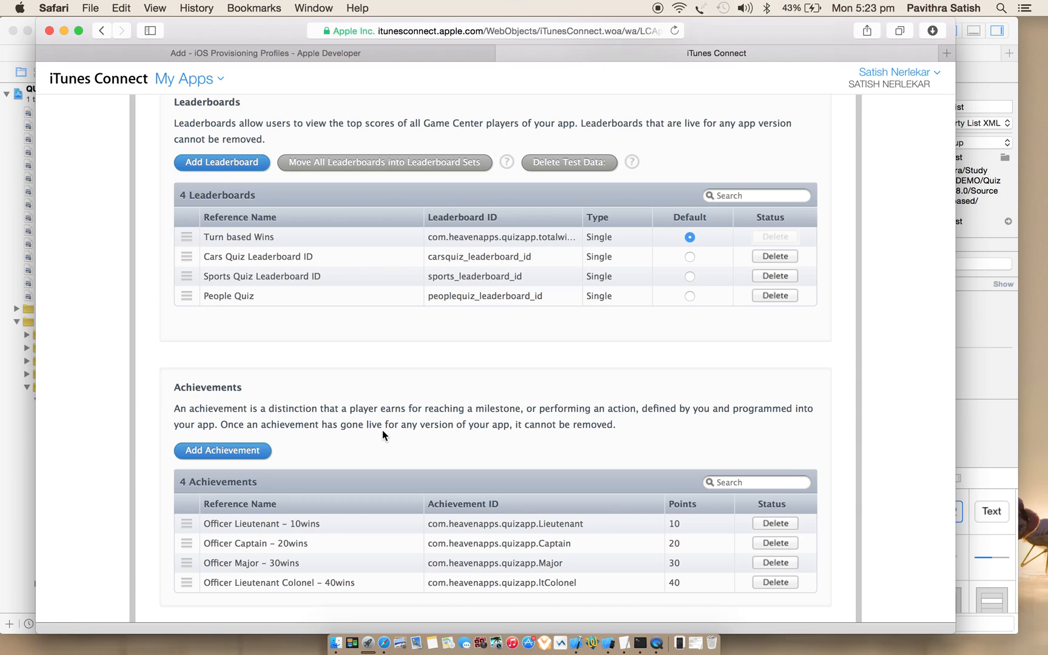
Review the iTunes Connect achievements, then expand plist Item 0 showing Lieutenant with 10 wins.
scroll(down, 3)
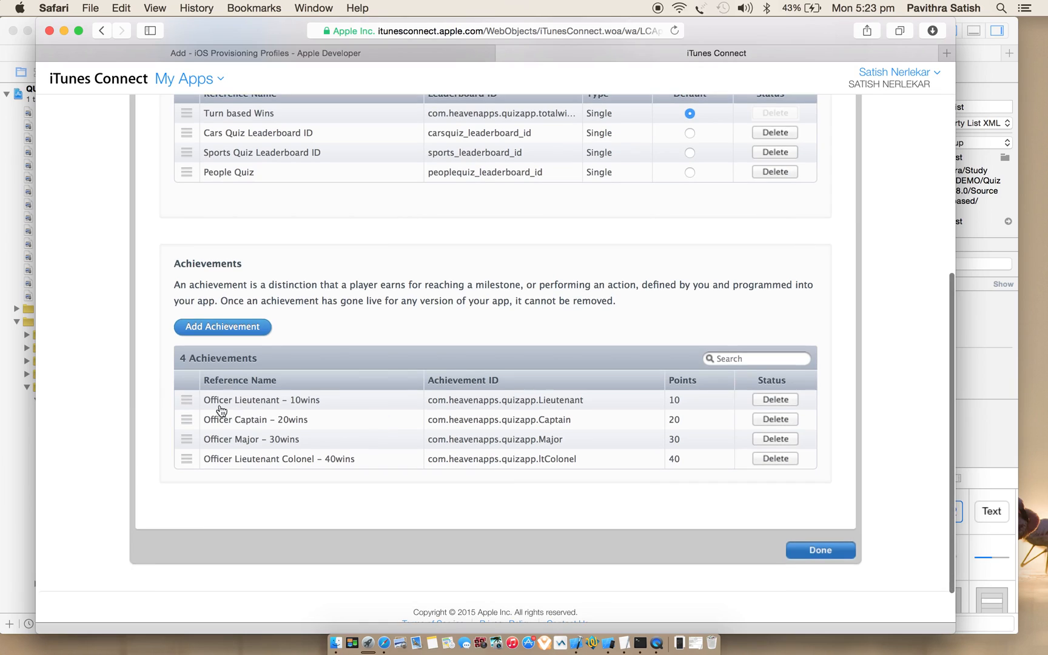
mouse_move(254, 439)
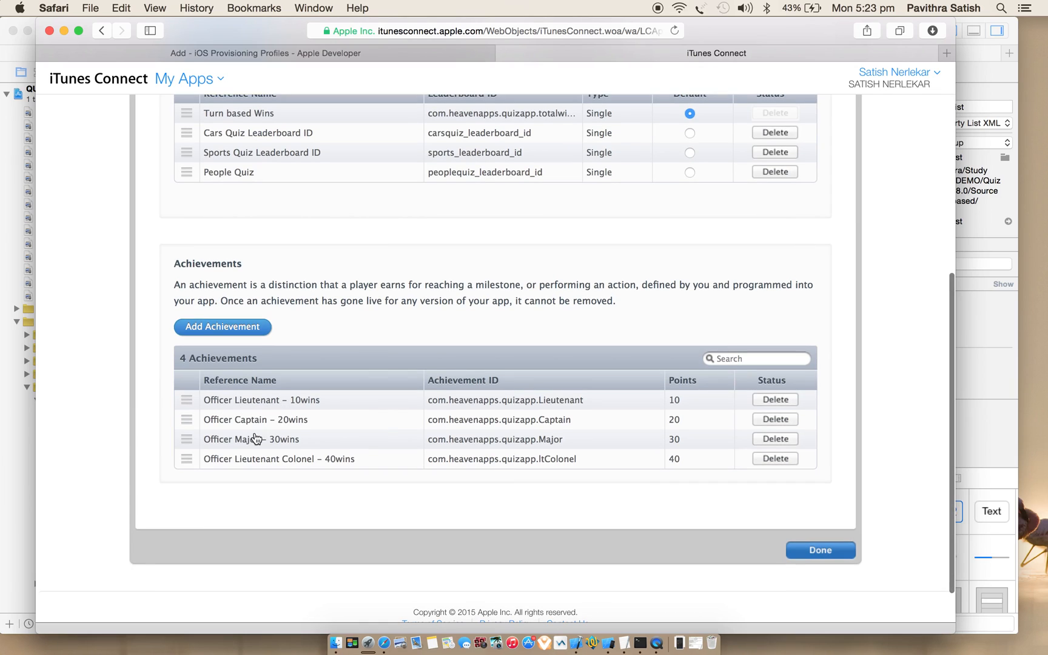
mouse_move(338, 473)
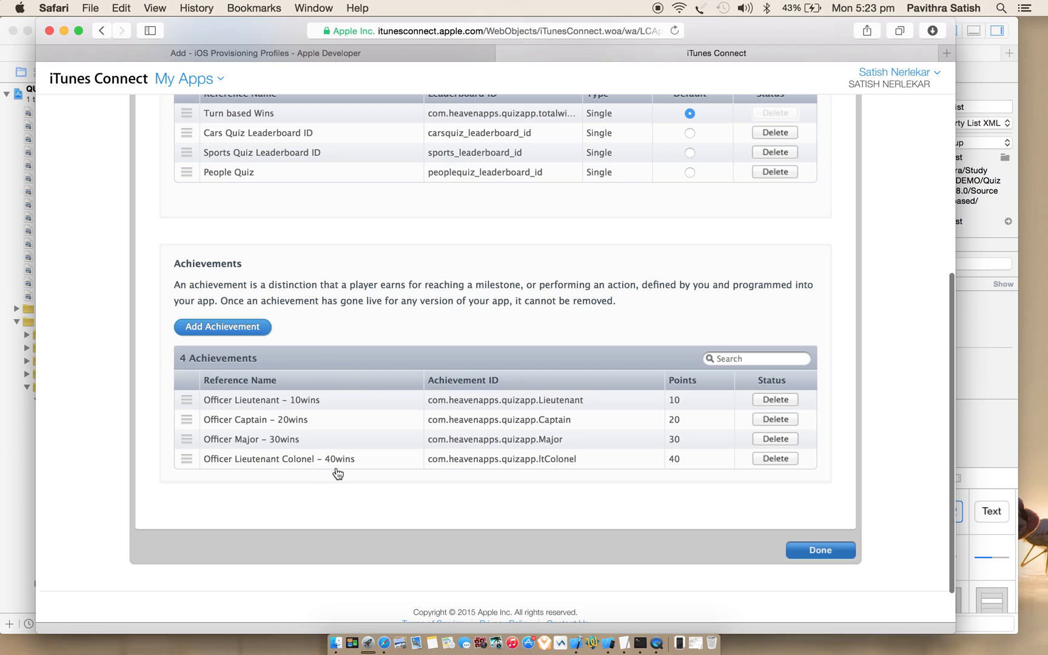
mouse_move(688, 470)
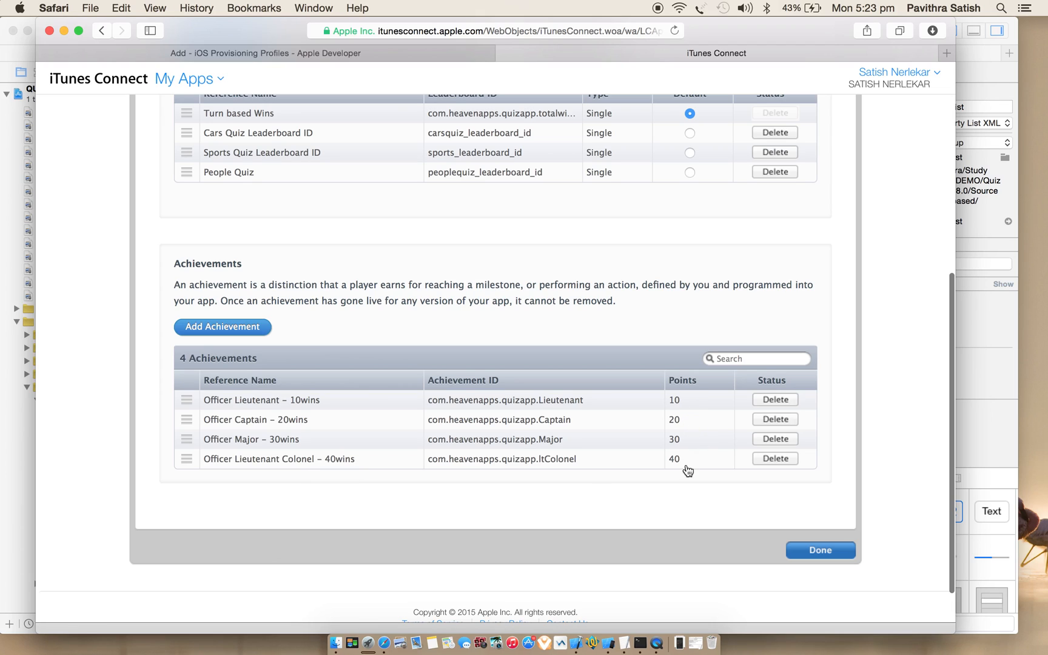
mouse_move(618, 479)
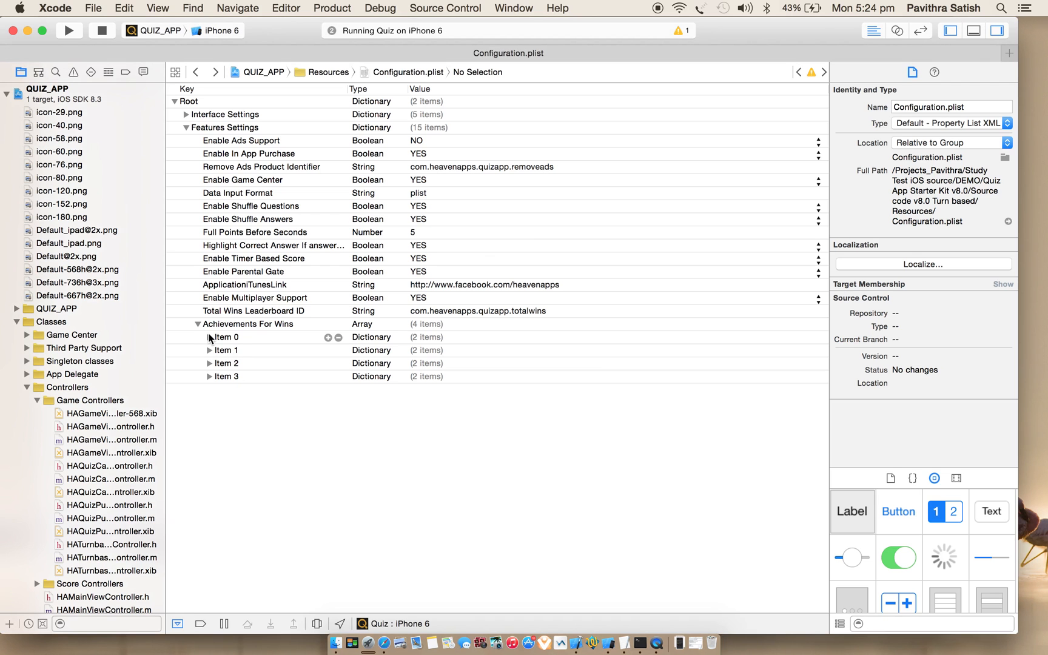
click(209, 337)
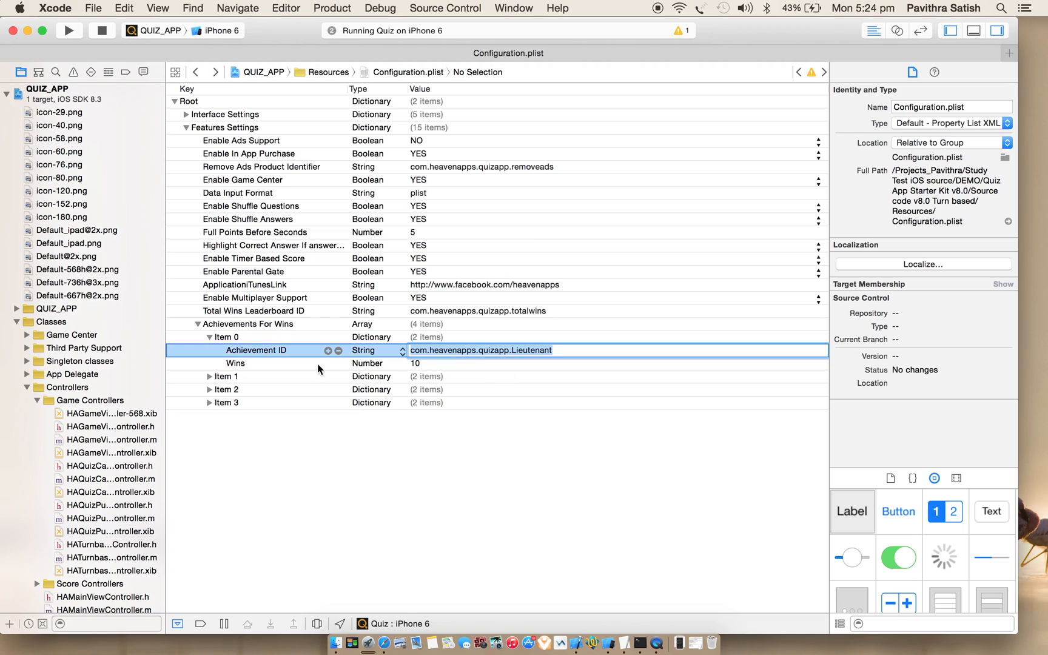